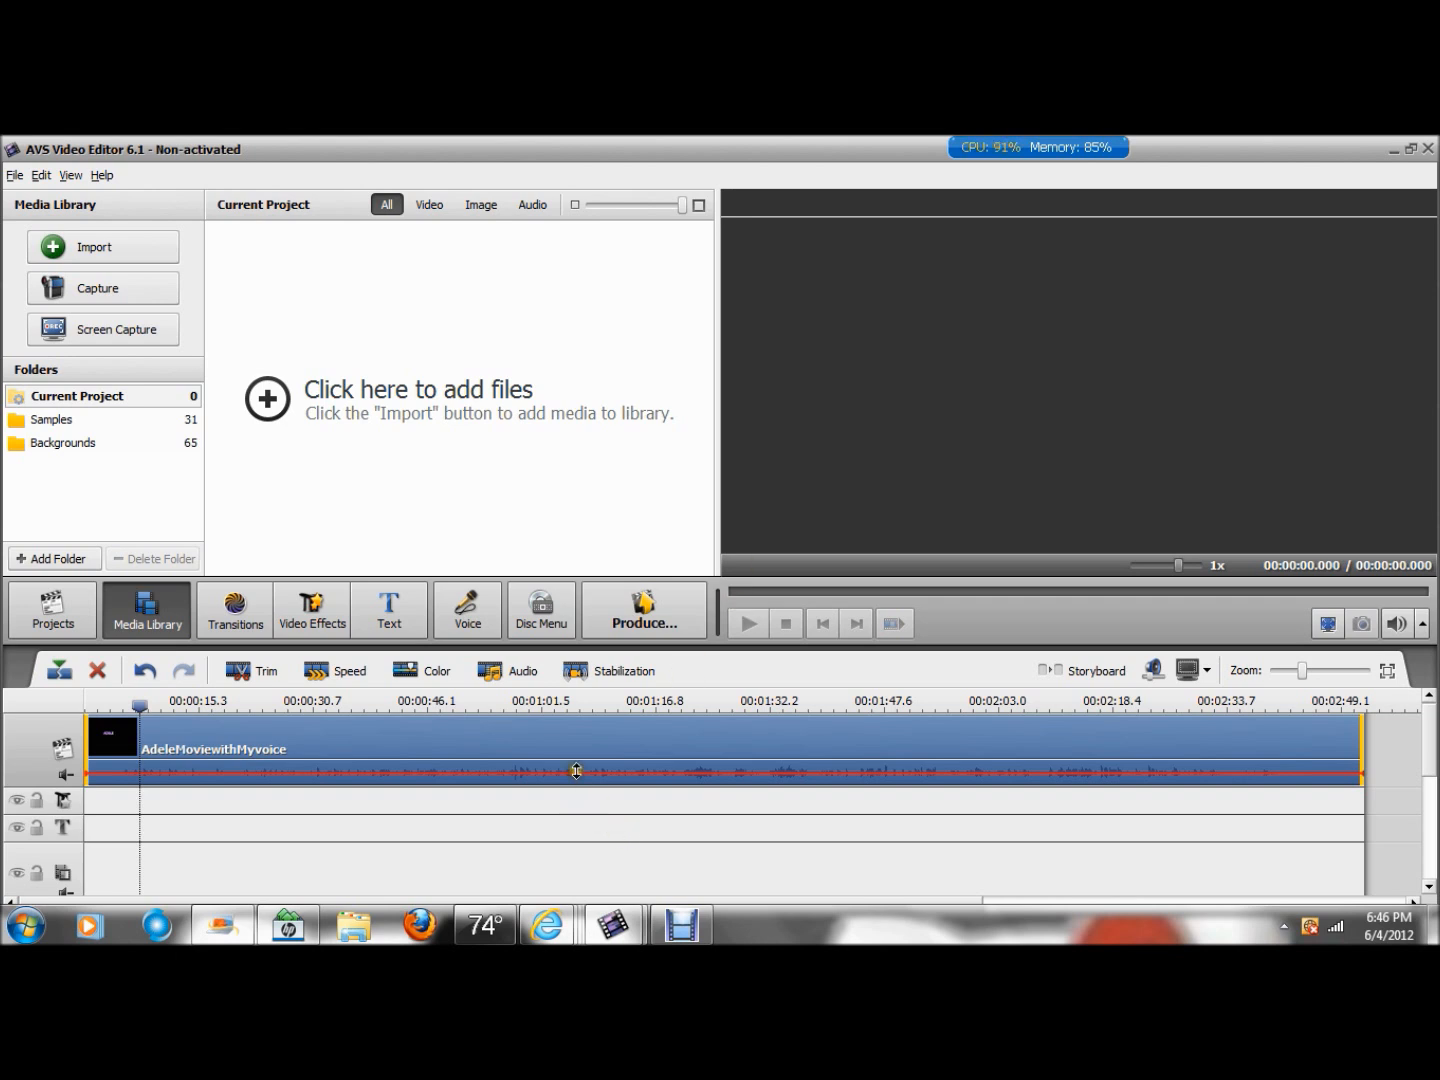
Step: Delete the AdeleMoviewithHyvoice piano clip from the timeline, leaving the project empty
{"action": "left_click", "coordinate": [96, 670]}
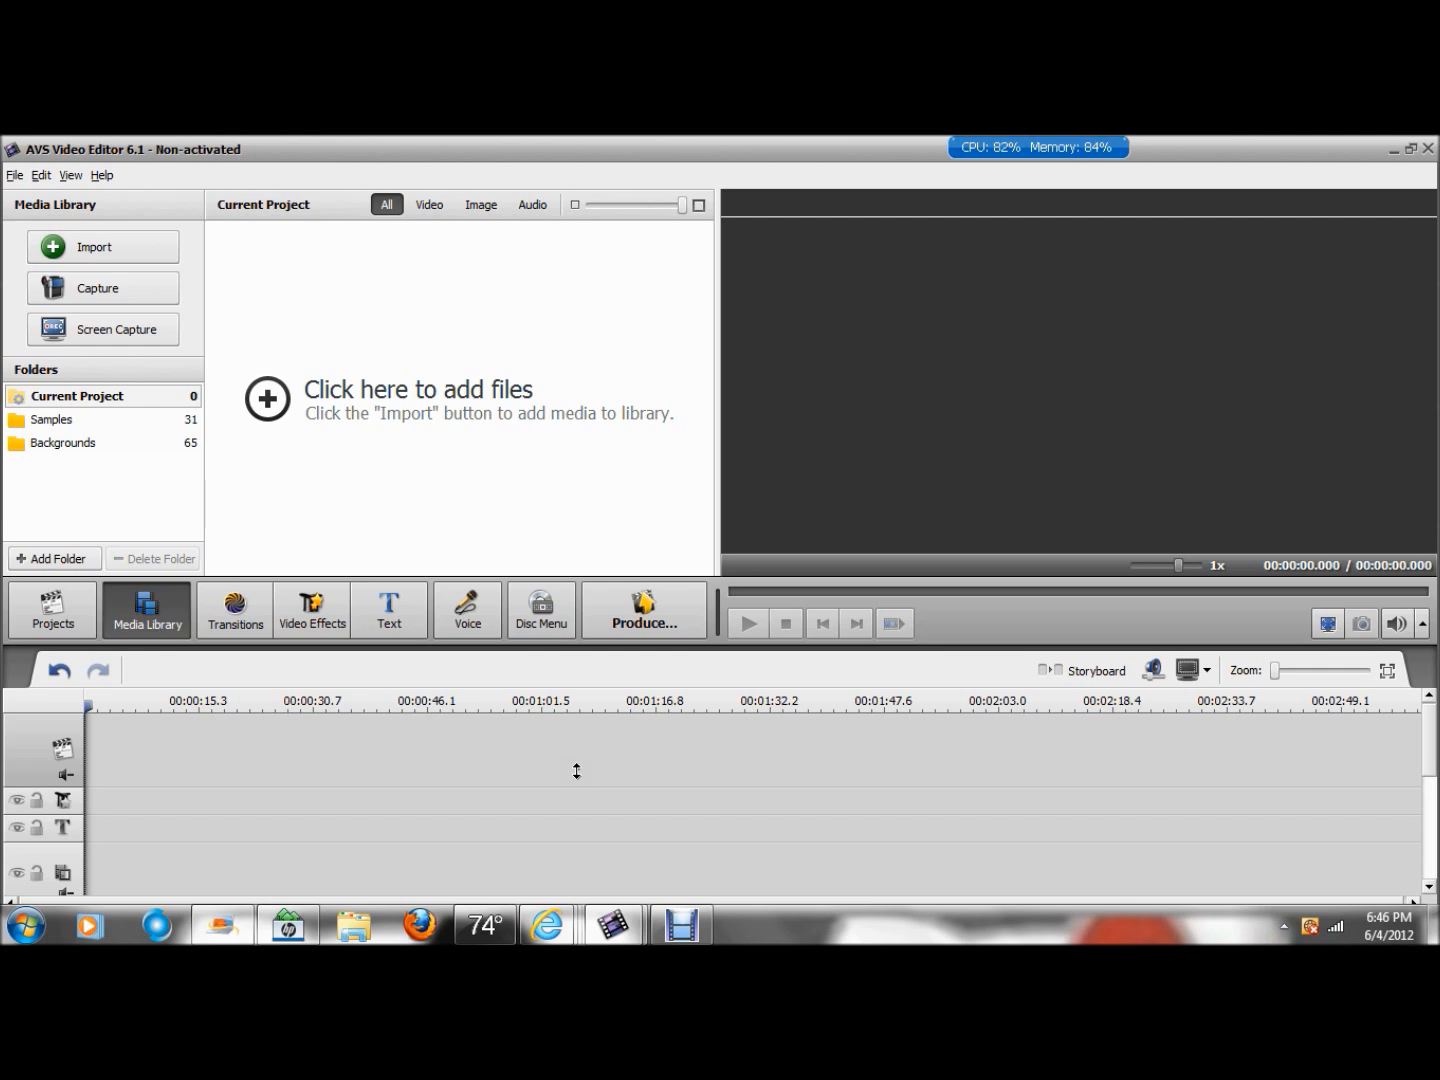
{"action": "mouse_move", "coordinate": [776, 672]}
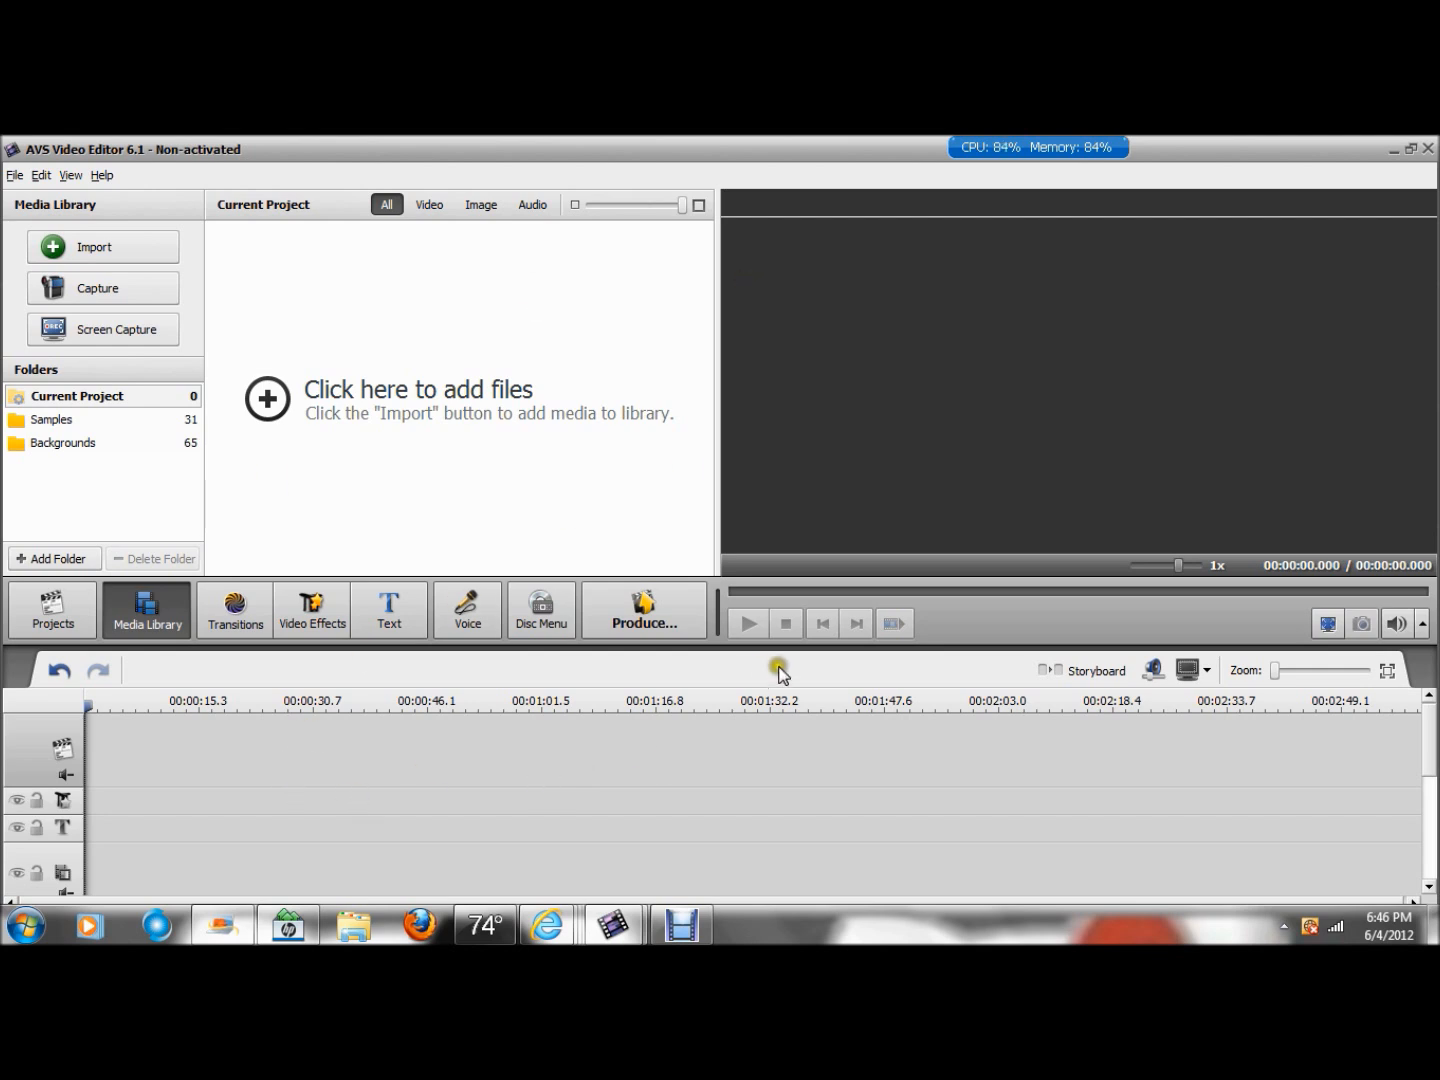
{"action": "mouse_move", "coordinate": [516, 512]}
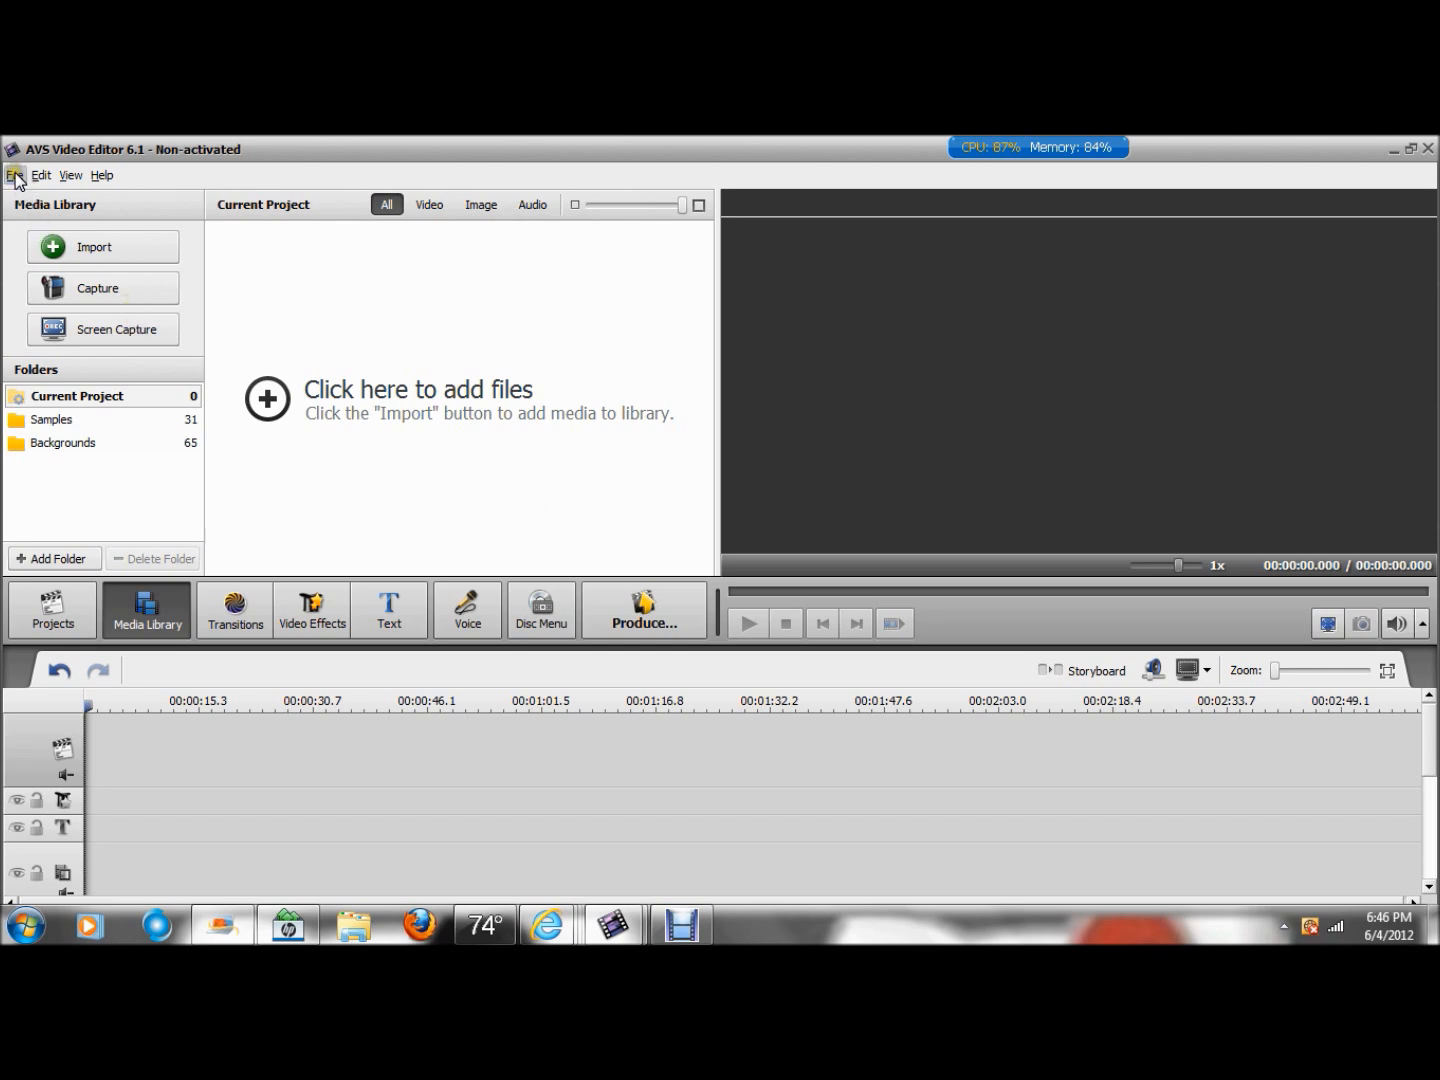
Step: Import the AdeleMoviewithMyvoice piano video into the media library via File > Import Media
{"action": "left_click", "coordinate": [14, 176]}
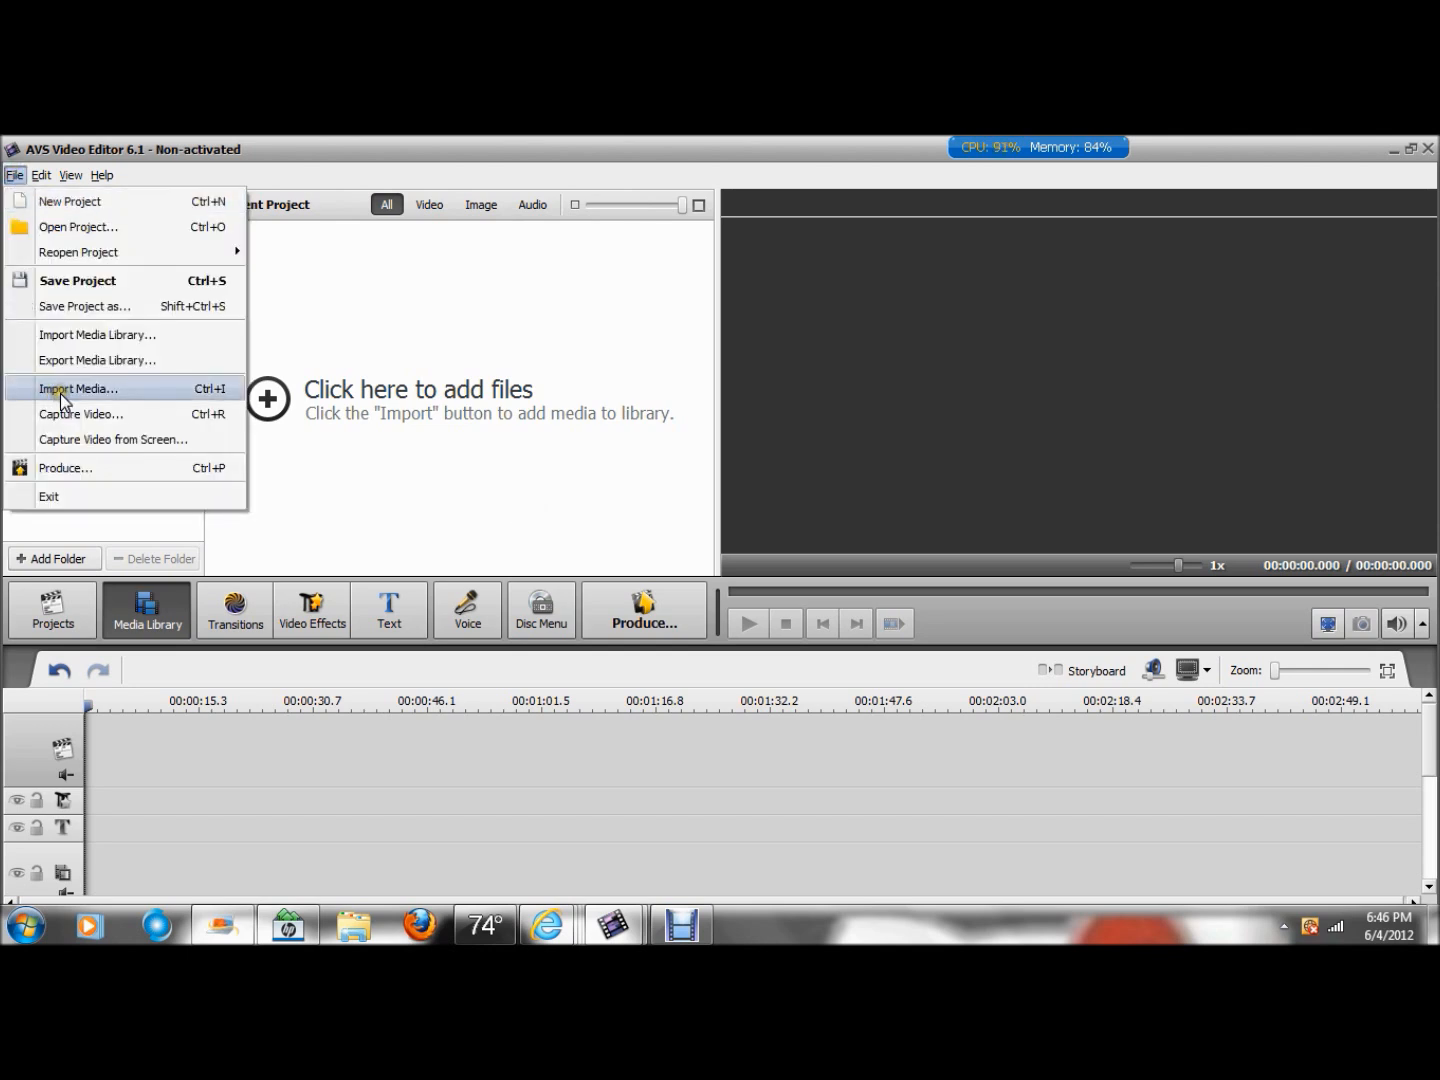
{"action": "left_click", "coordinate": [78, 388]}
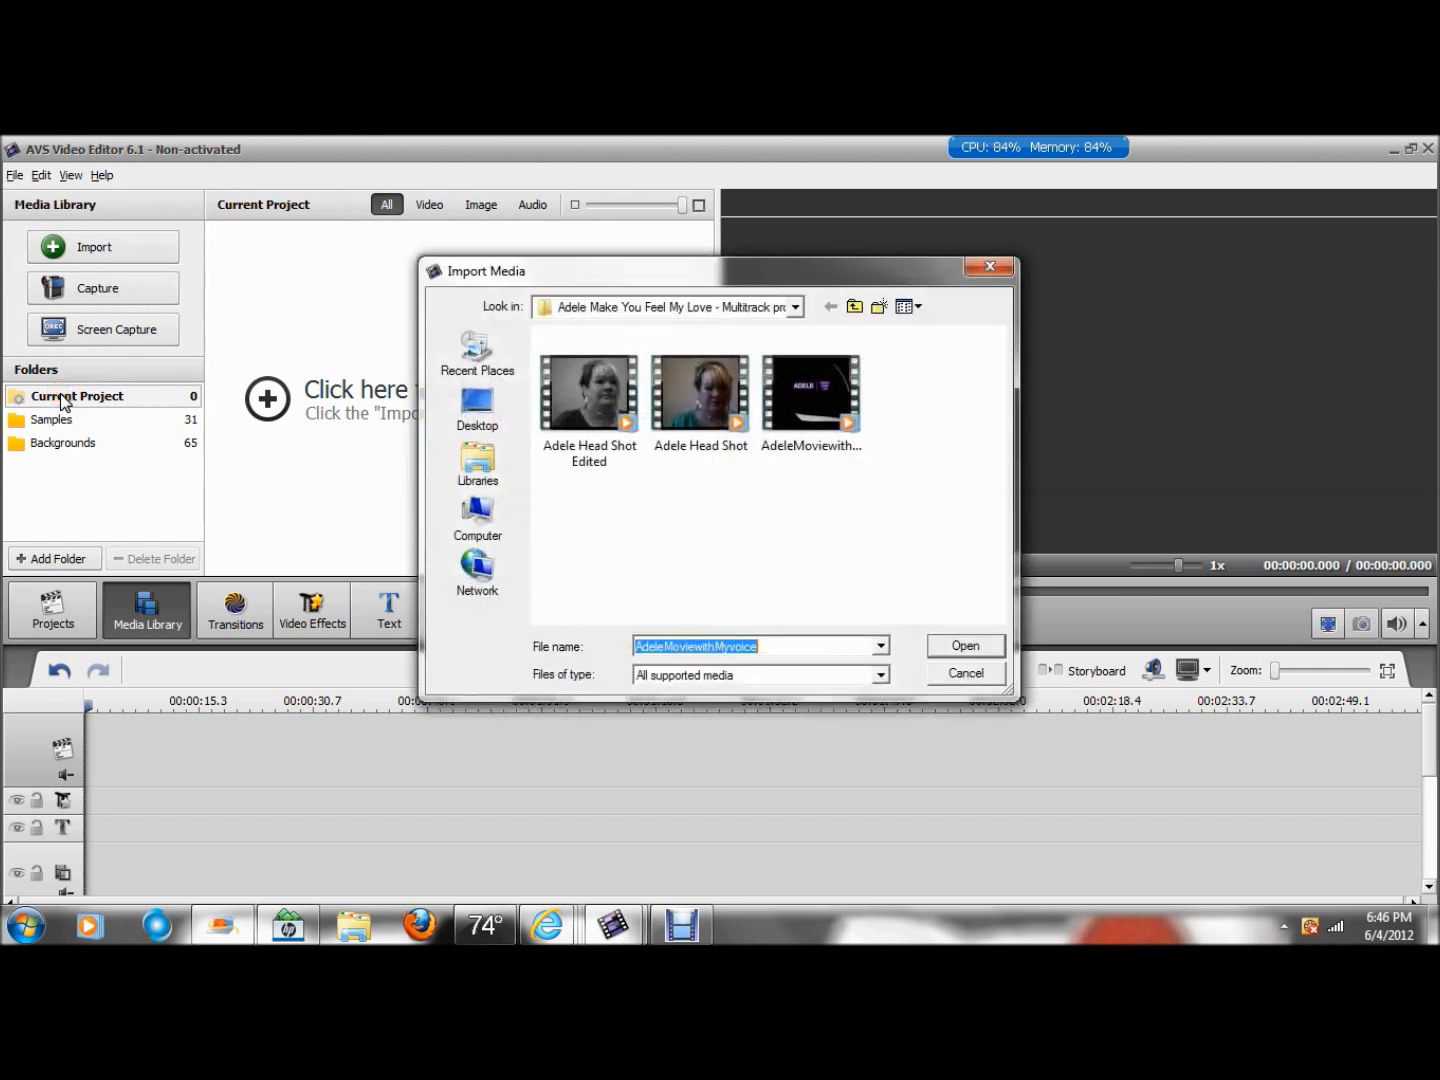
{"action": "left_click", "coordinate": [812, 392]}
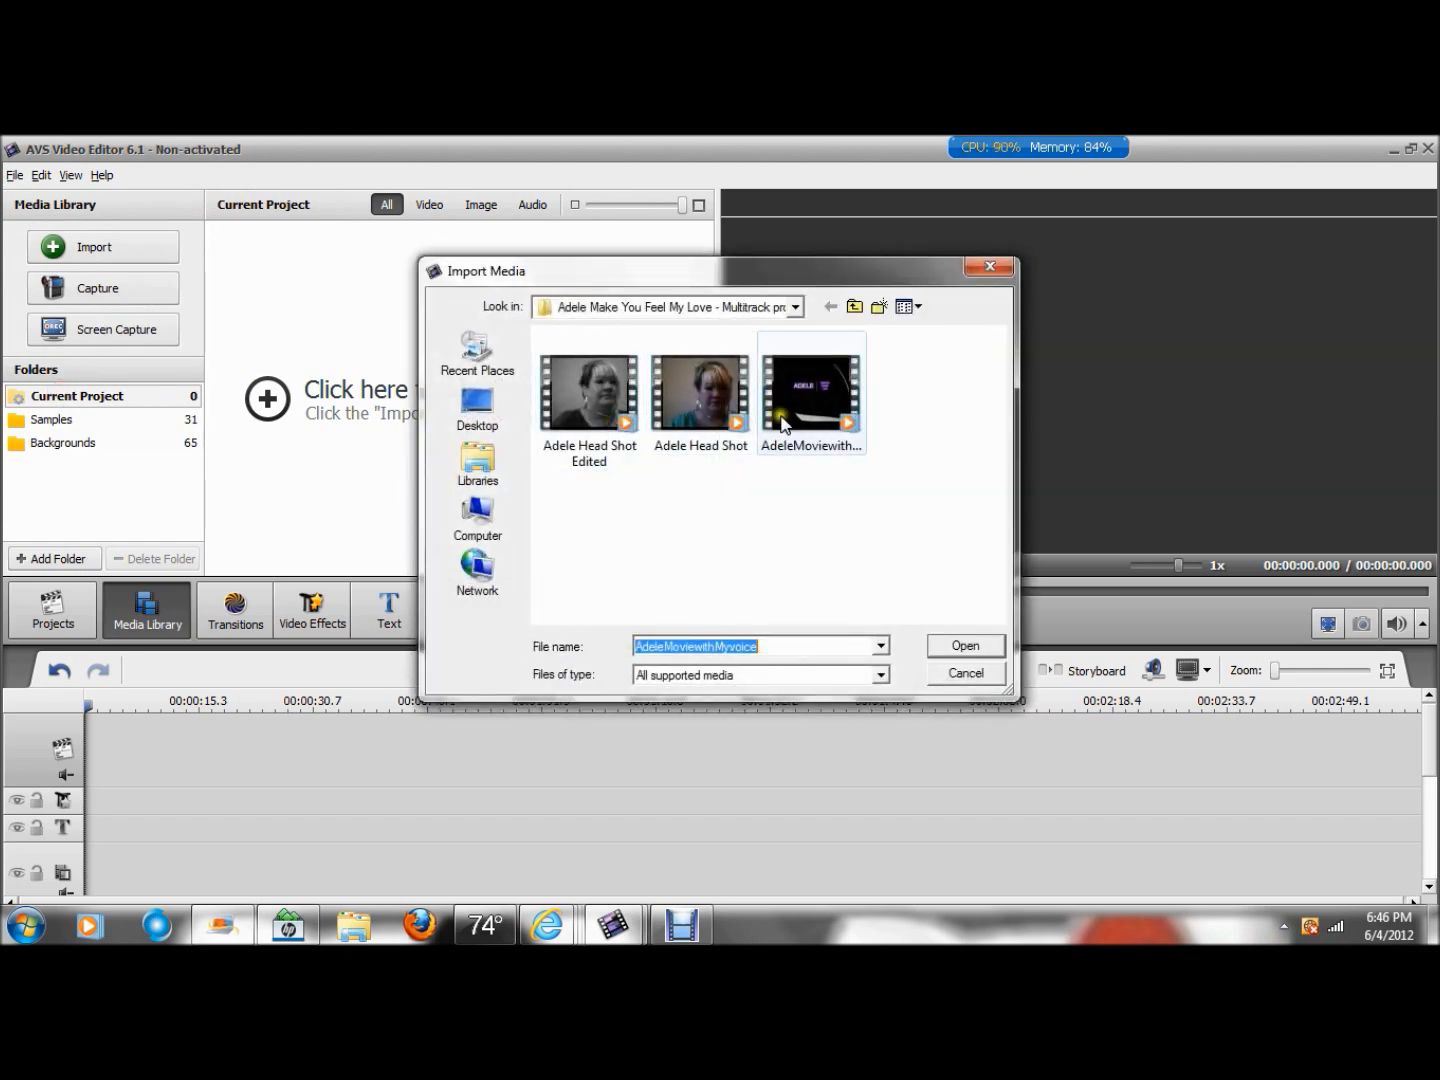
{"action": "left_click", "coordinate": [812, 392]}
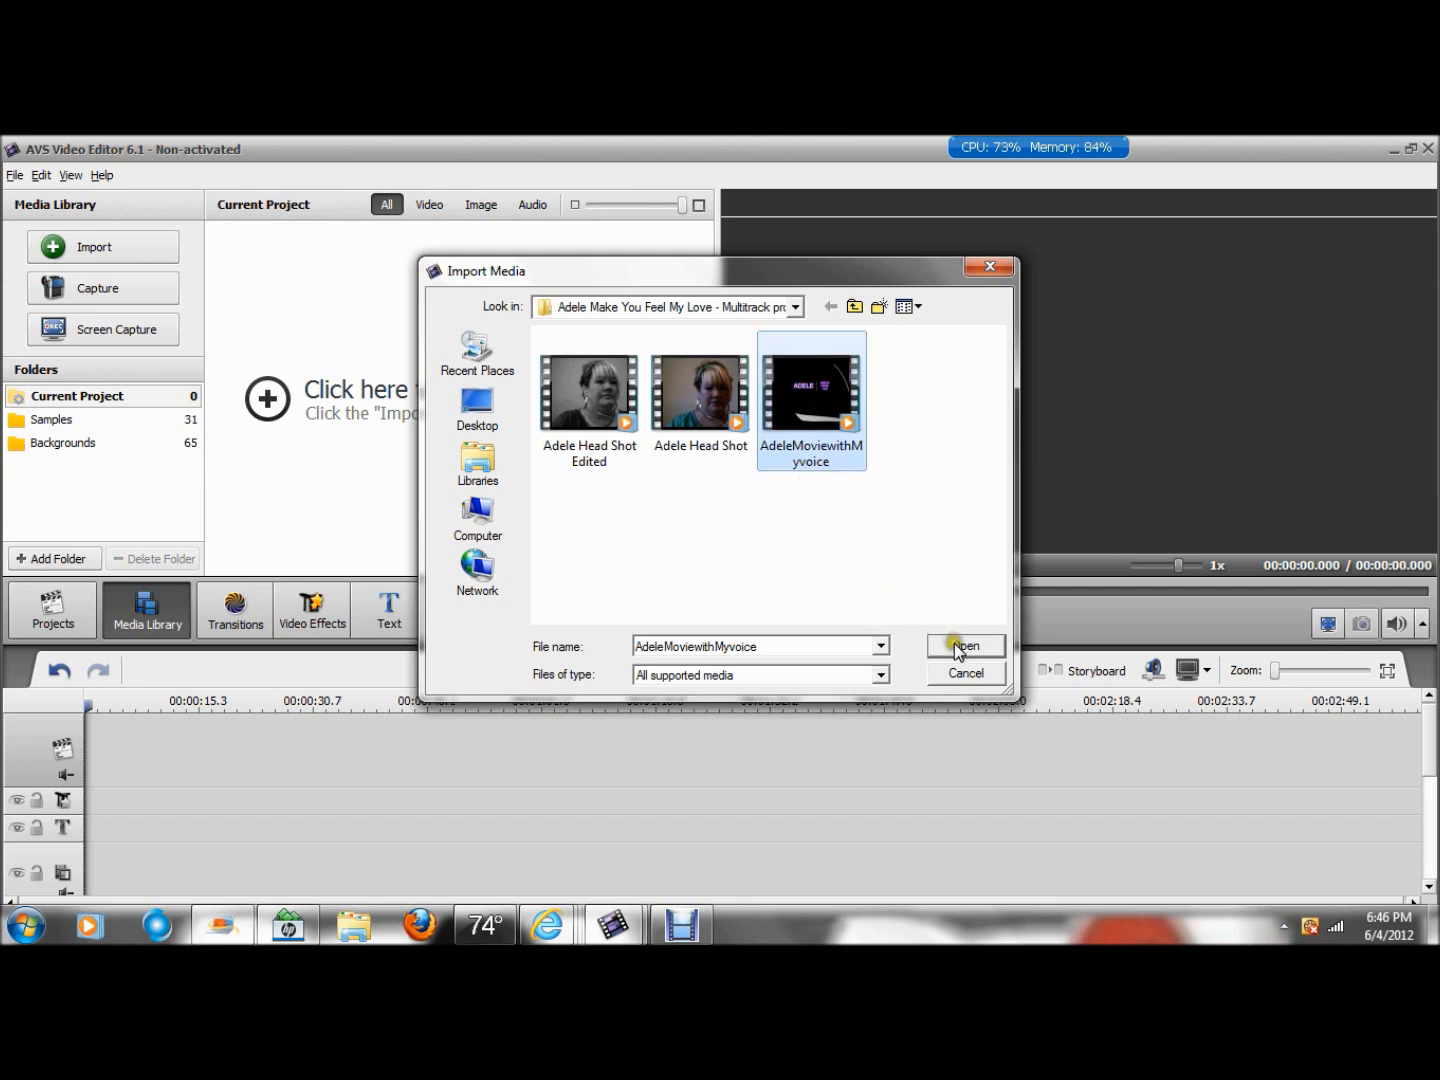
{"action": "left_click", "coordinate": [964, 646]}
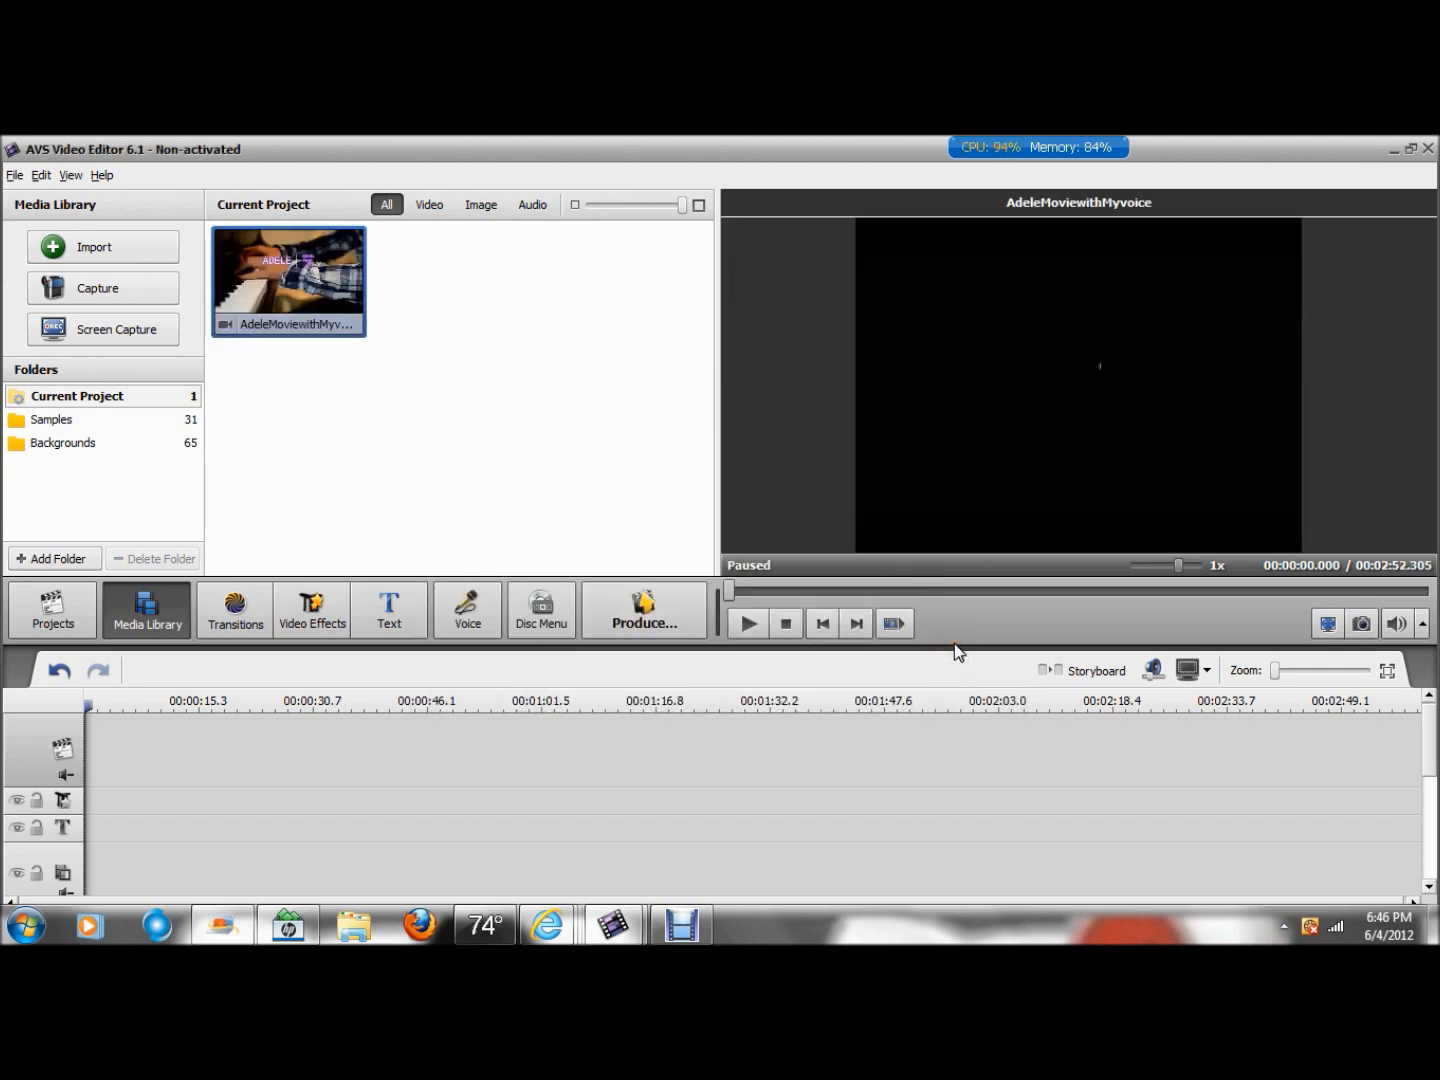
{"action": "mouse_move", "coordinate": [290, 276]}
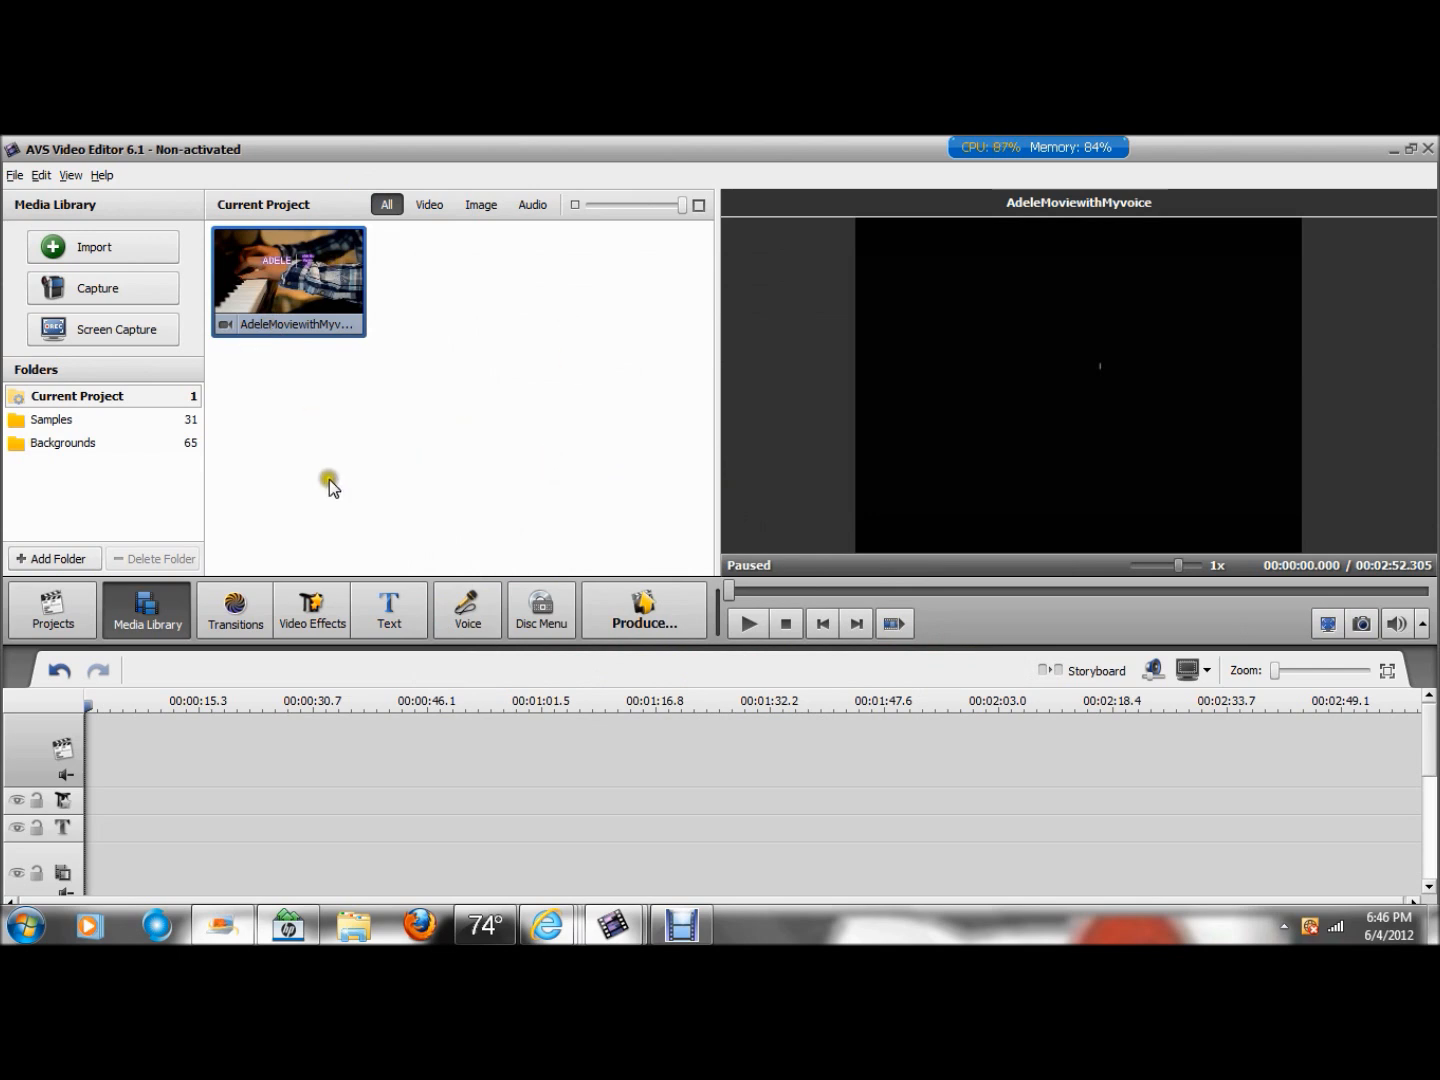
{"action": "mouse_move", "coordinate": [516, 370]}
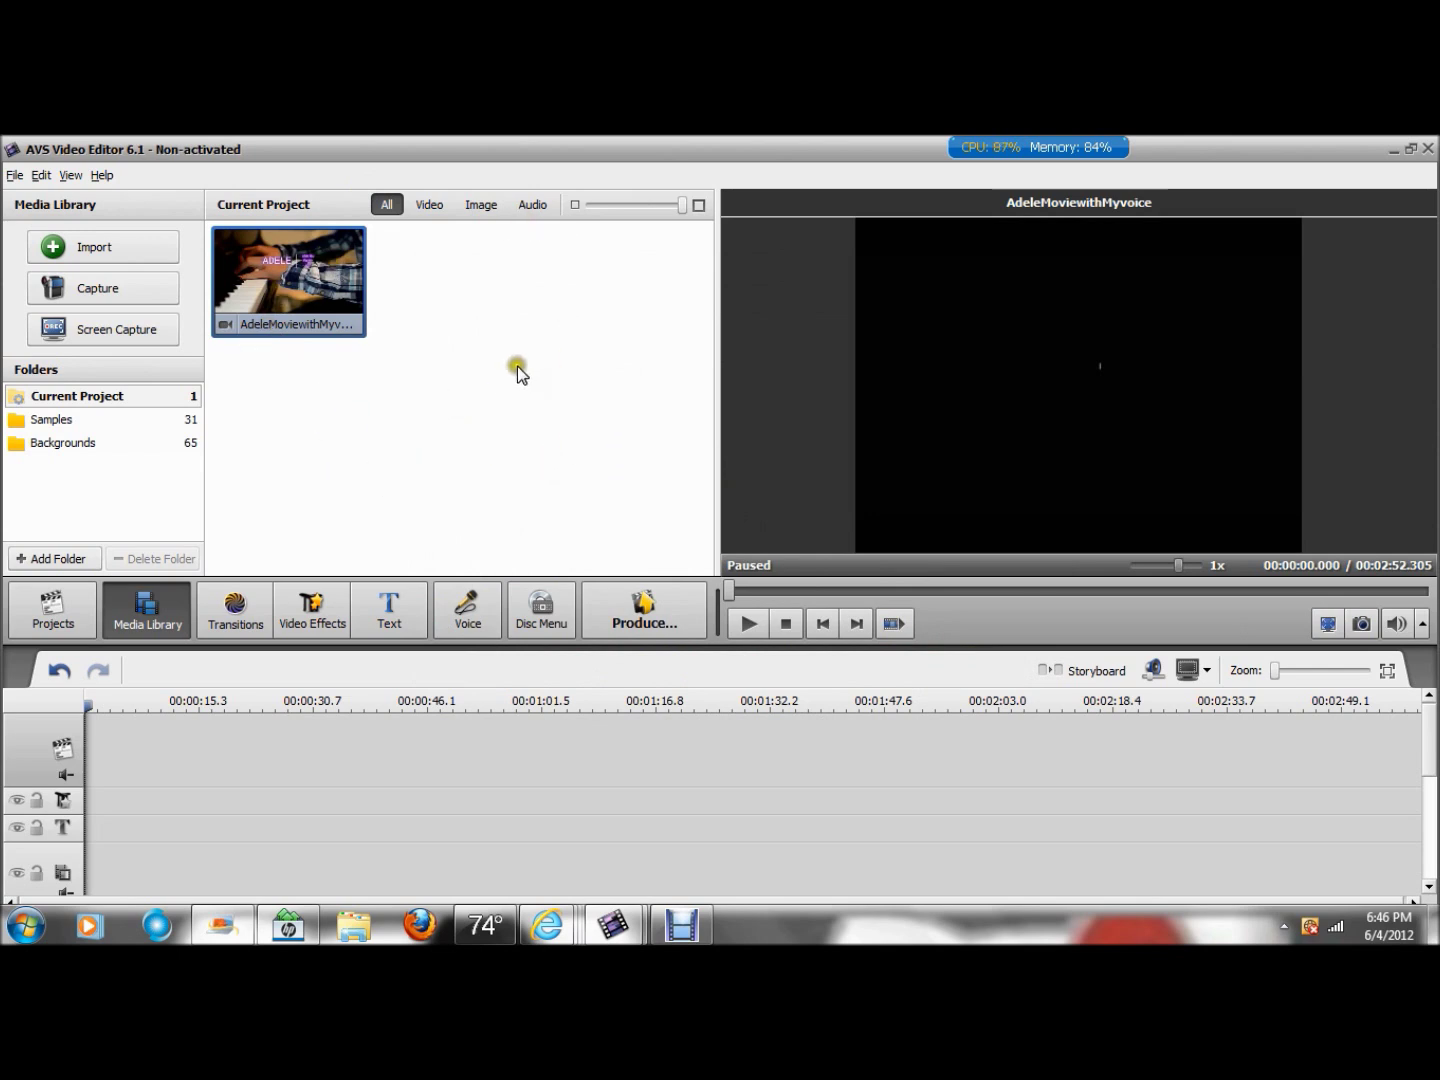
{"action": "mouse_move", "coordinate": [692, 800]}
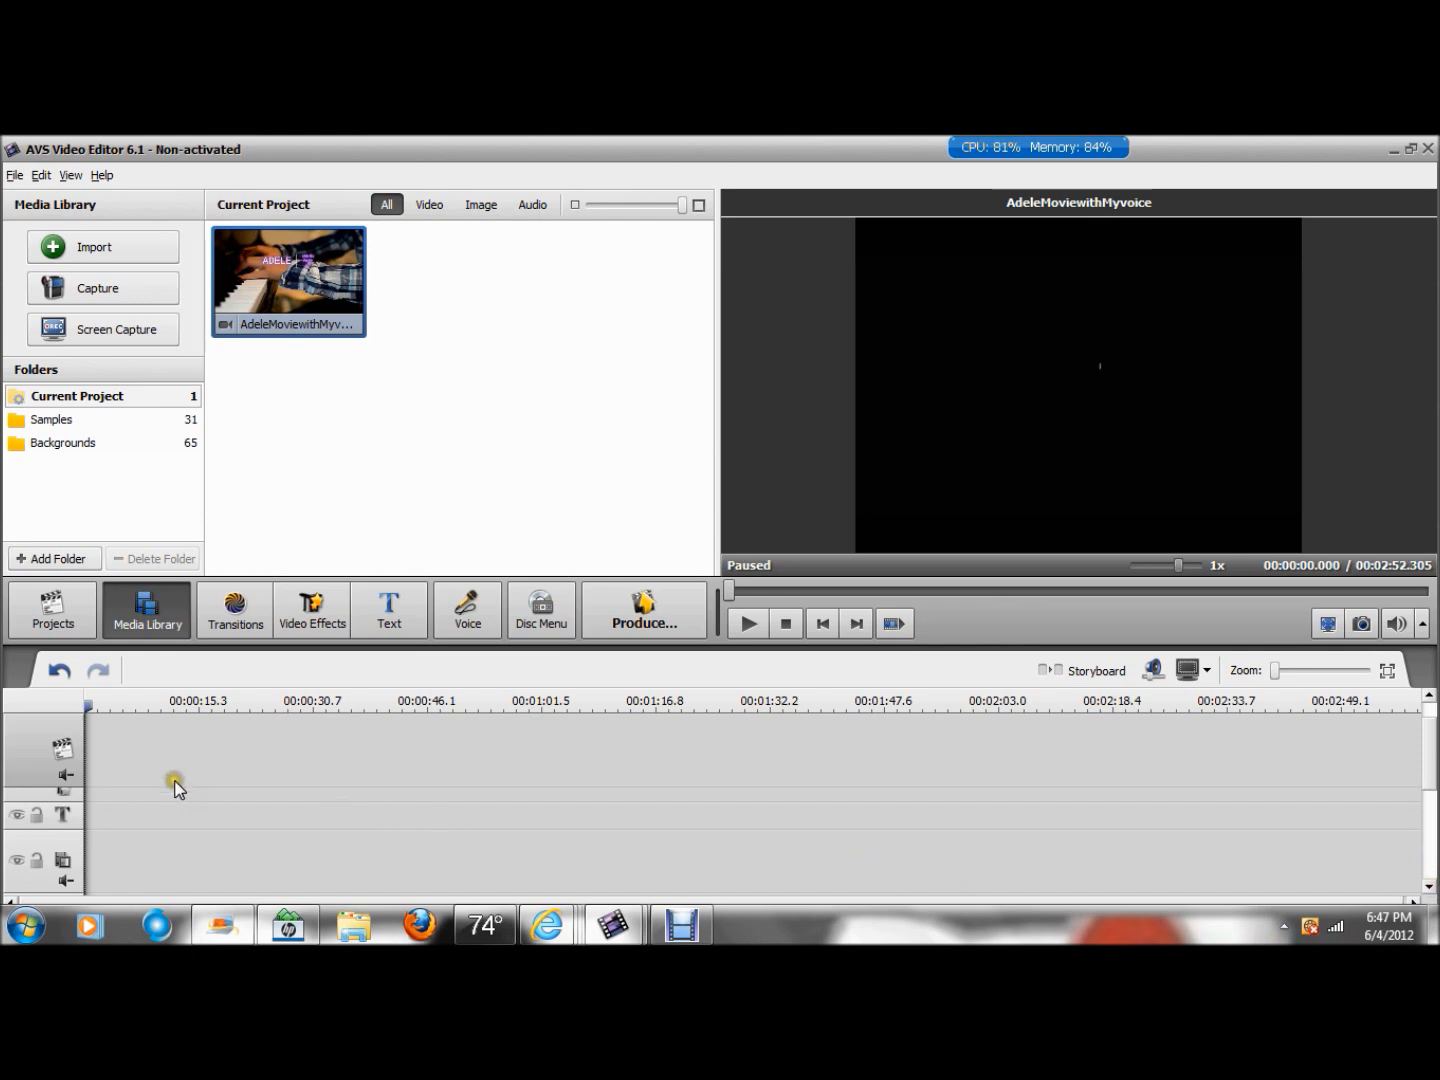
{"action": "mouse_move", "coordinate": [60, 758]}
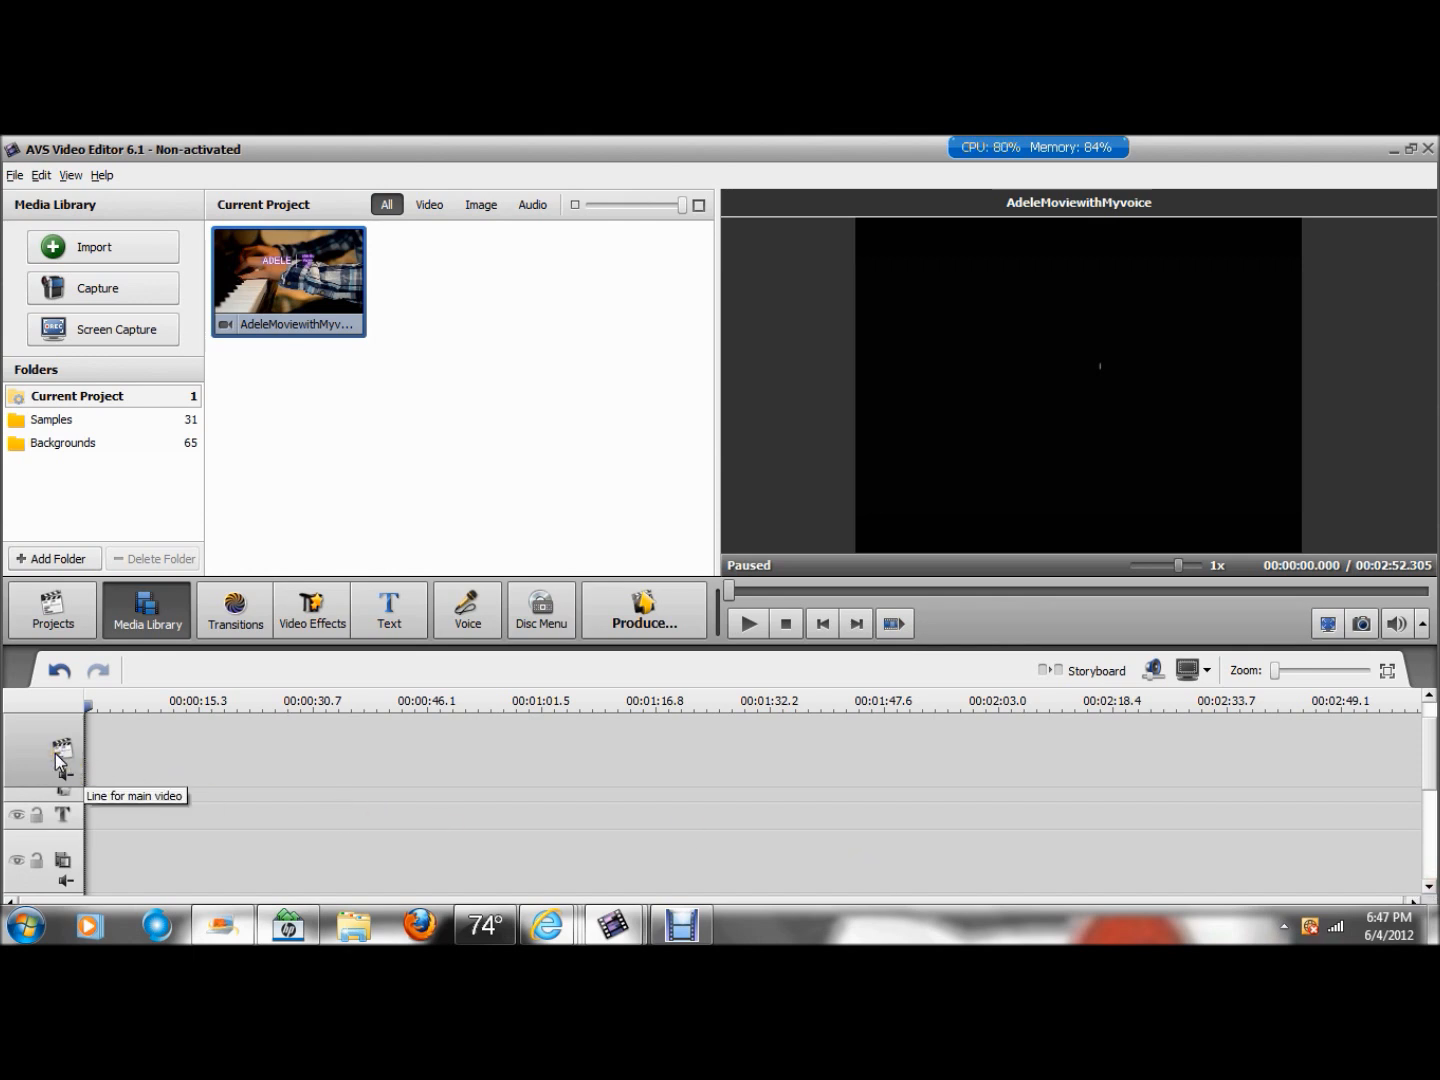
{"action": "mouse_move", "coordinate": [62, 796]}
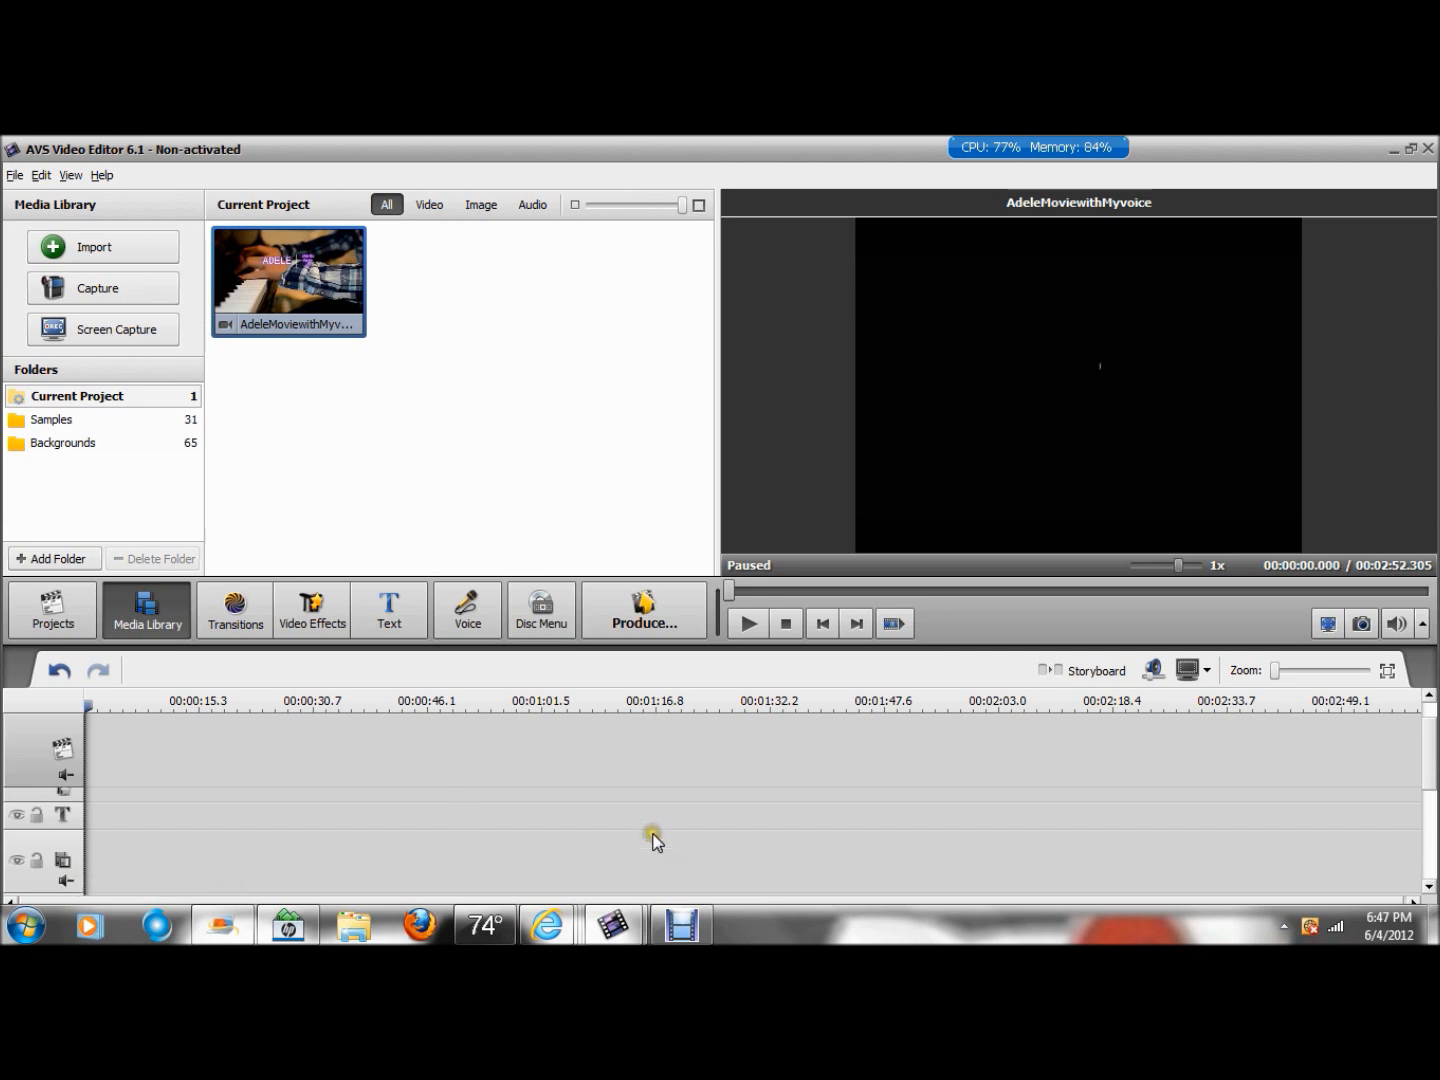
{"action": "mouse_move", "coordinate": [360, 866]}
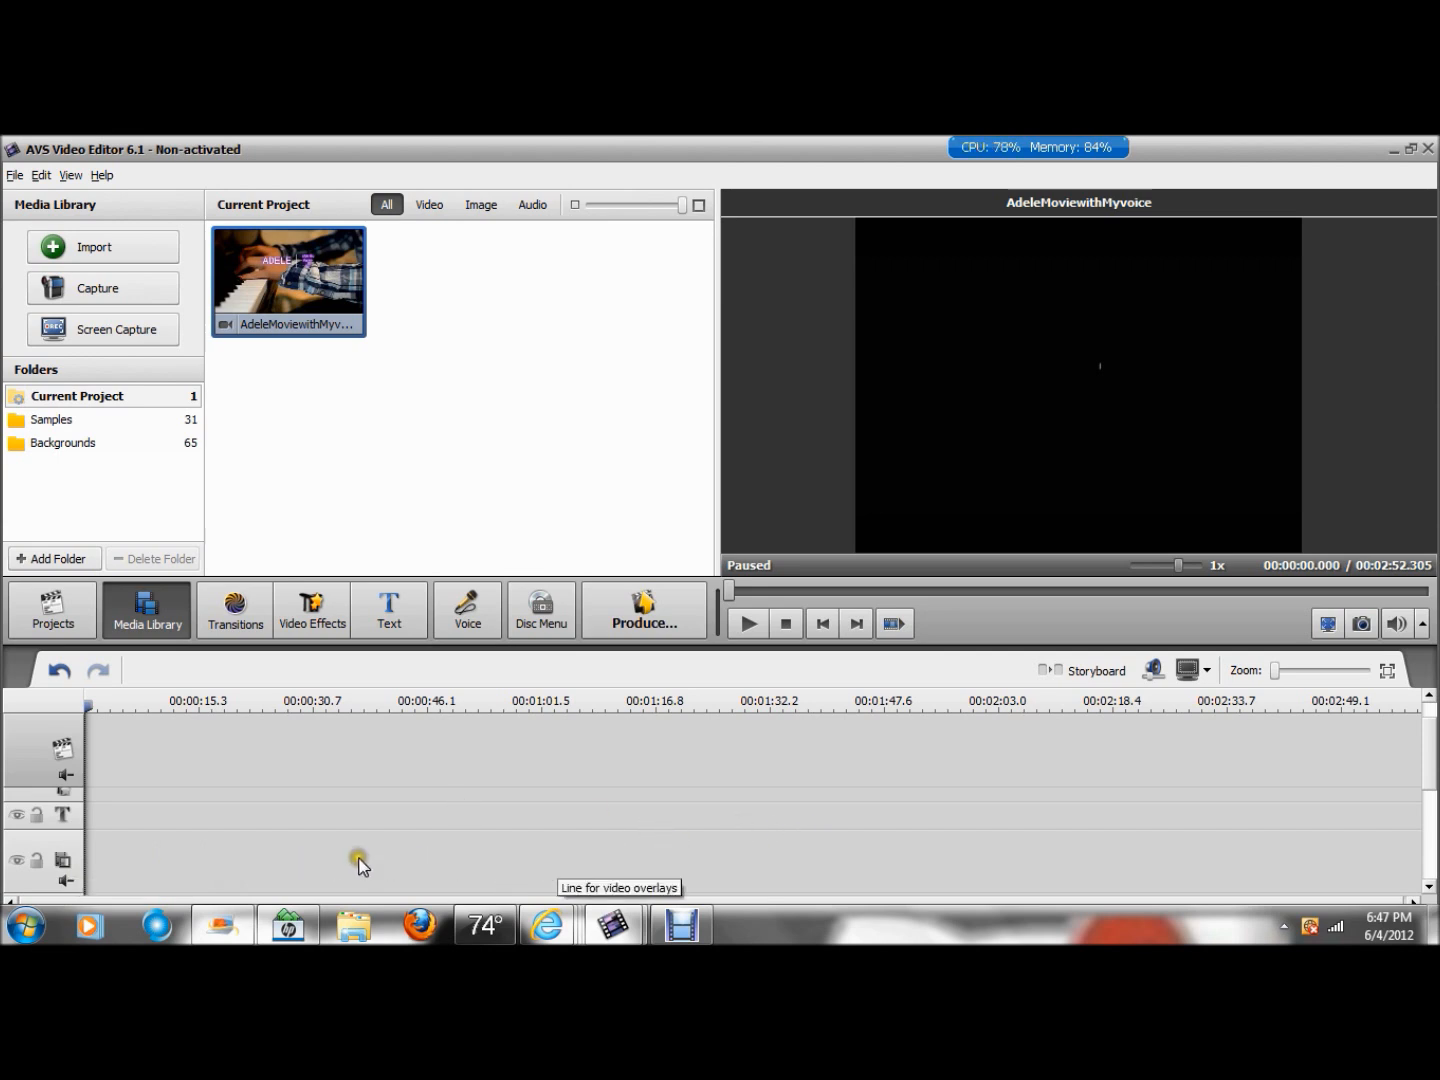
{"action": "mouse_move", "coordinate": [208, 876]}
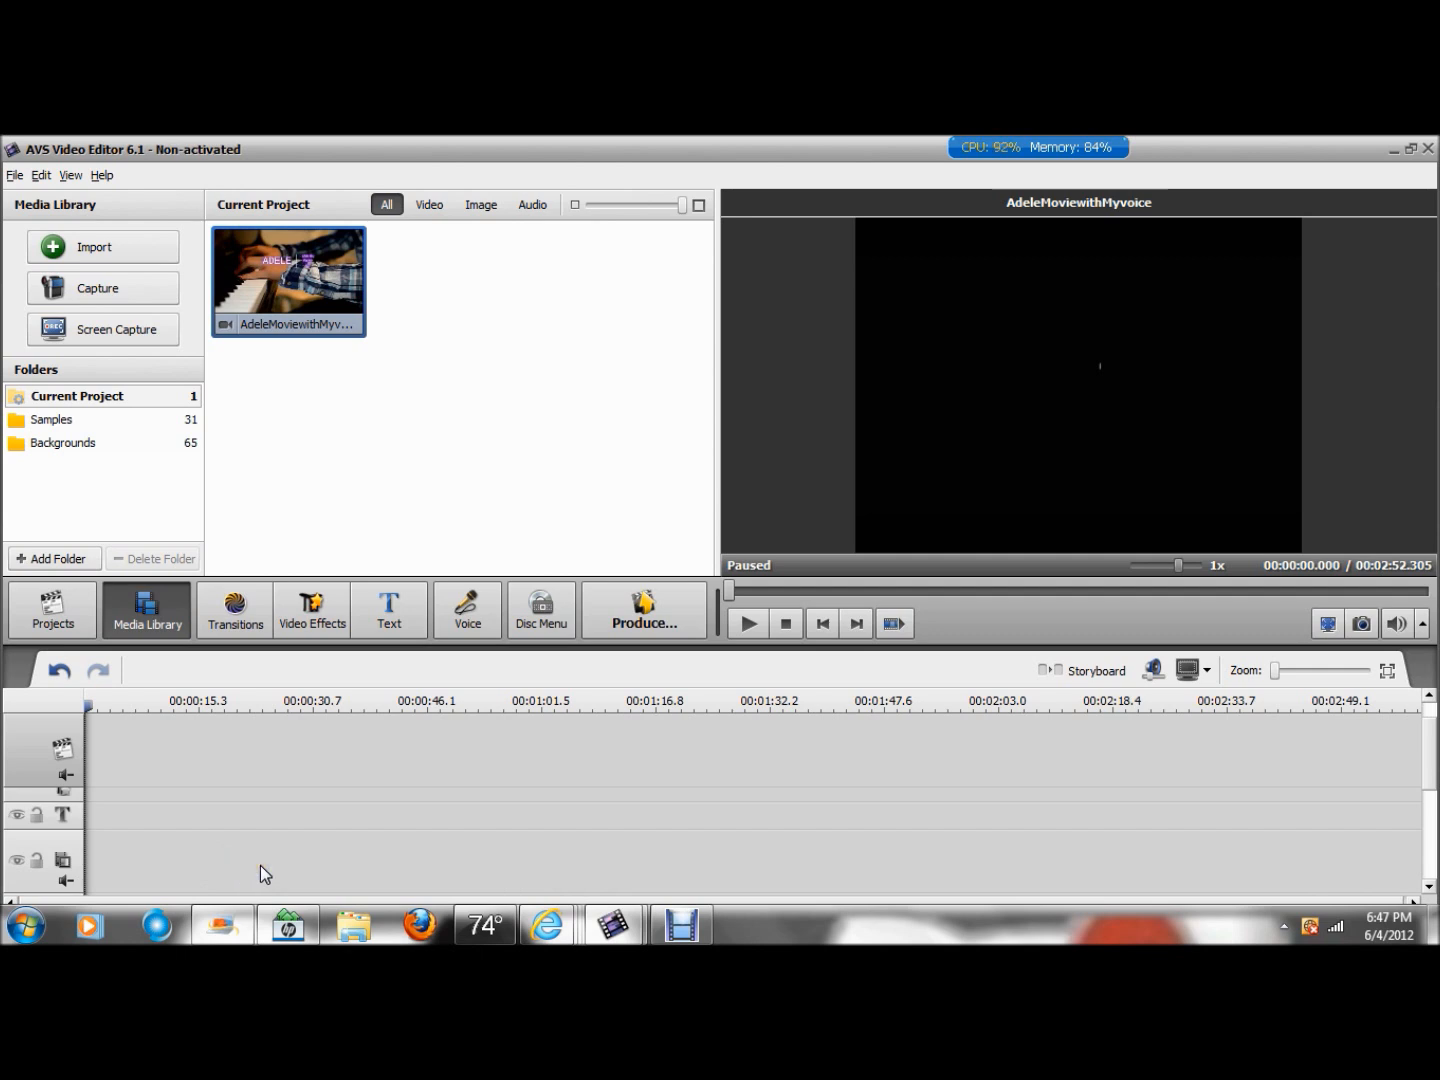
{"action": "right_click", "coordinate": [264, 872]}
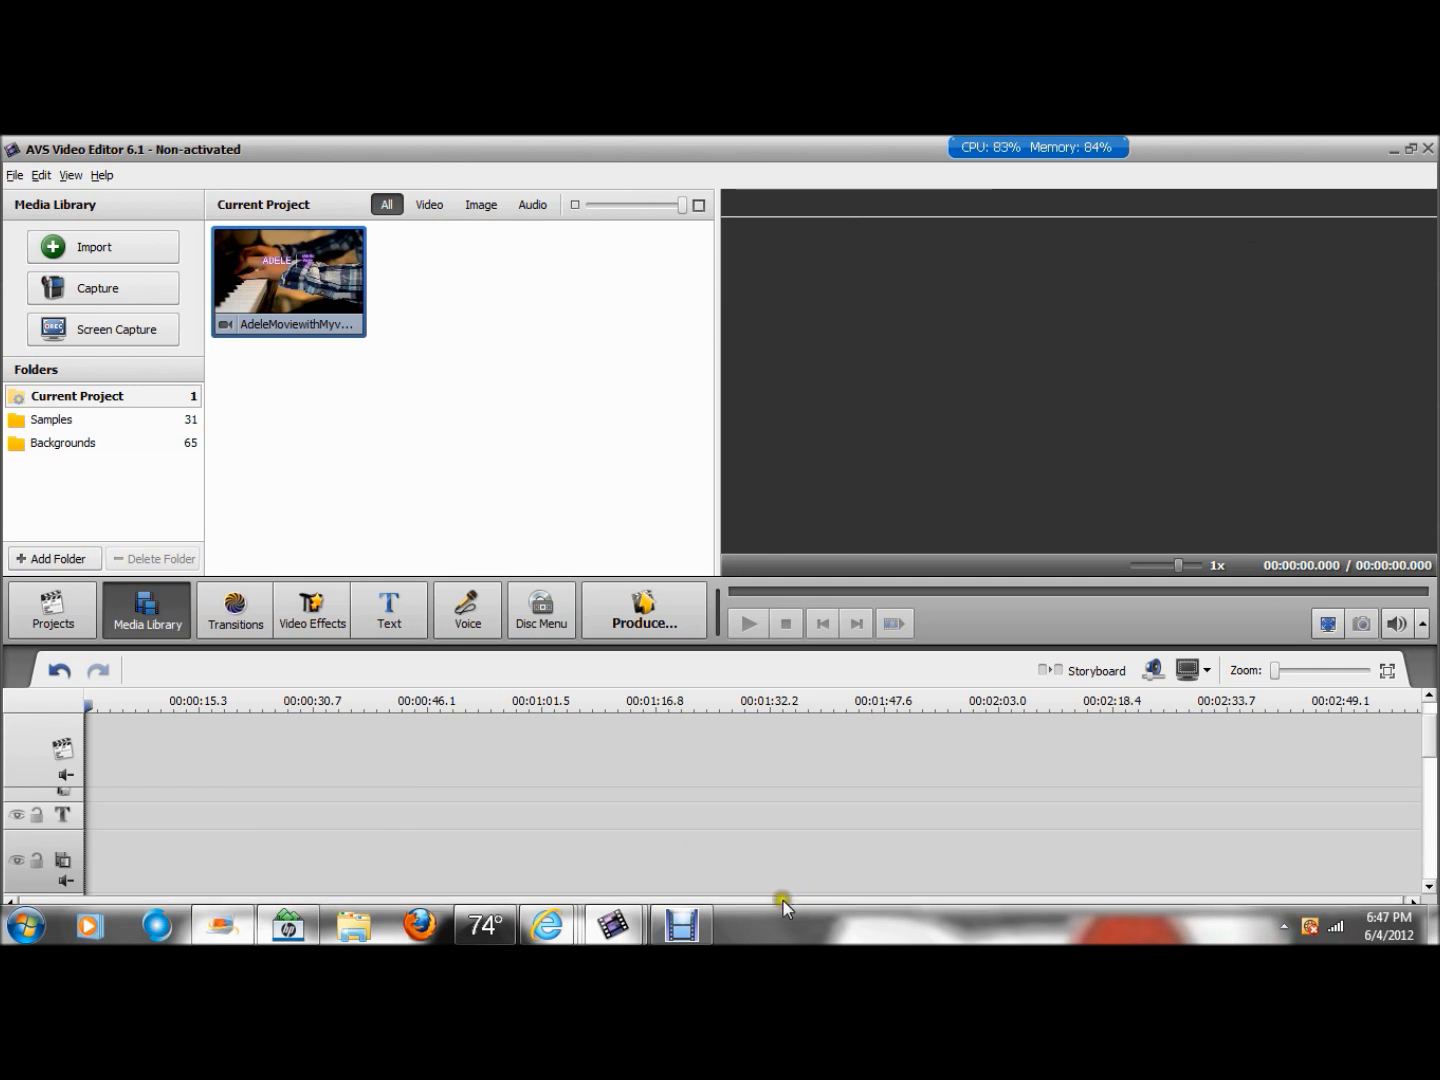
{"action": "mouse_move", "coordinate": [840, 868]}
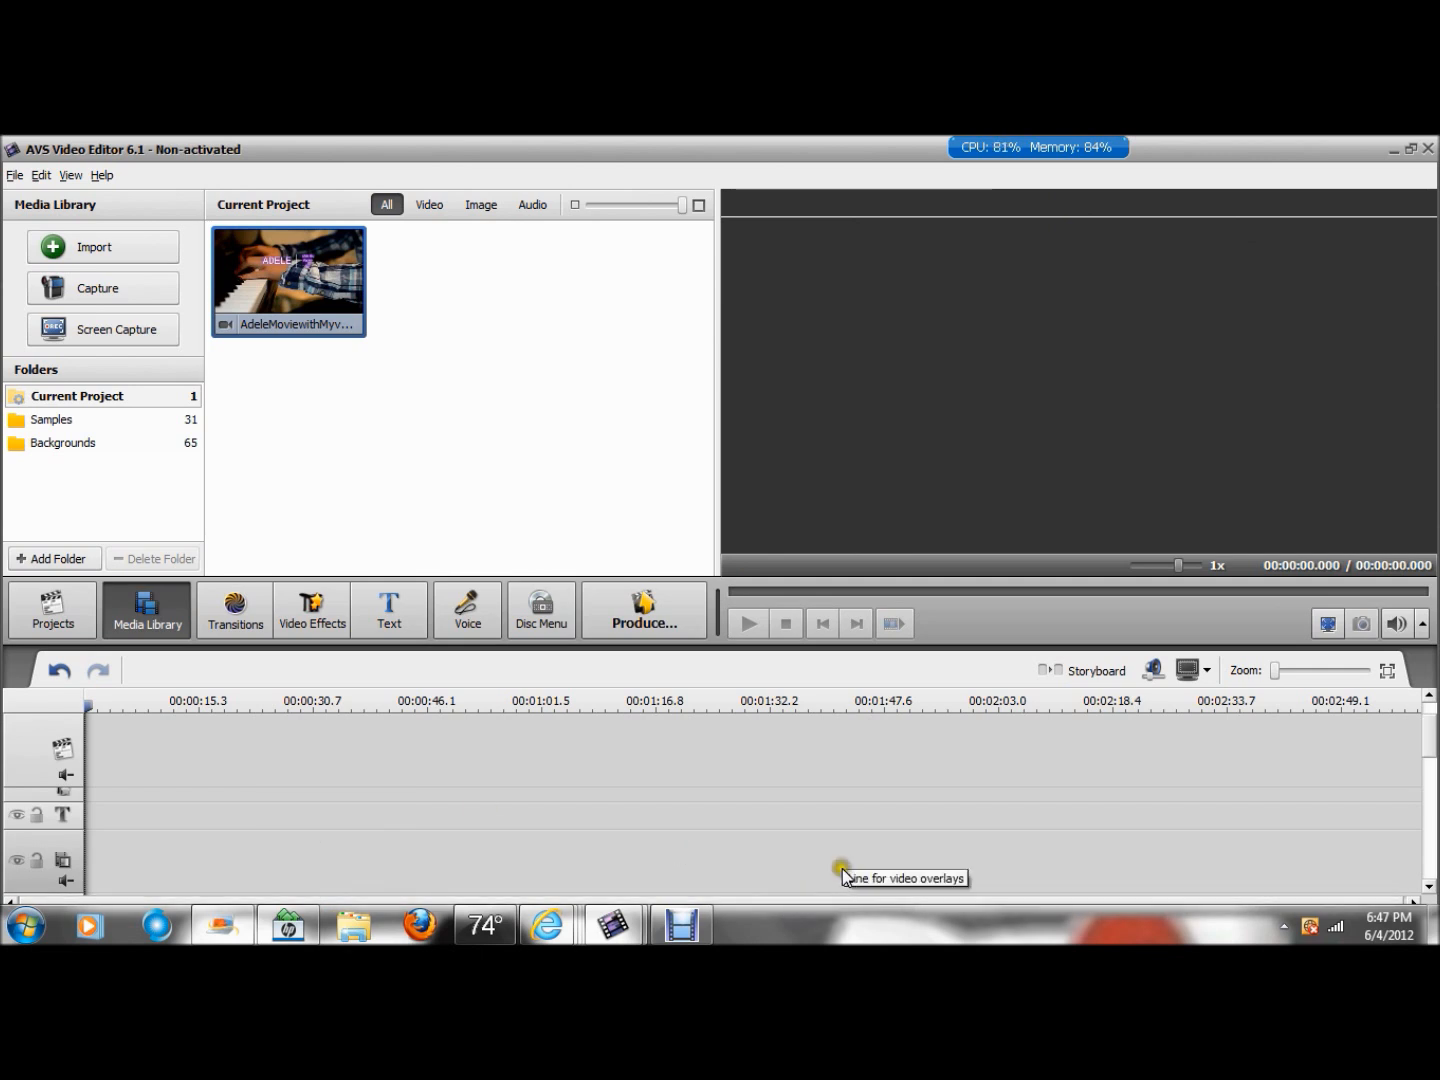
{"action": "right_click", "coordinate": [848, 872]}
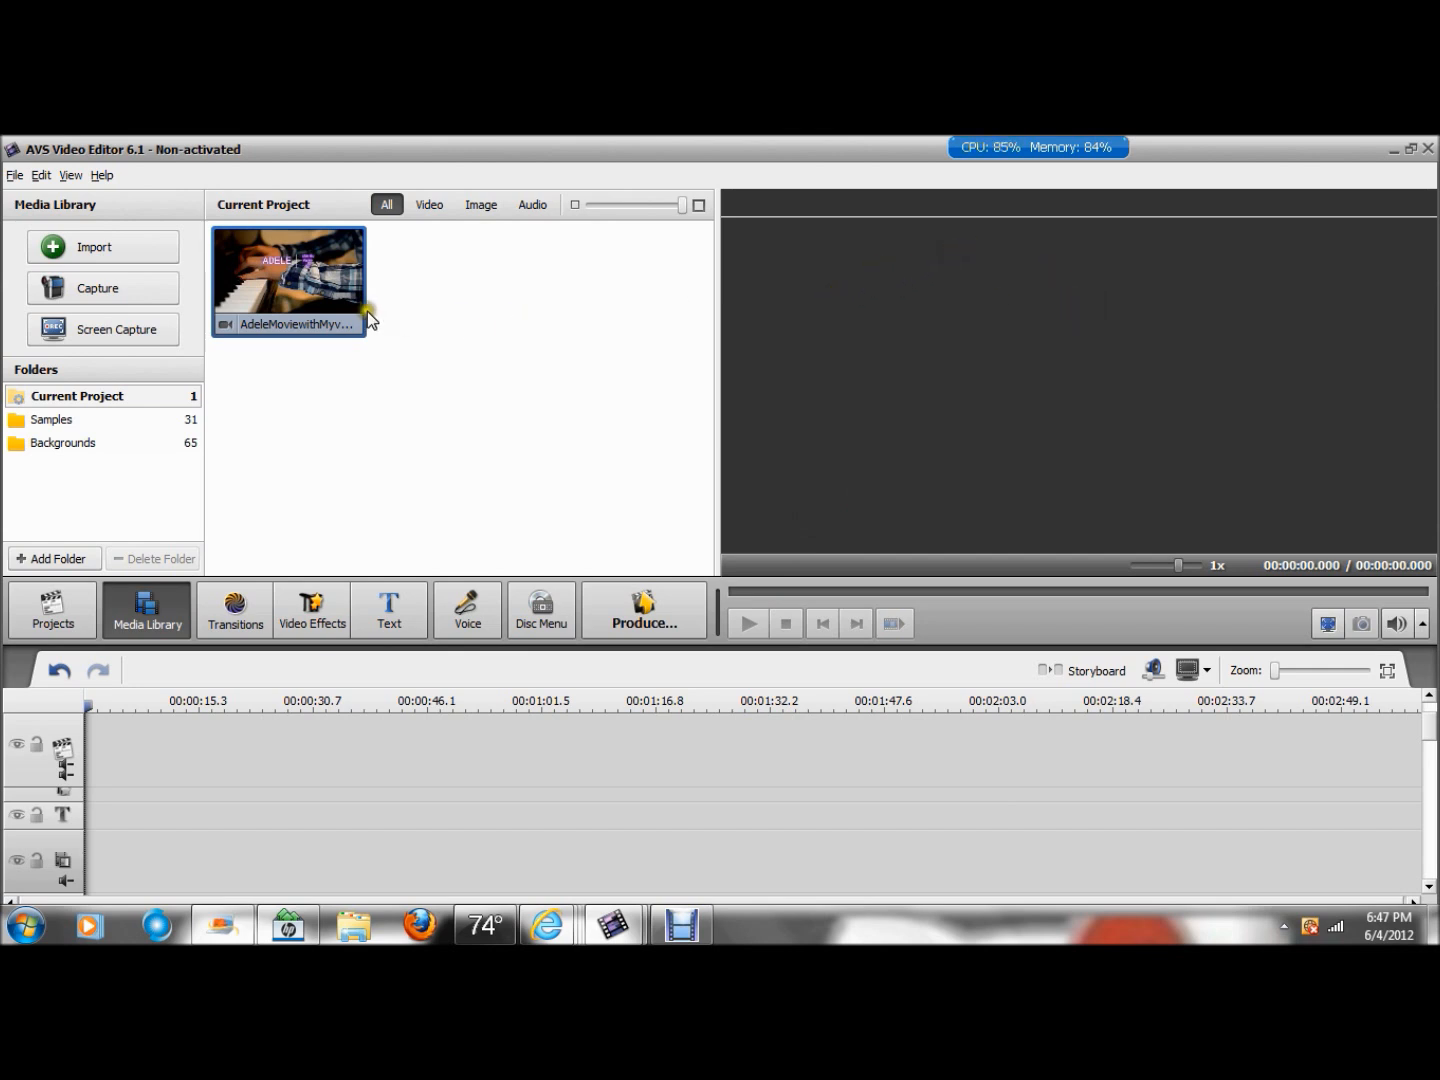
Step: Place the piano clip on the main video line and briefly play, pause and stop the 2:52 preview
{"action": "left_click_drag", "start_coordinate": [288, 280], "coordinate": [176, 740]}
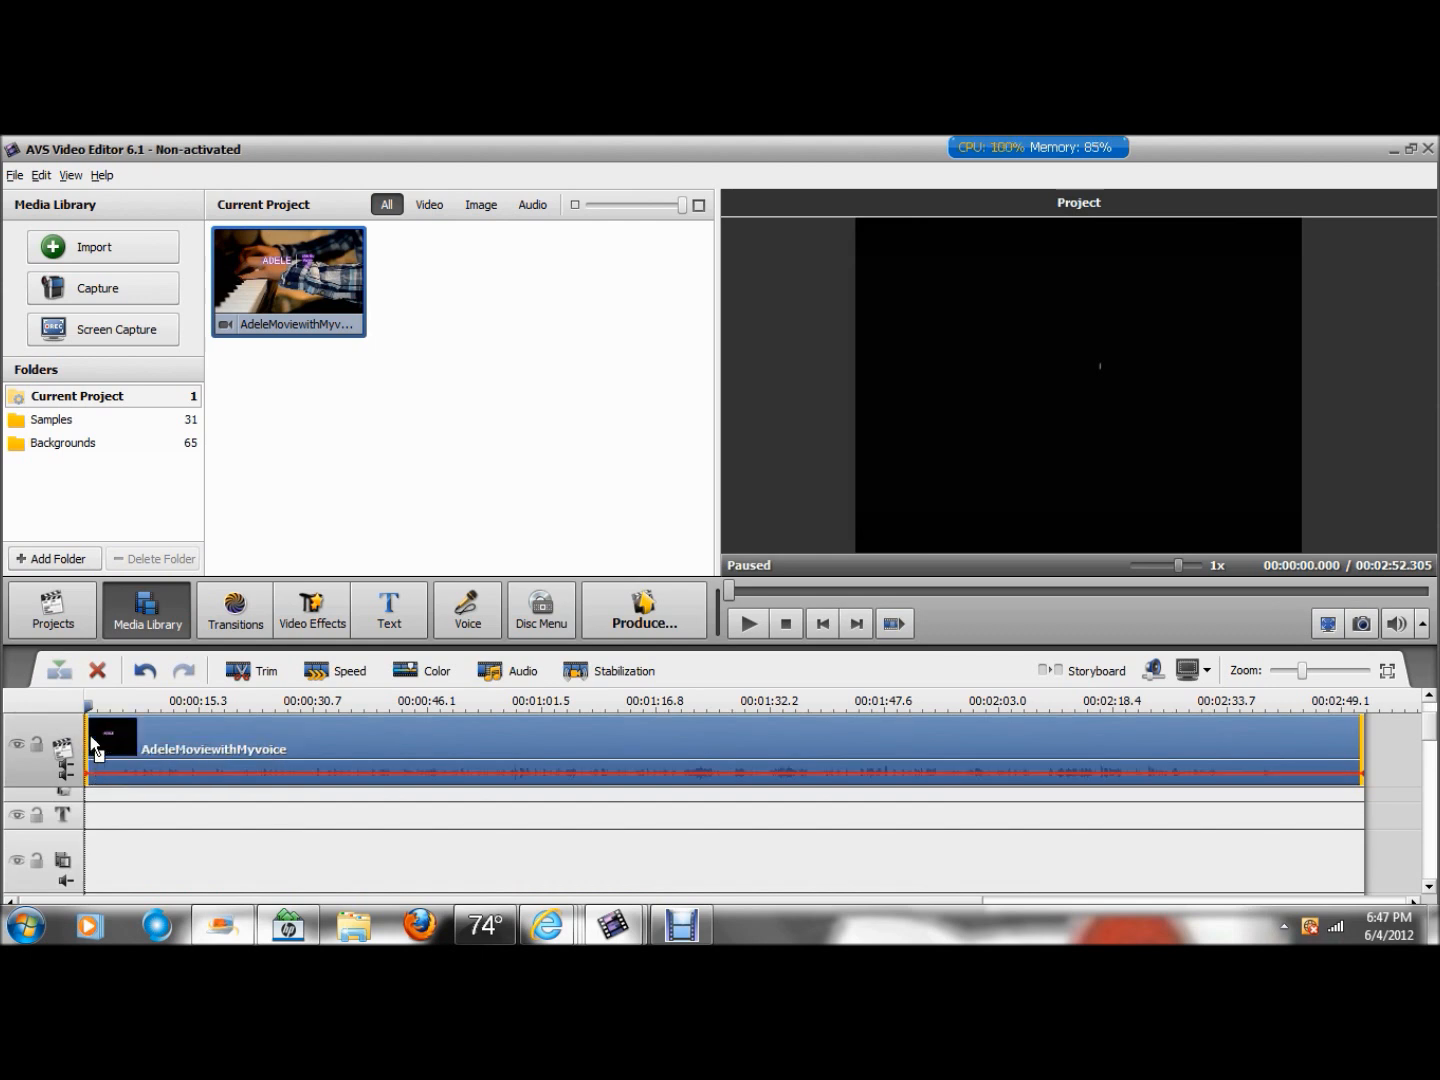
{"action": "mouse_move", "coordinate": [218, 802]}
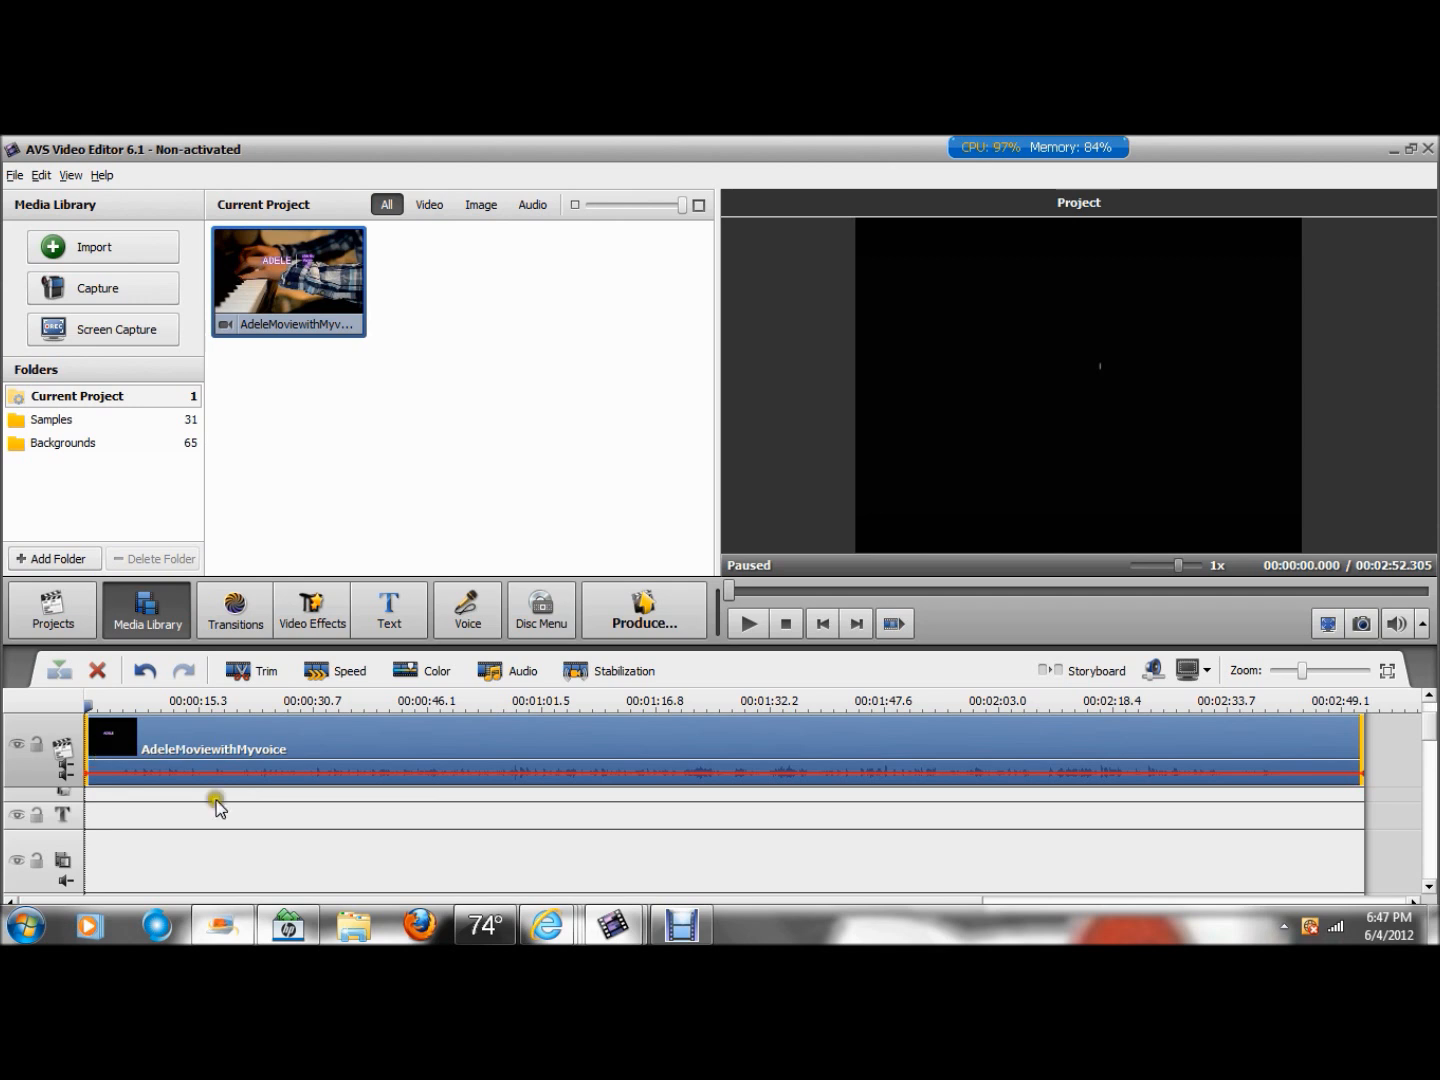
{"action": "left_click", "coordinate": [748, 624]}
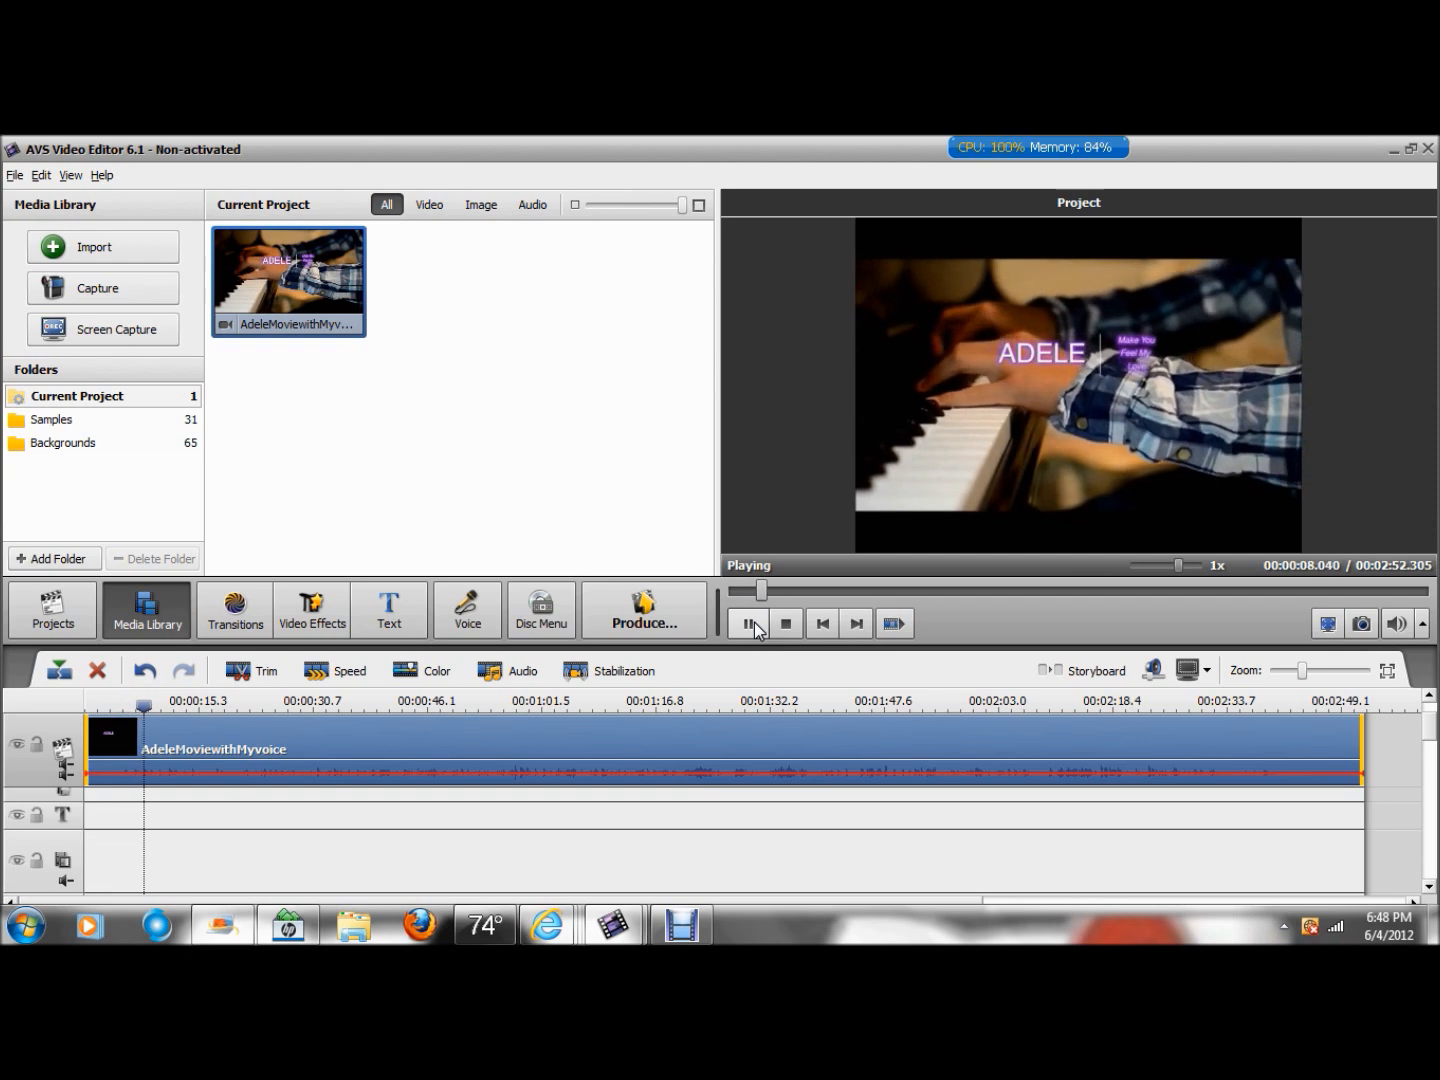
{"action": "left_click", "coordinate": [748, 624]}
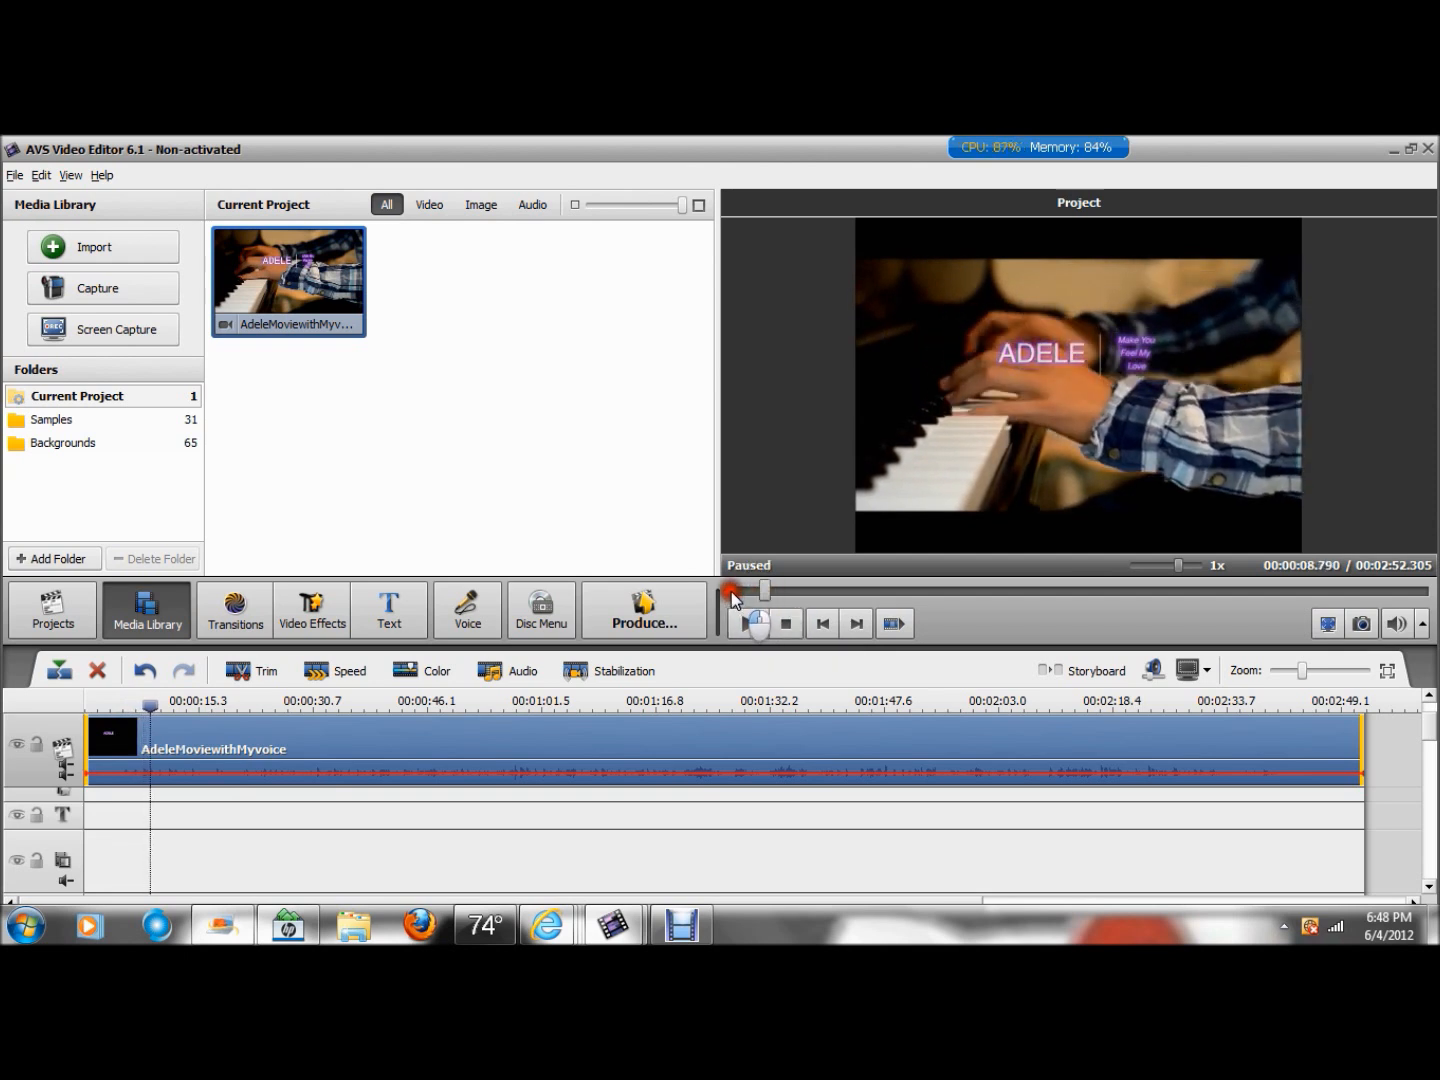
{"action": "left_click", "coordinate": [784, 624]}
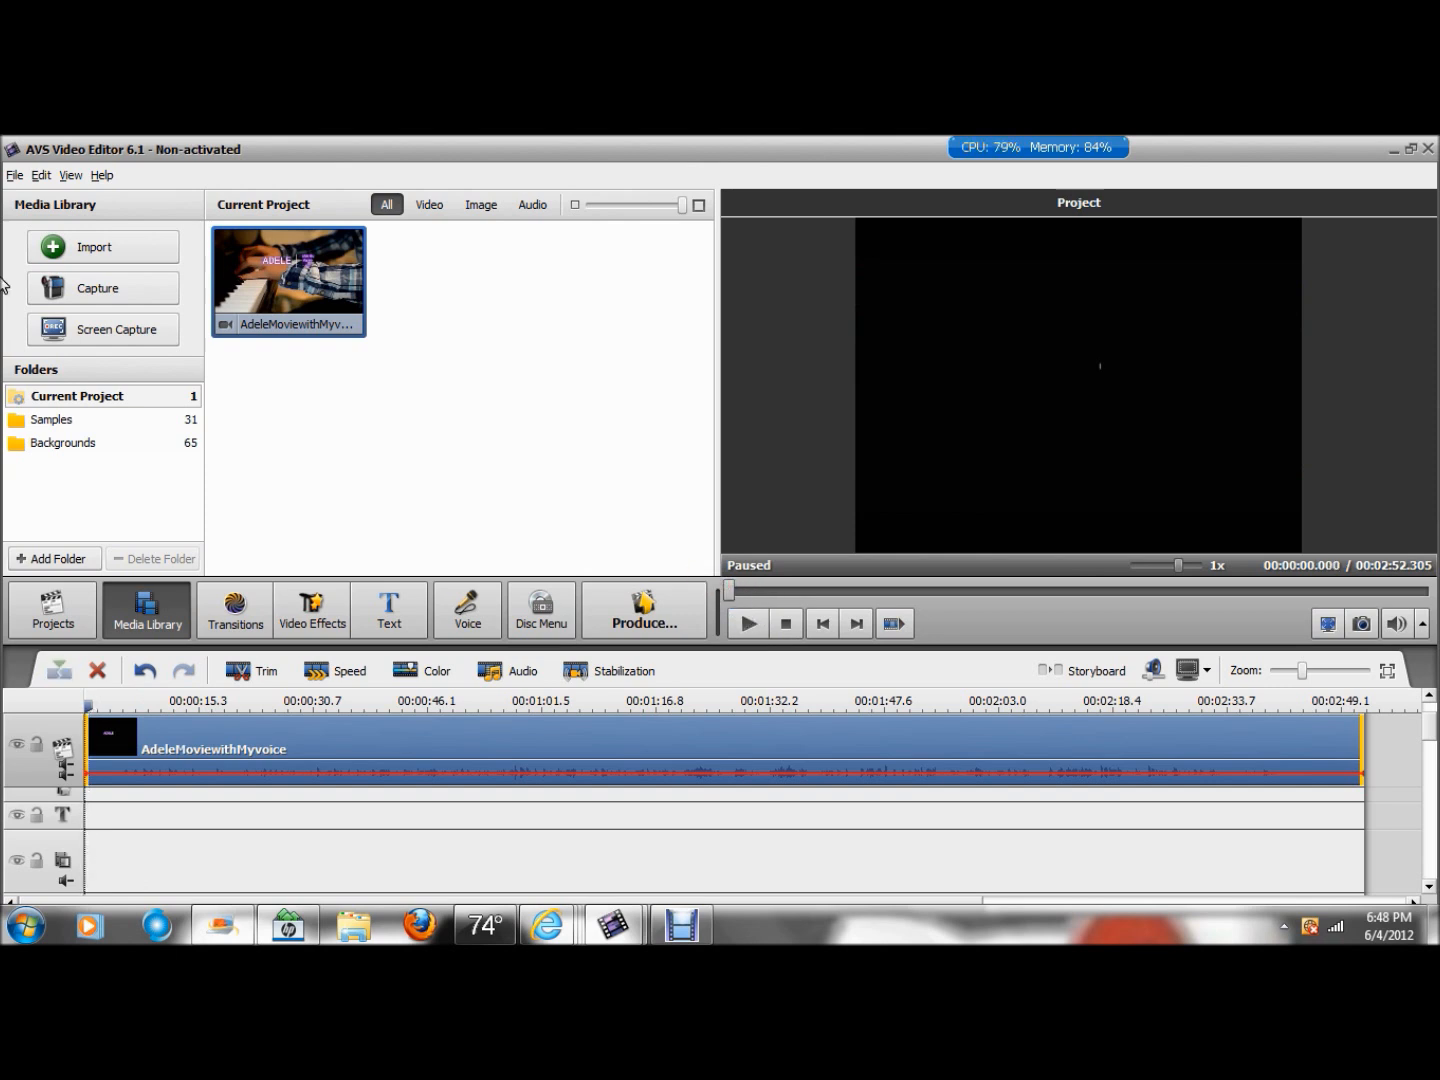
Step: Import the Adele Head Shot clip into the media library and briefly play its preview
{"action": "left_click", "coordinate": [16, 176]}
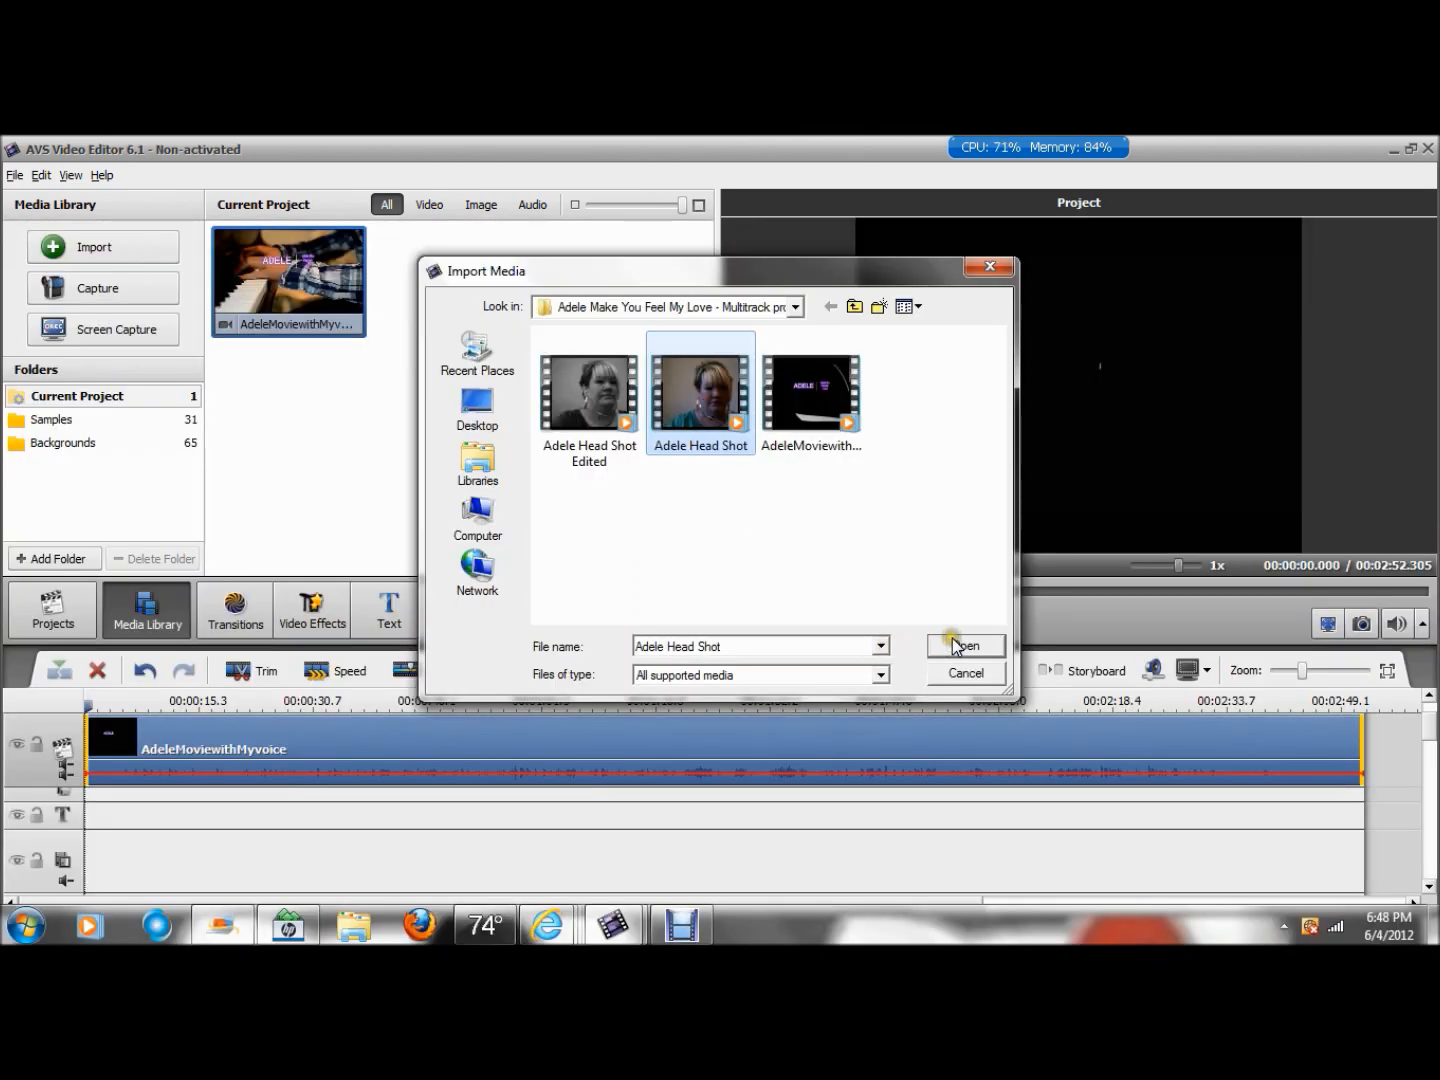
{"action": "left_click", "coordinate": [964, 646]}
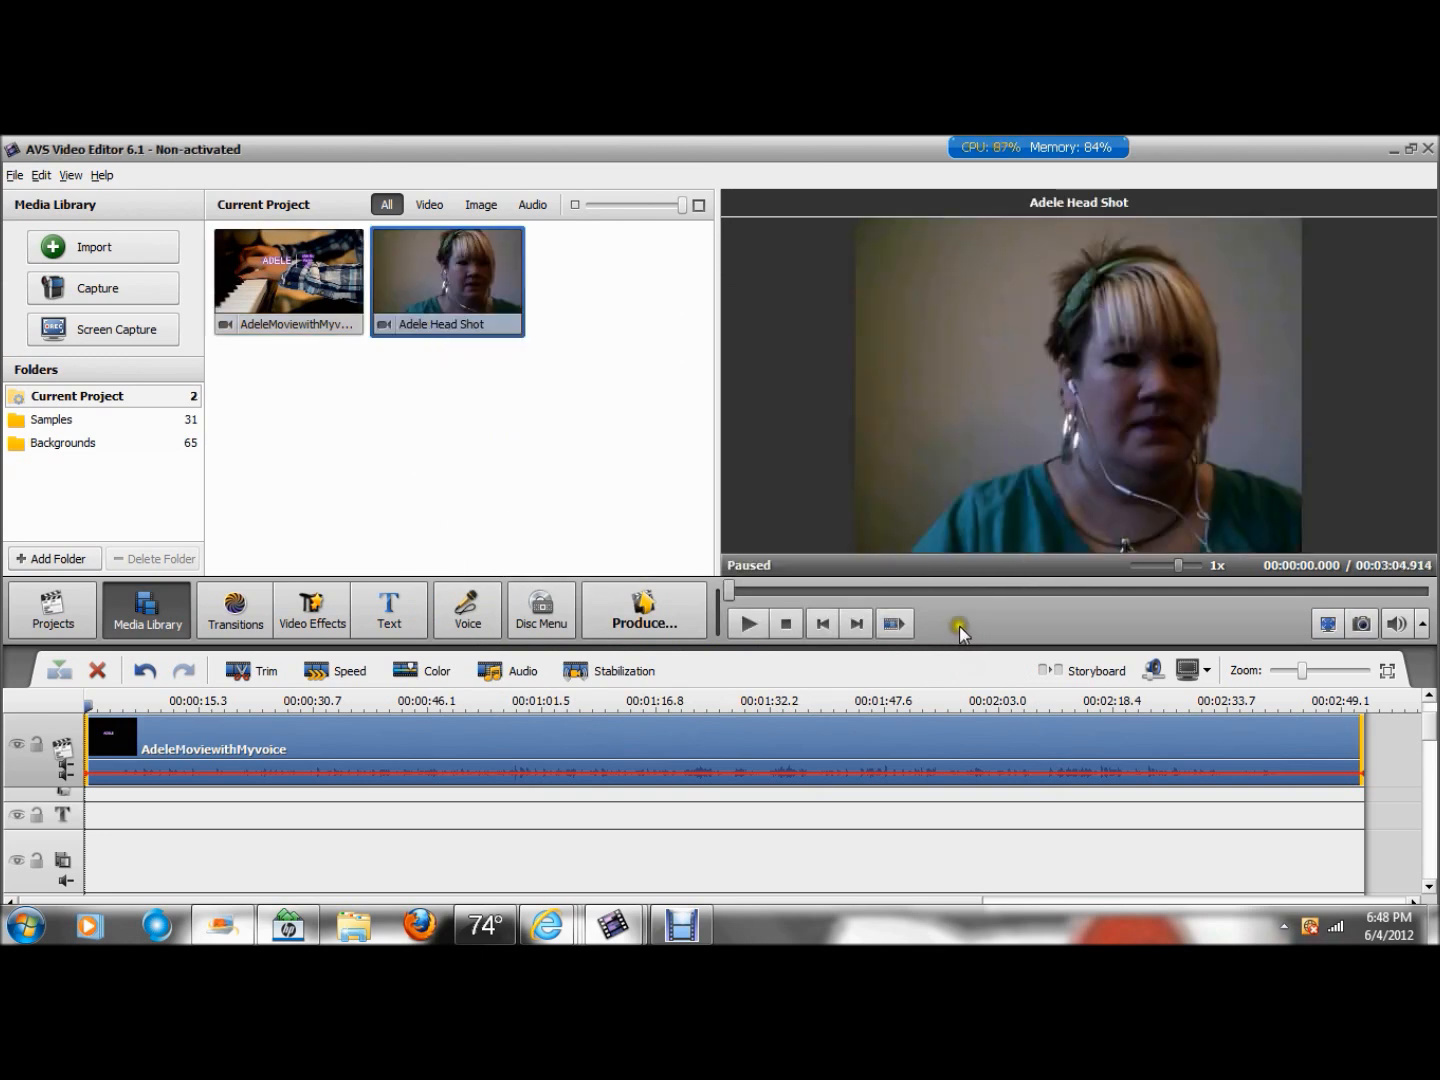
{"action": "left_click", "coordinate": [748, 624]}
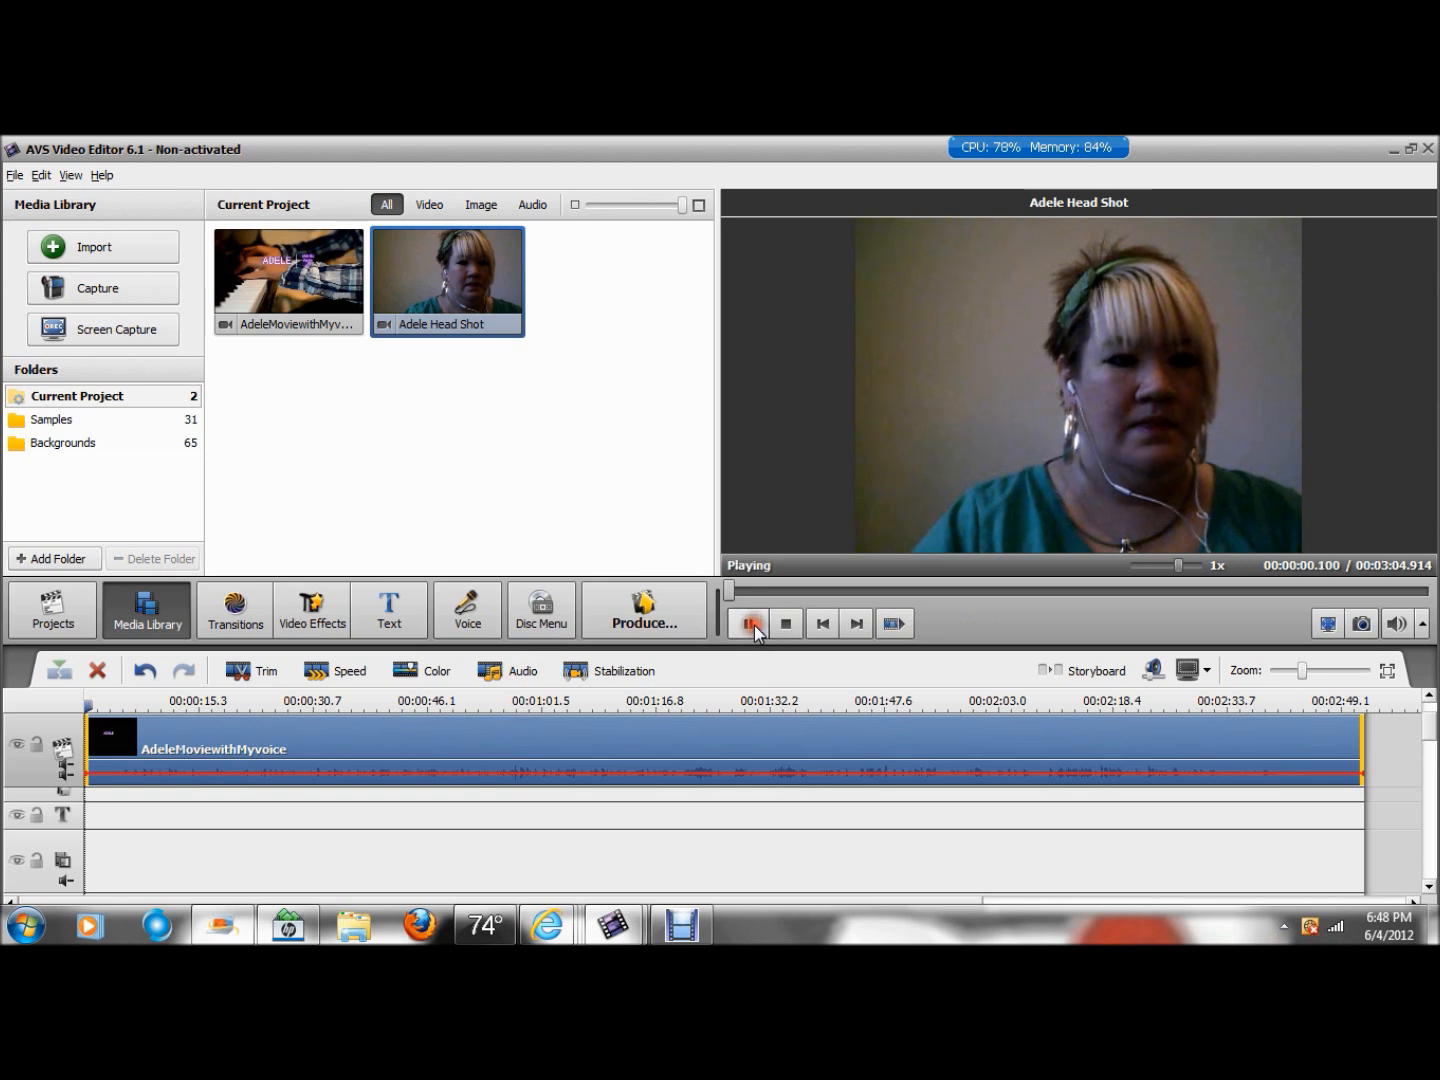
{"action": "left_click", "coordinate": [748, 624]}
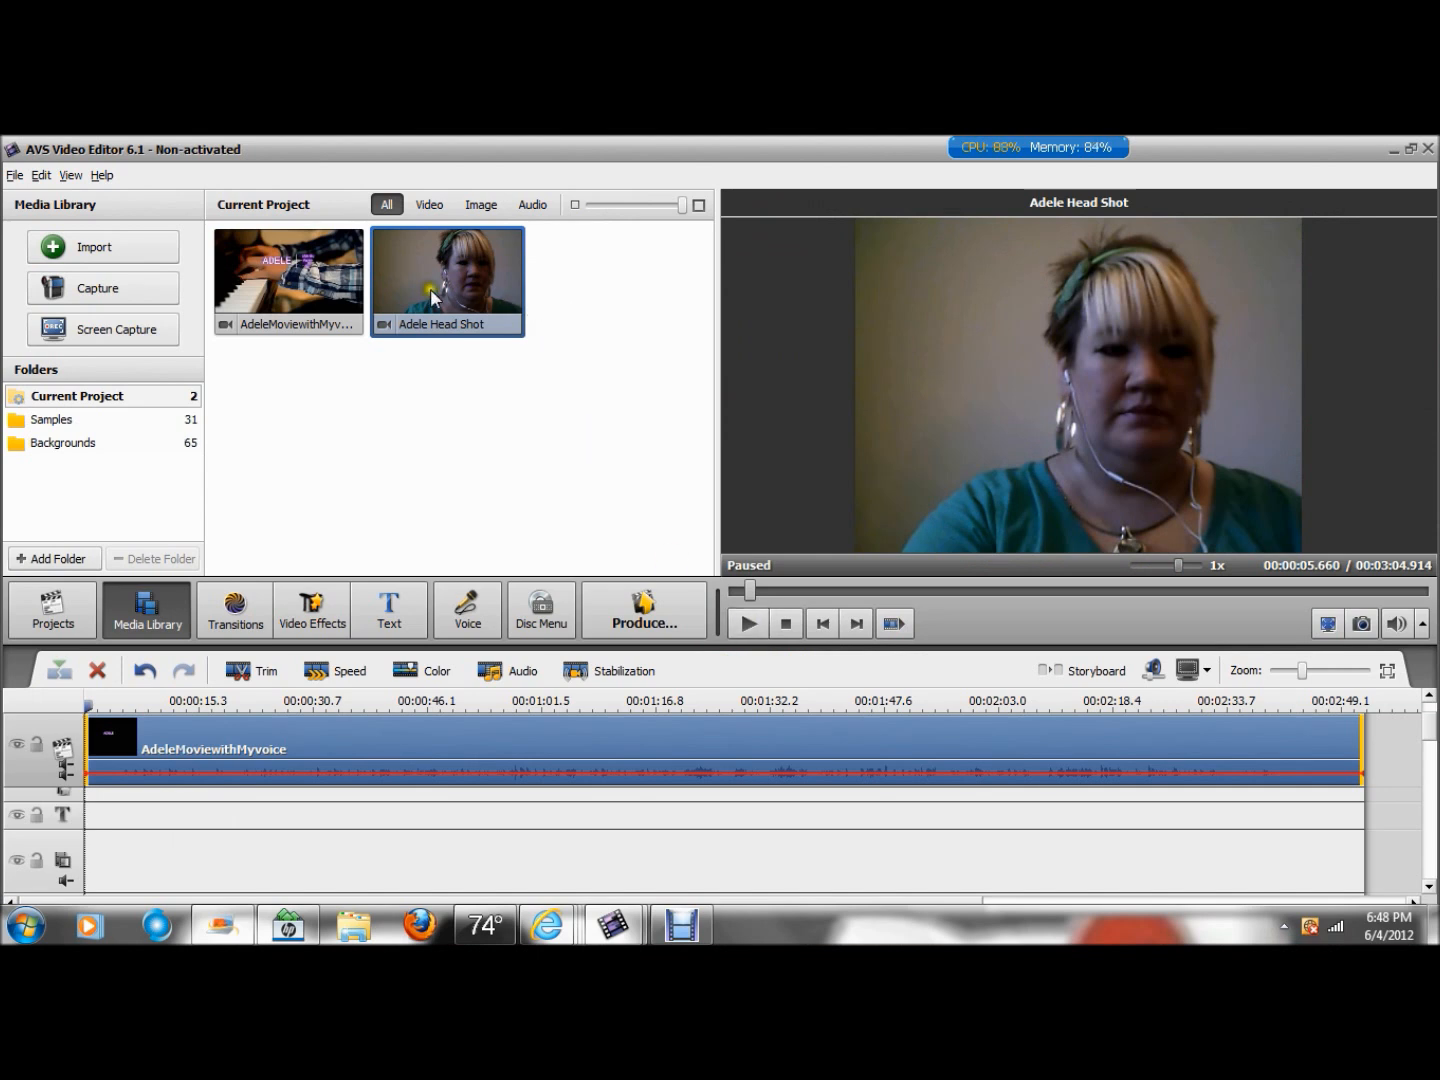
{"action": "mouse_move", "coordinate": [480, 300]}
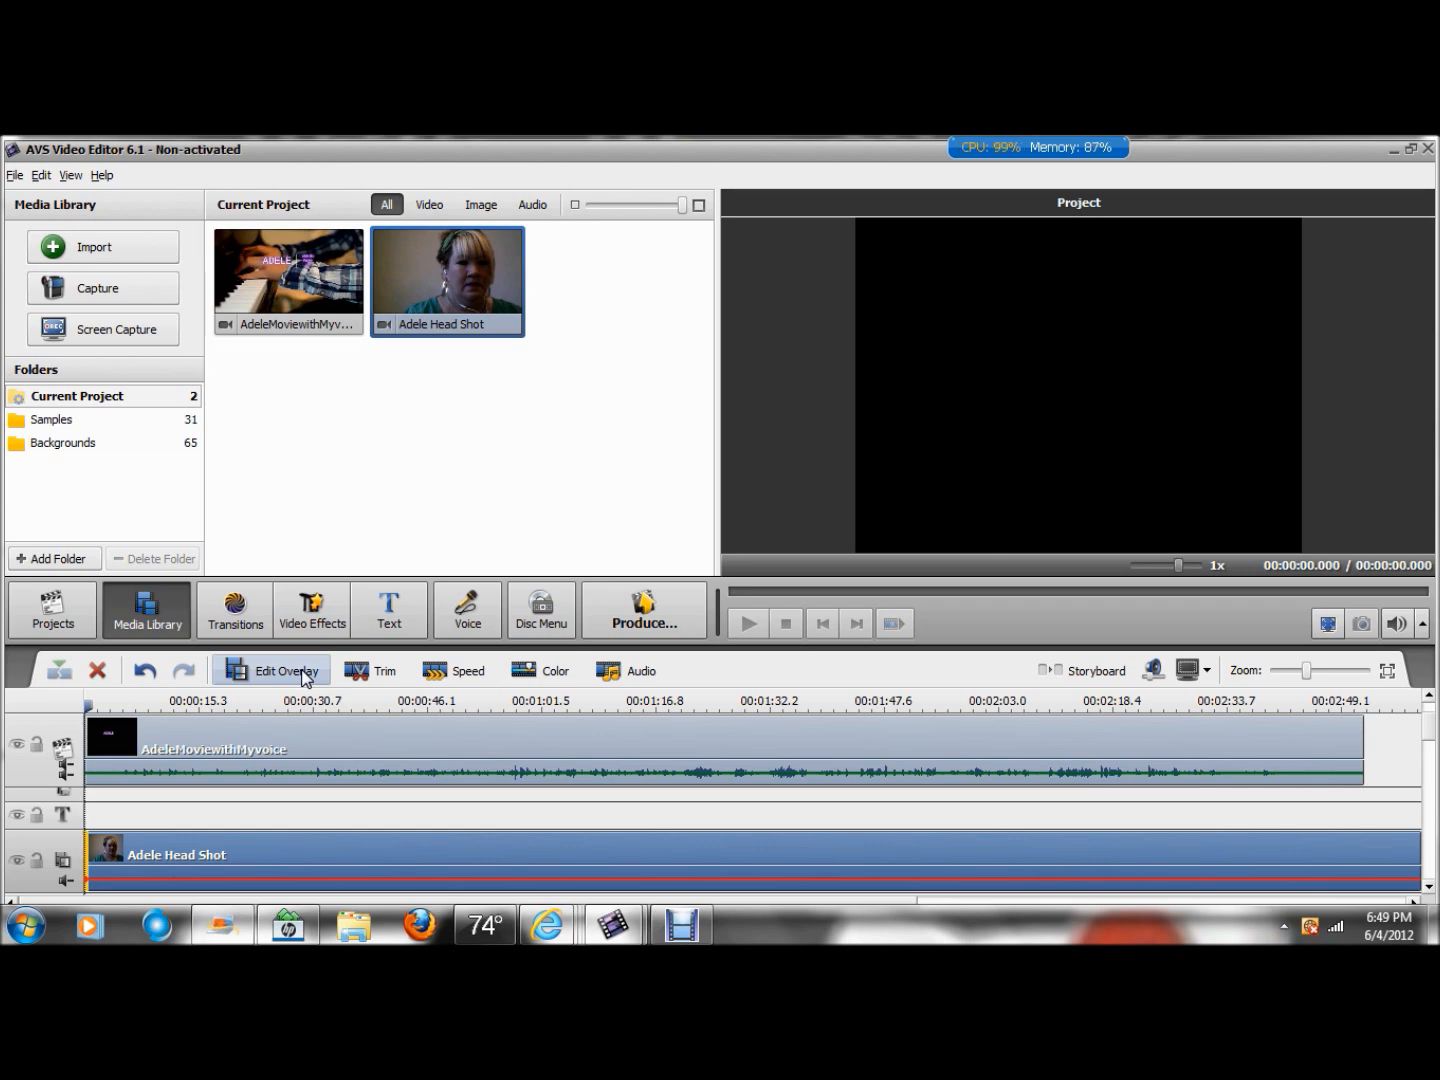
Step: In Edit Overlay, move the colour head shot to the frame's bottom-right corner and confirm
{"action": "left_click", "coordinate": [284, 672]}
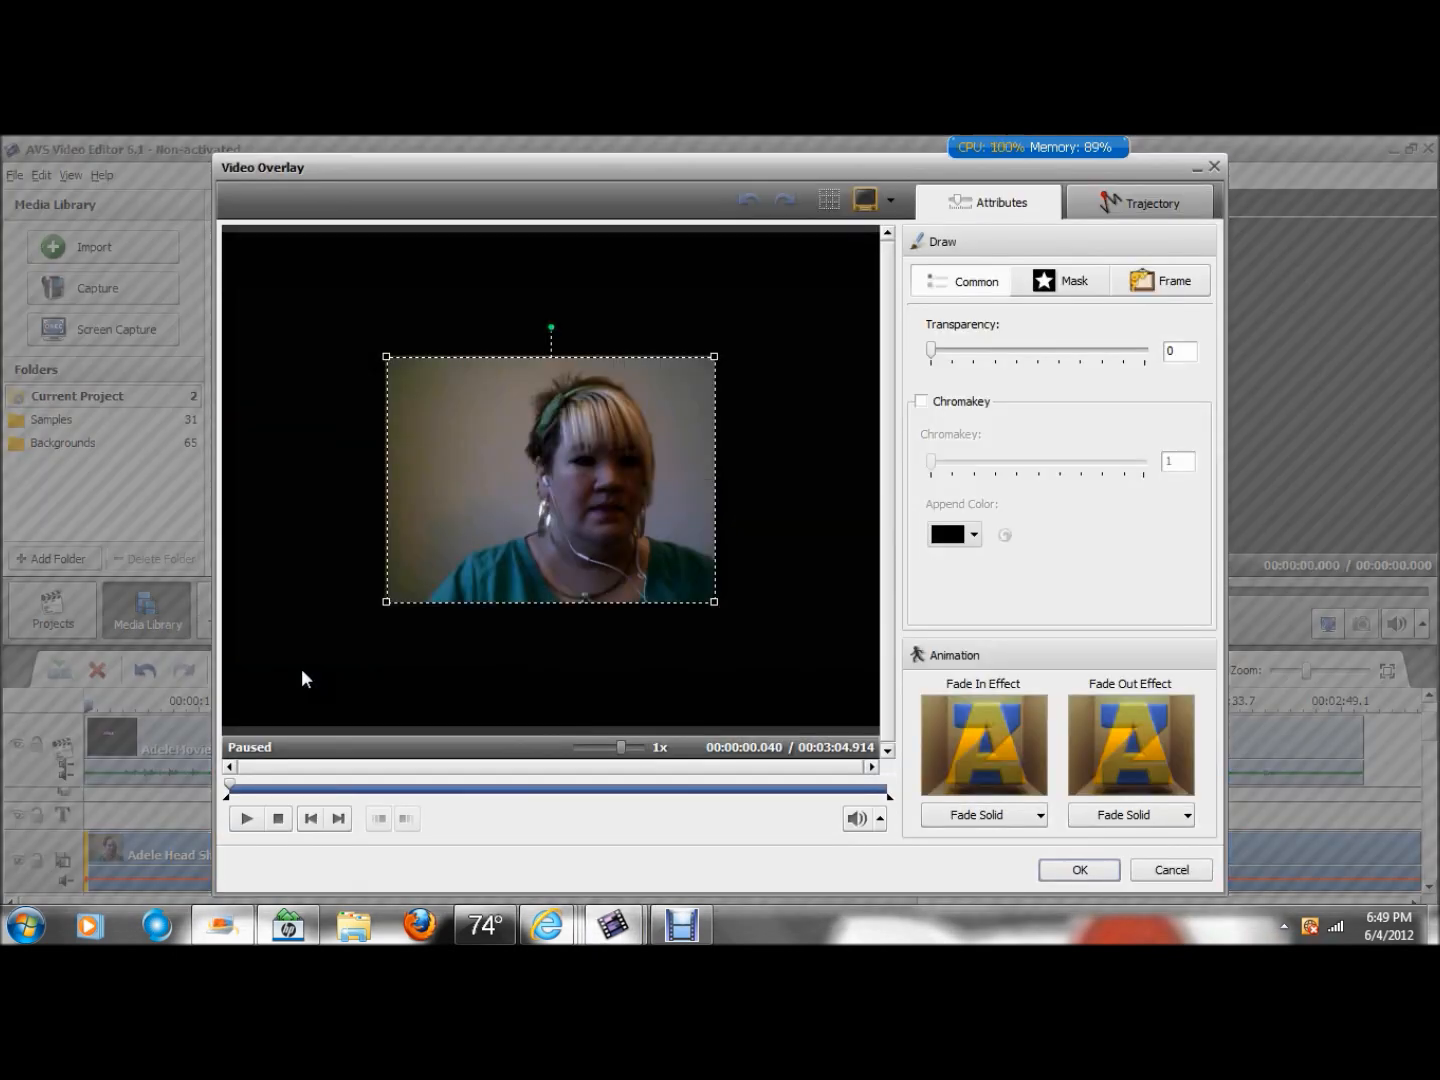
{"action": "mouse_move", "coordinate": [396, 604]}
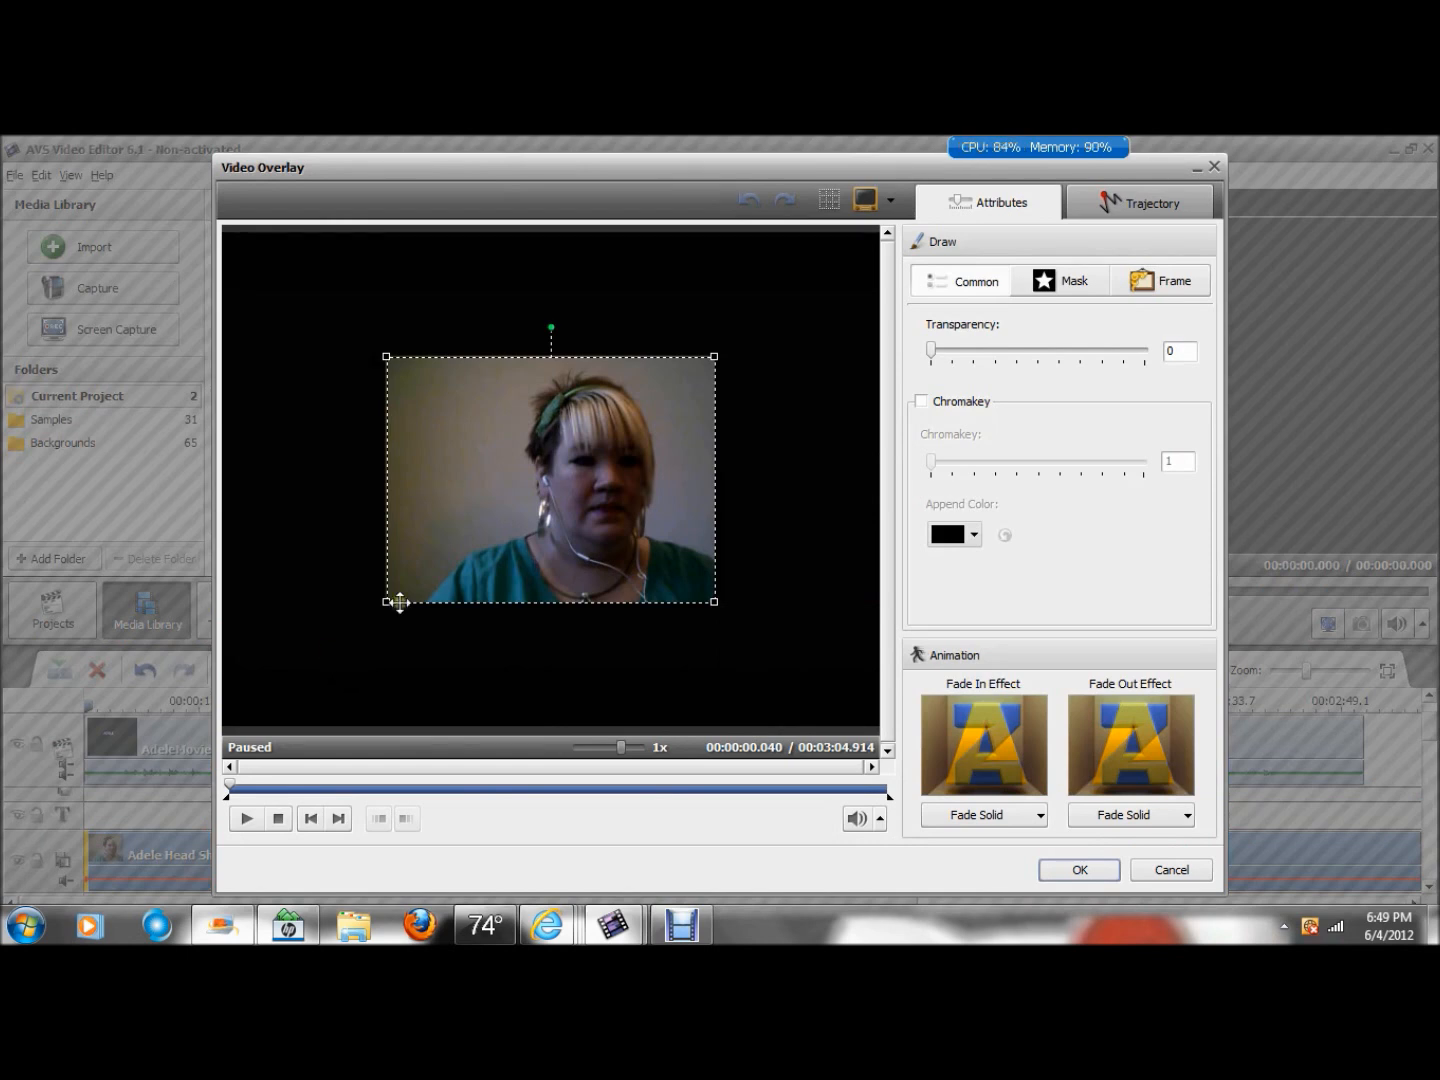
{"action": "mouse_move", "coordinate": [588, 468]}
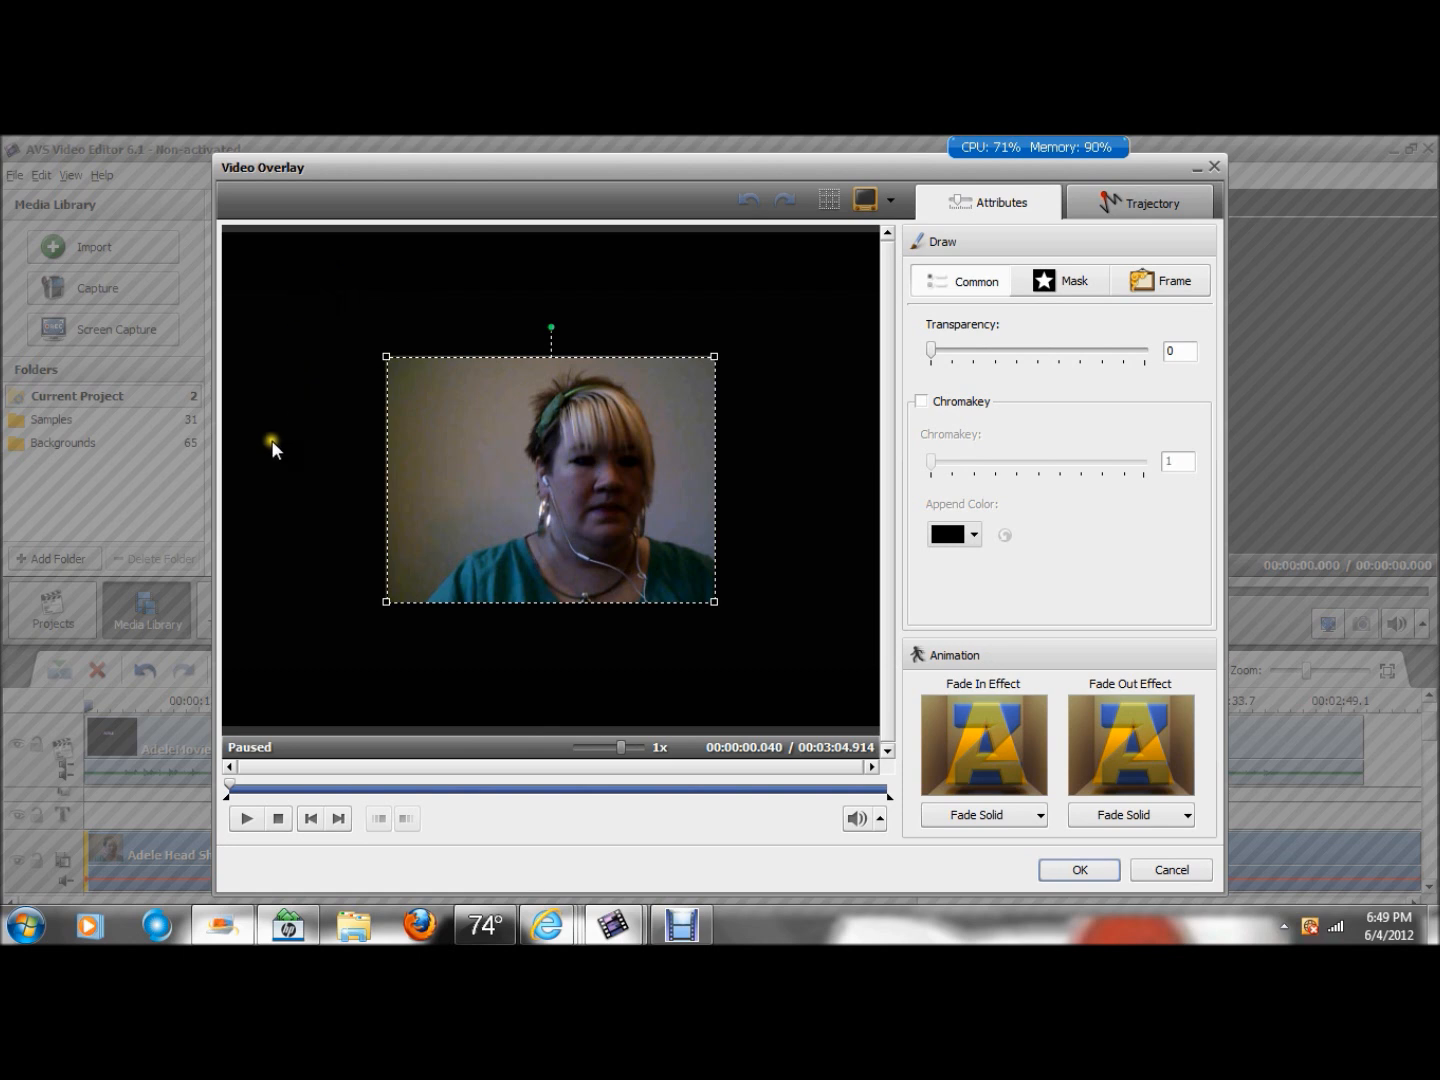
{"action": "mouse_move", "coordinate": [498, 464]}
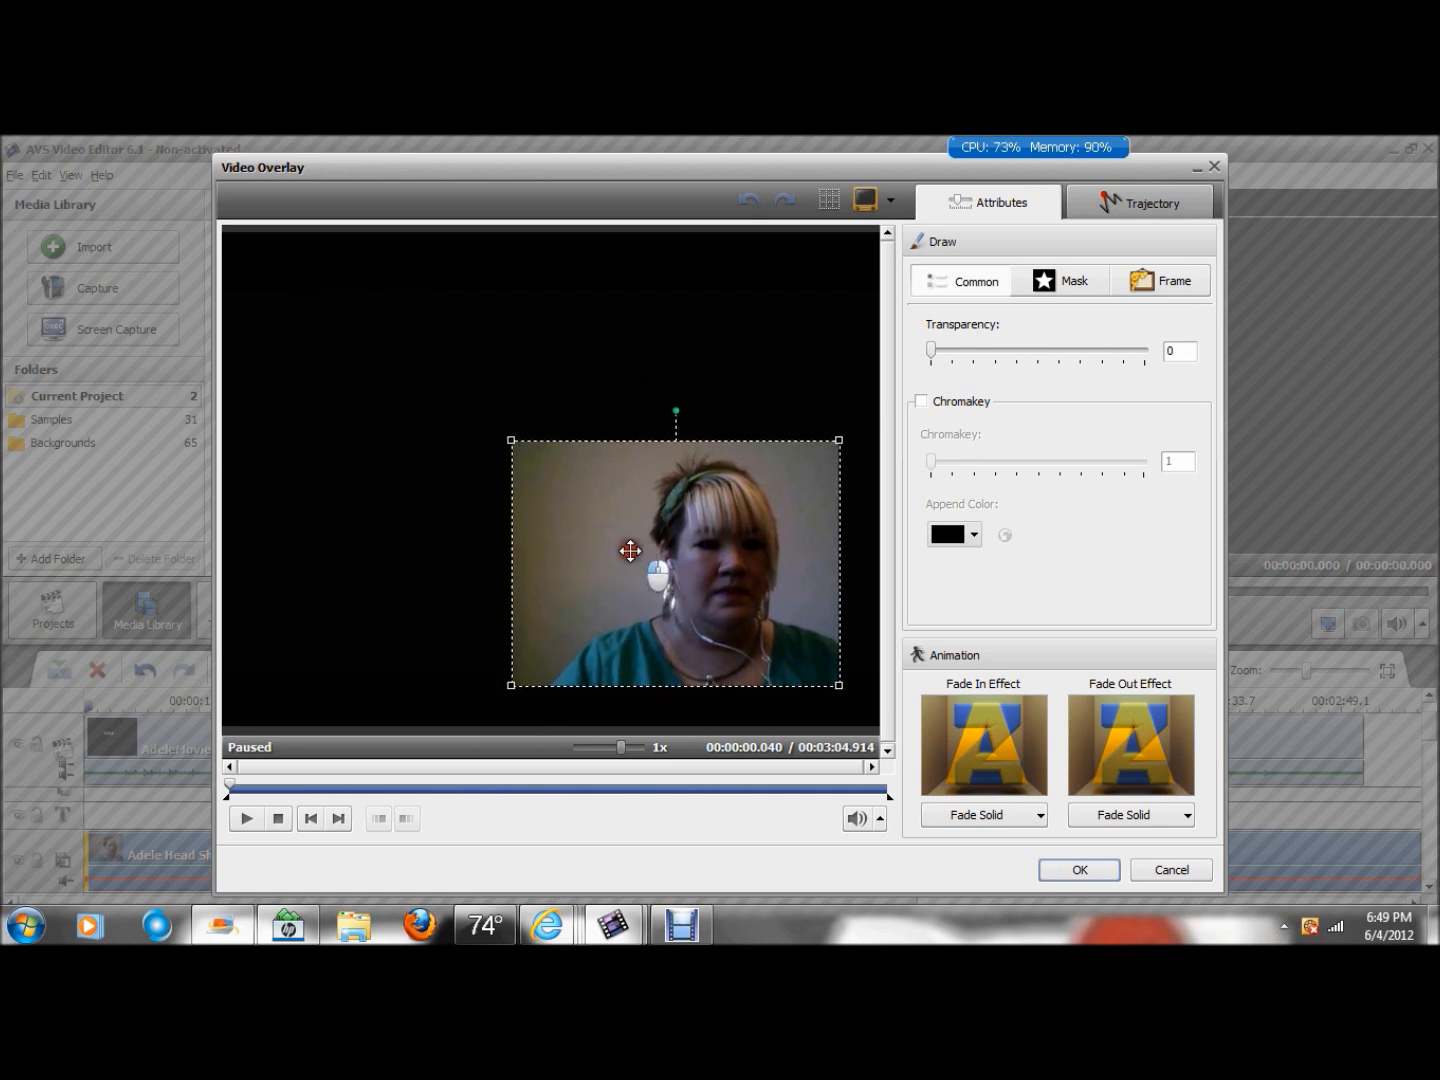
{"action": "left_click_drag", "start_coordinate": [630, 552], "coordinate": [660, 580]}
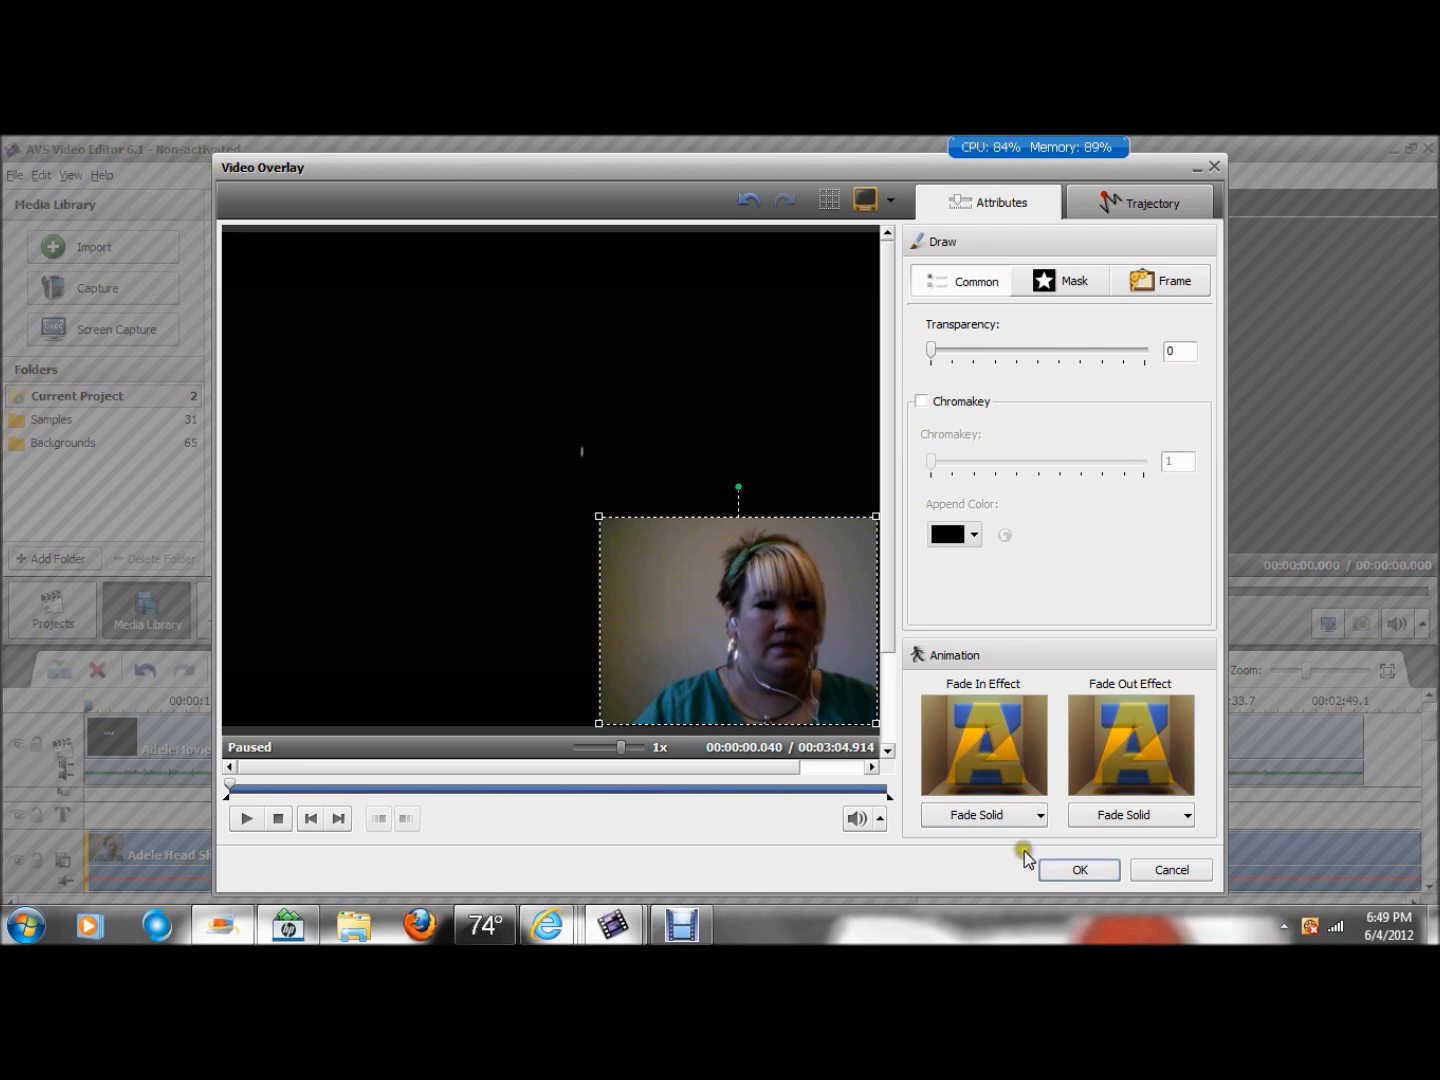
{"action": "left_click", "coordinate": [1078, 870]}
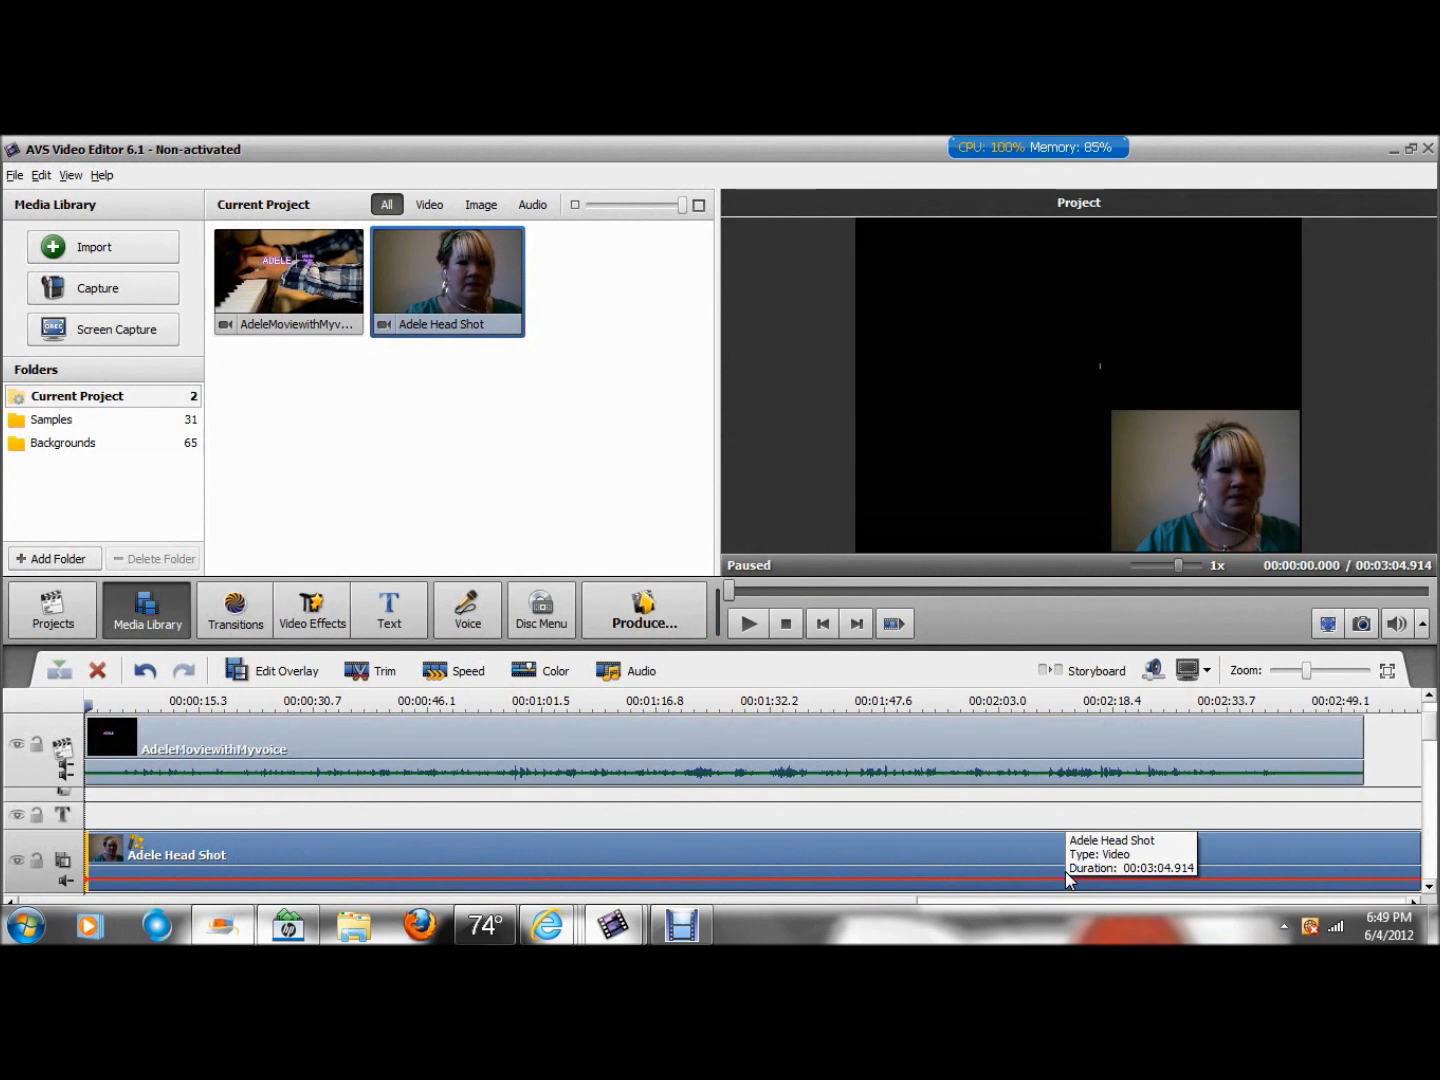
{"action": "left_click", "coordinate": [748, 624]}
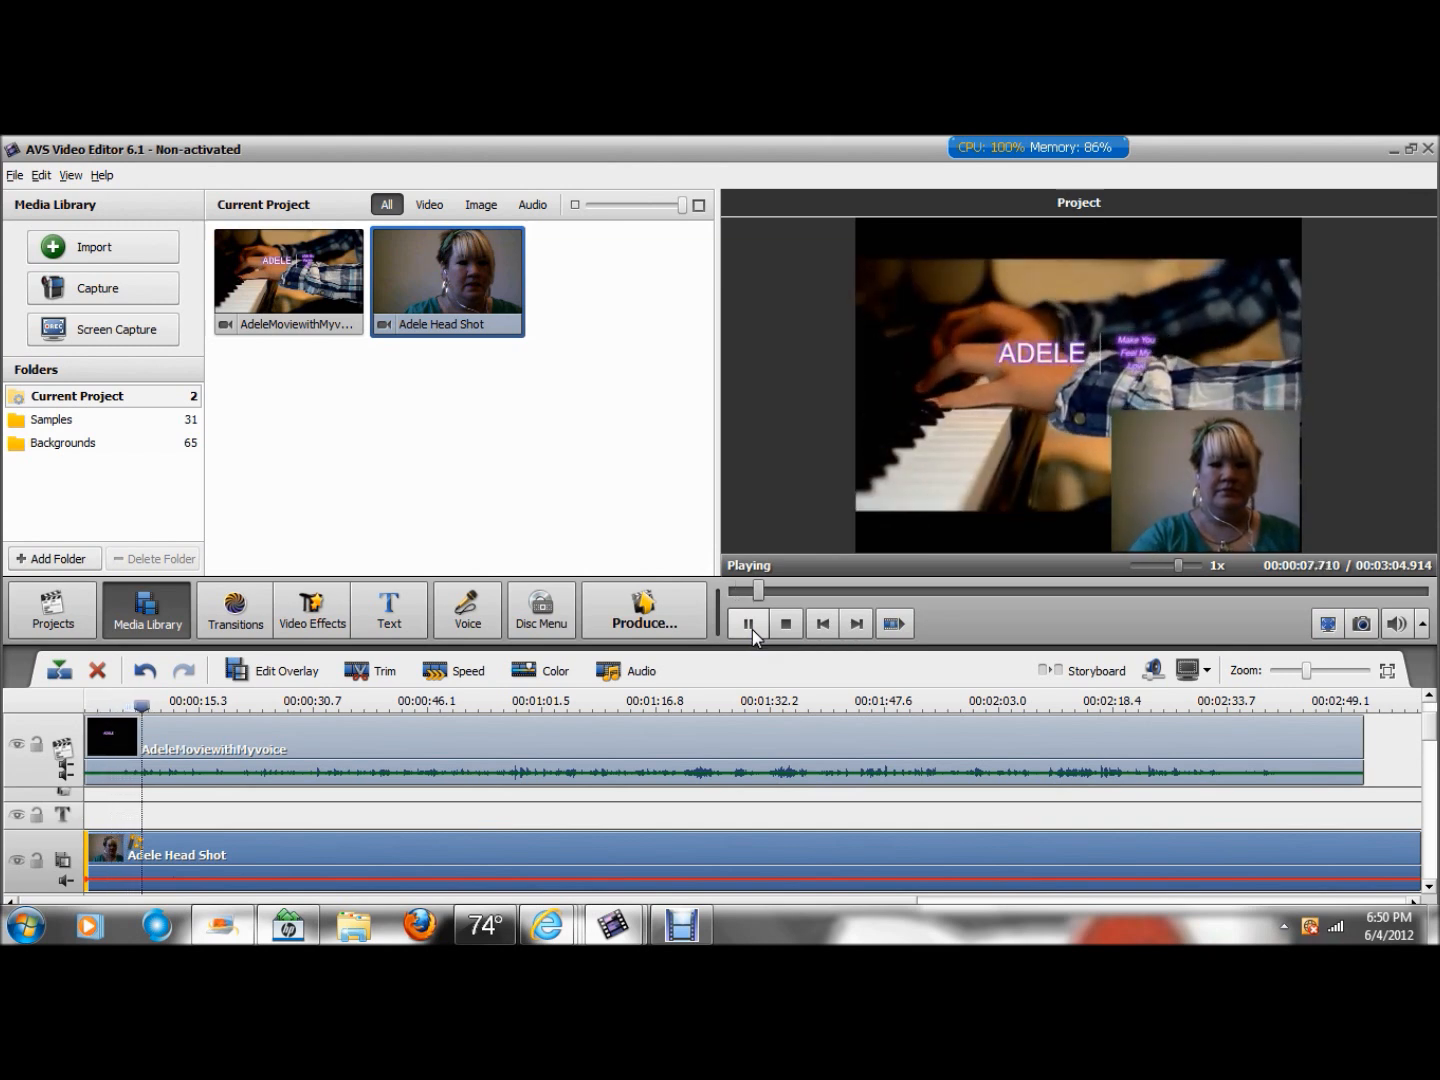
{"action": "left_click", "coordinate": [748, 624]}
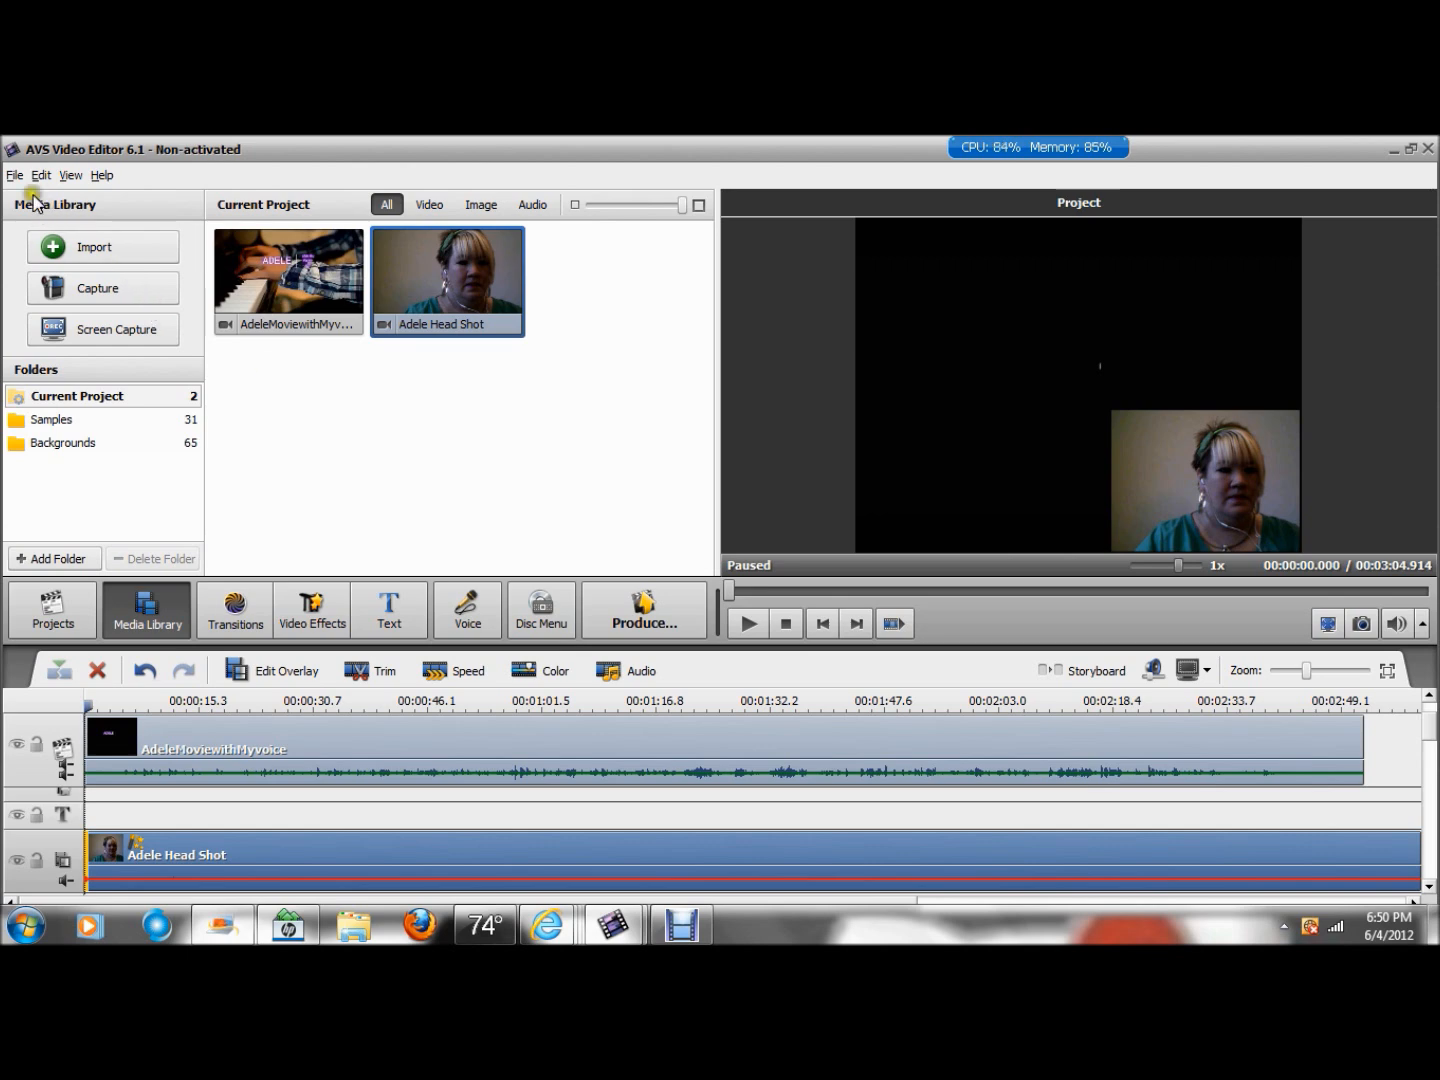
Step: Import the grayscale Adele Head Shot Edited clip into the media library via File > Import Media
{"action": "left_click", "coordinate": [12, 176]}
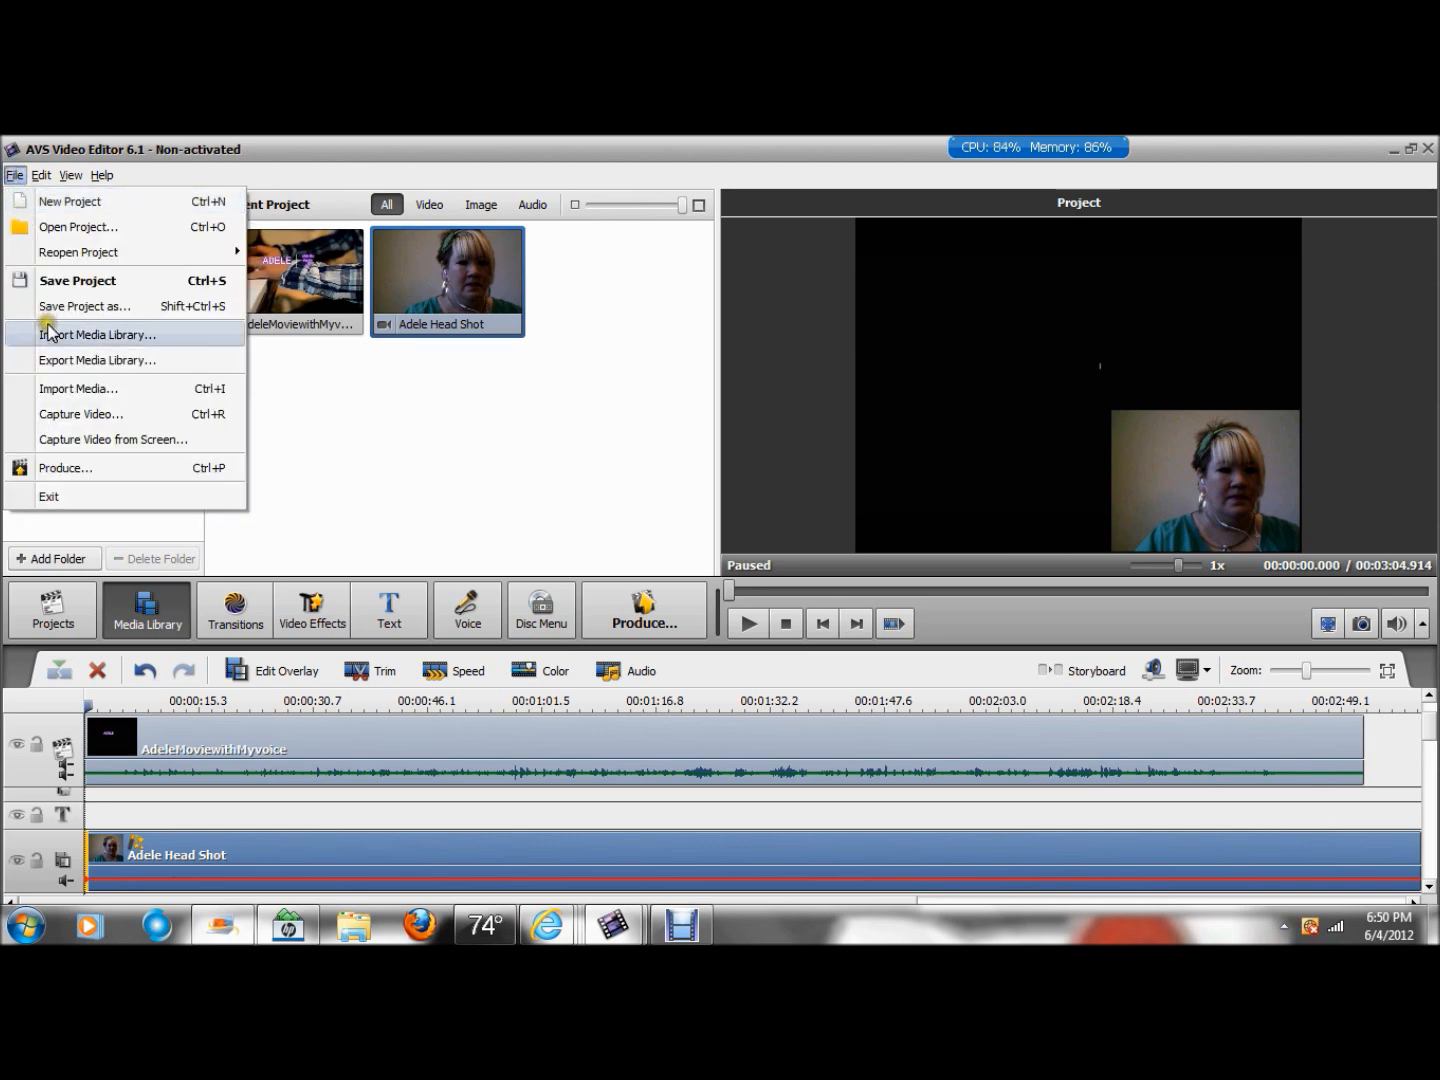
{"action": "left_click", "coordinate": [78, 388]}
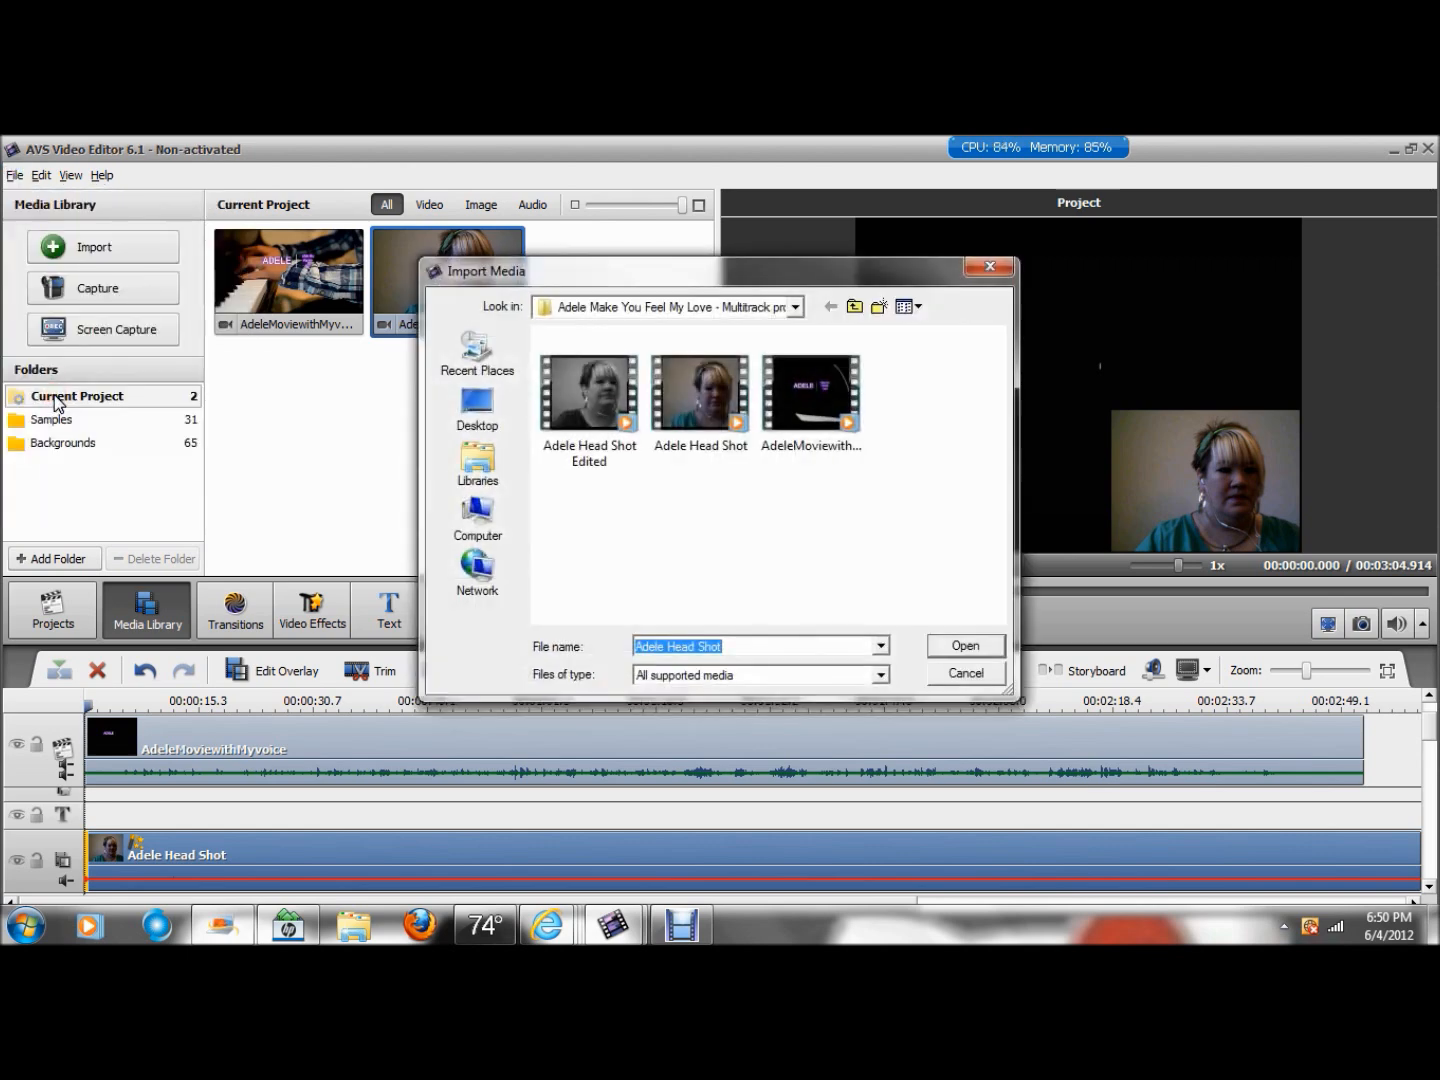
{"action": "left_click", "coordinate": [588, 394]}
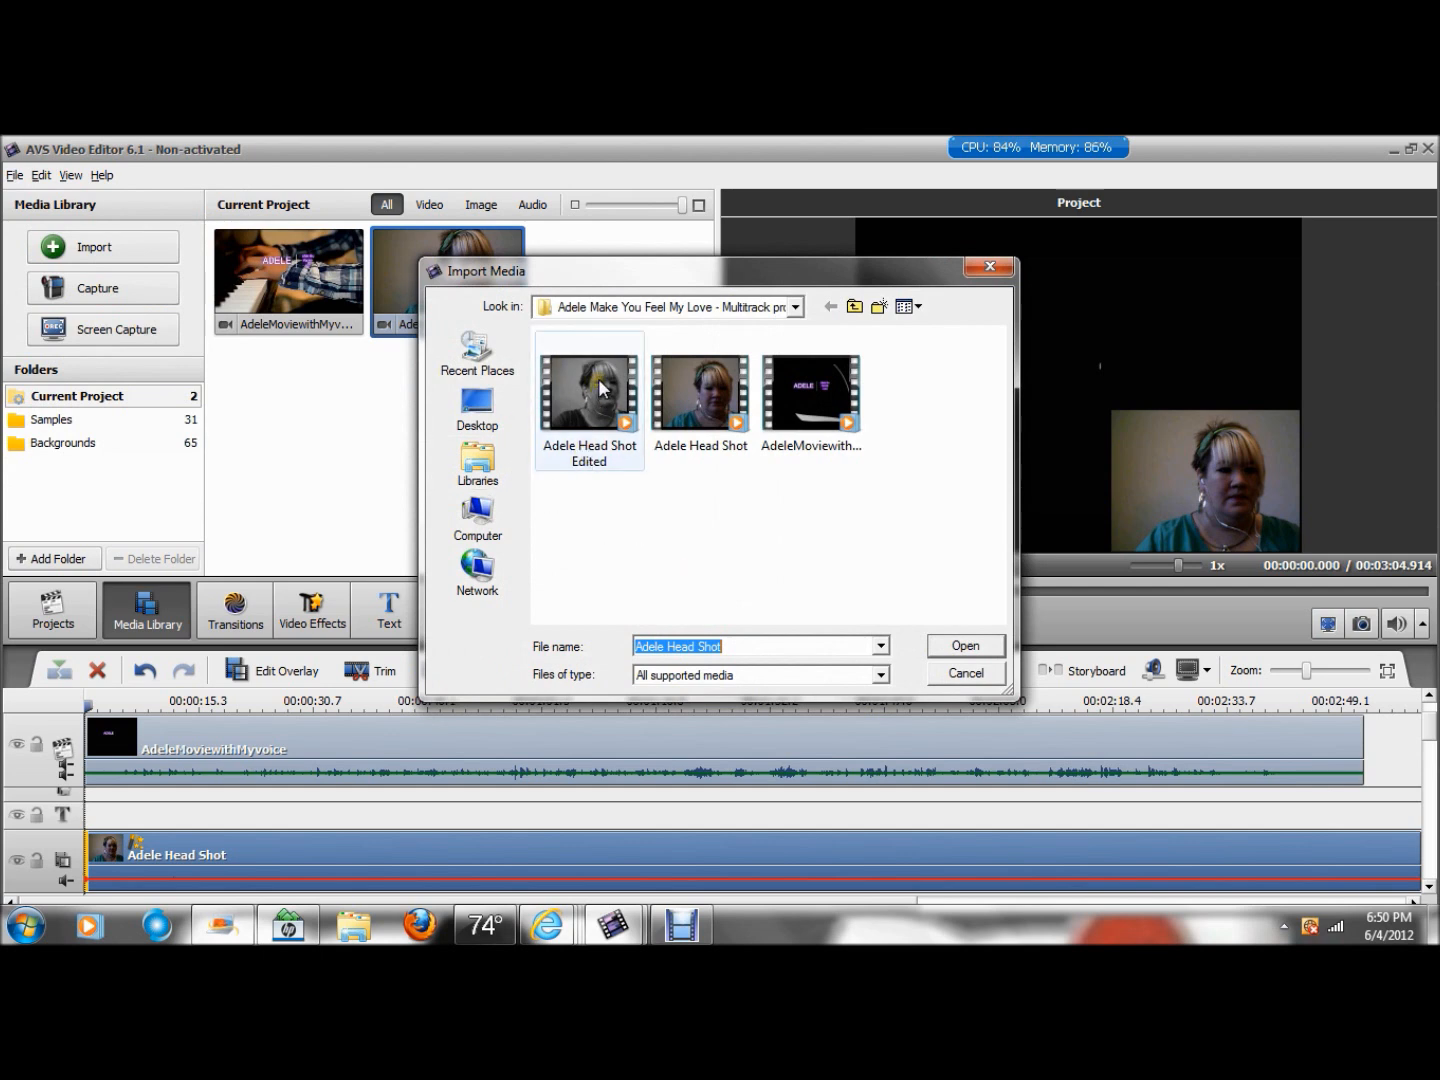
{"action": "left_click", "coordinate": [588, 390]}
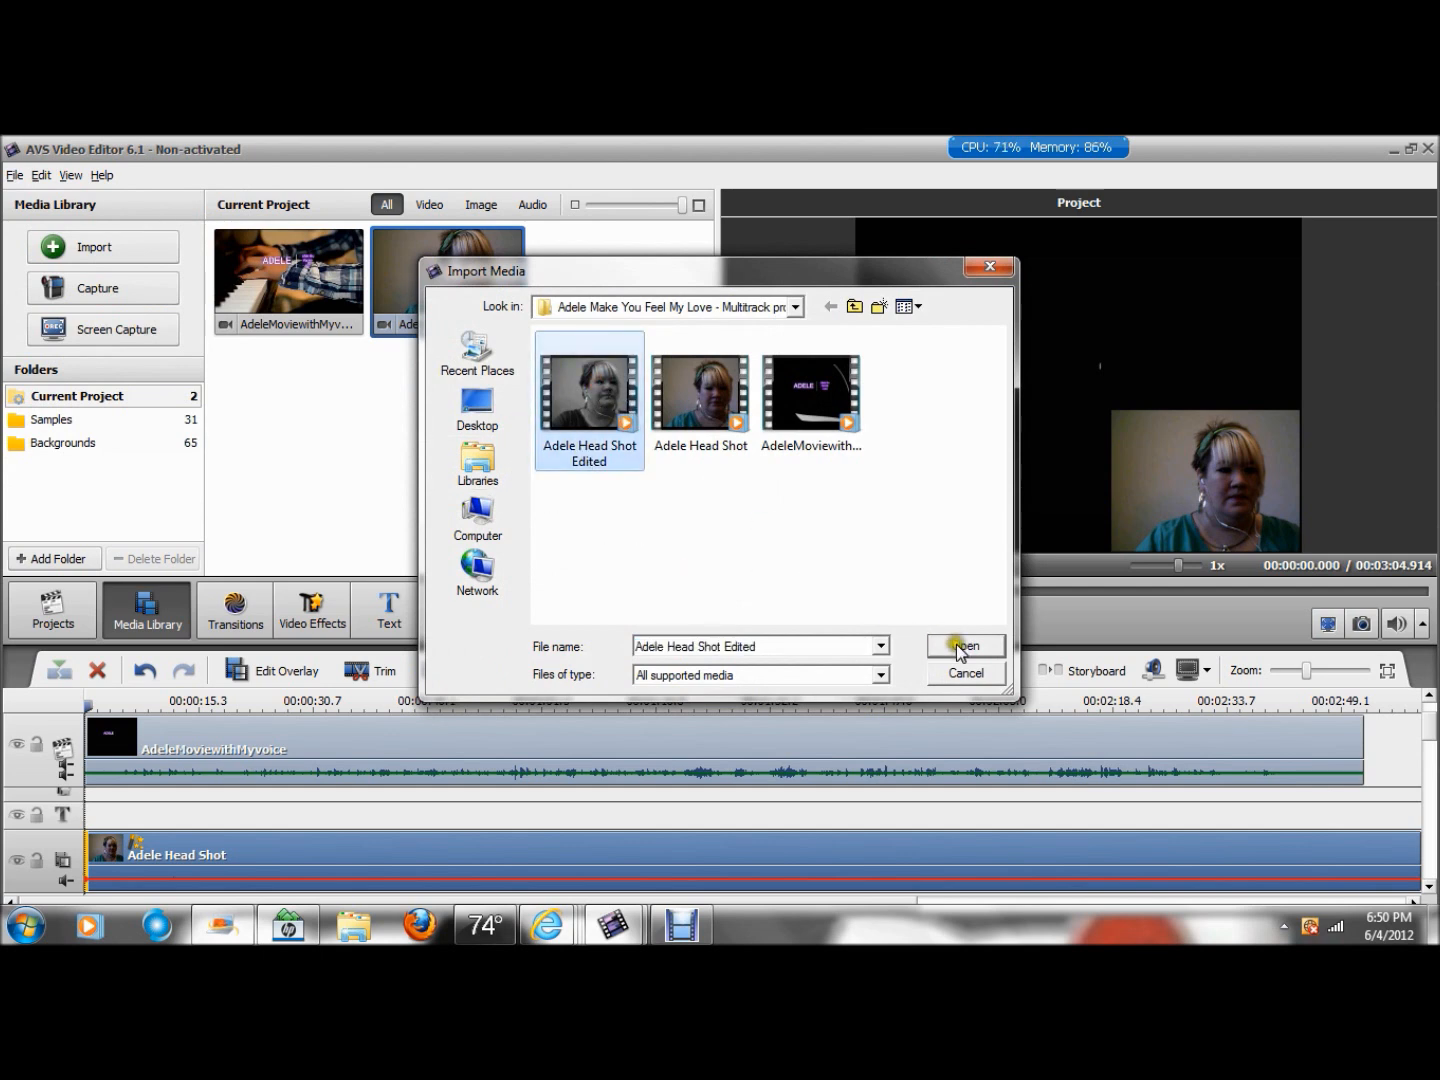
{"action": "left_click", "coordinate": [962, 644]}
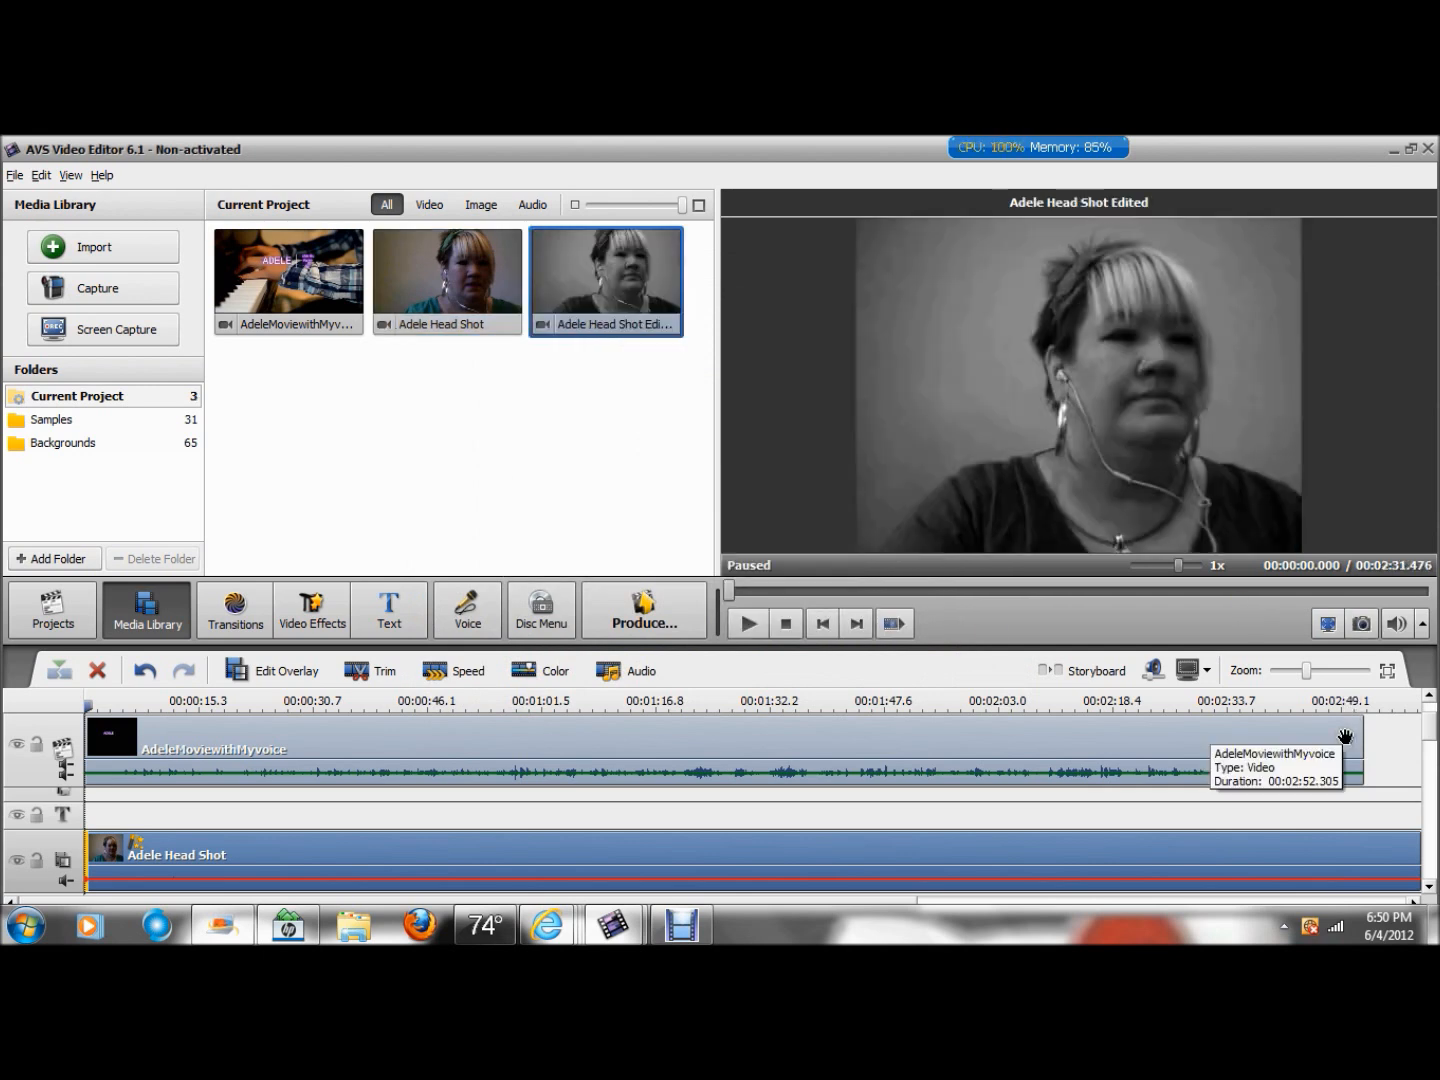
{"action": "mouse_move", "coordinate": [1342, 736]}
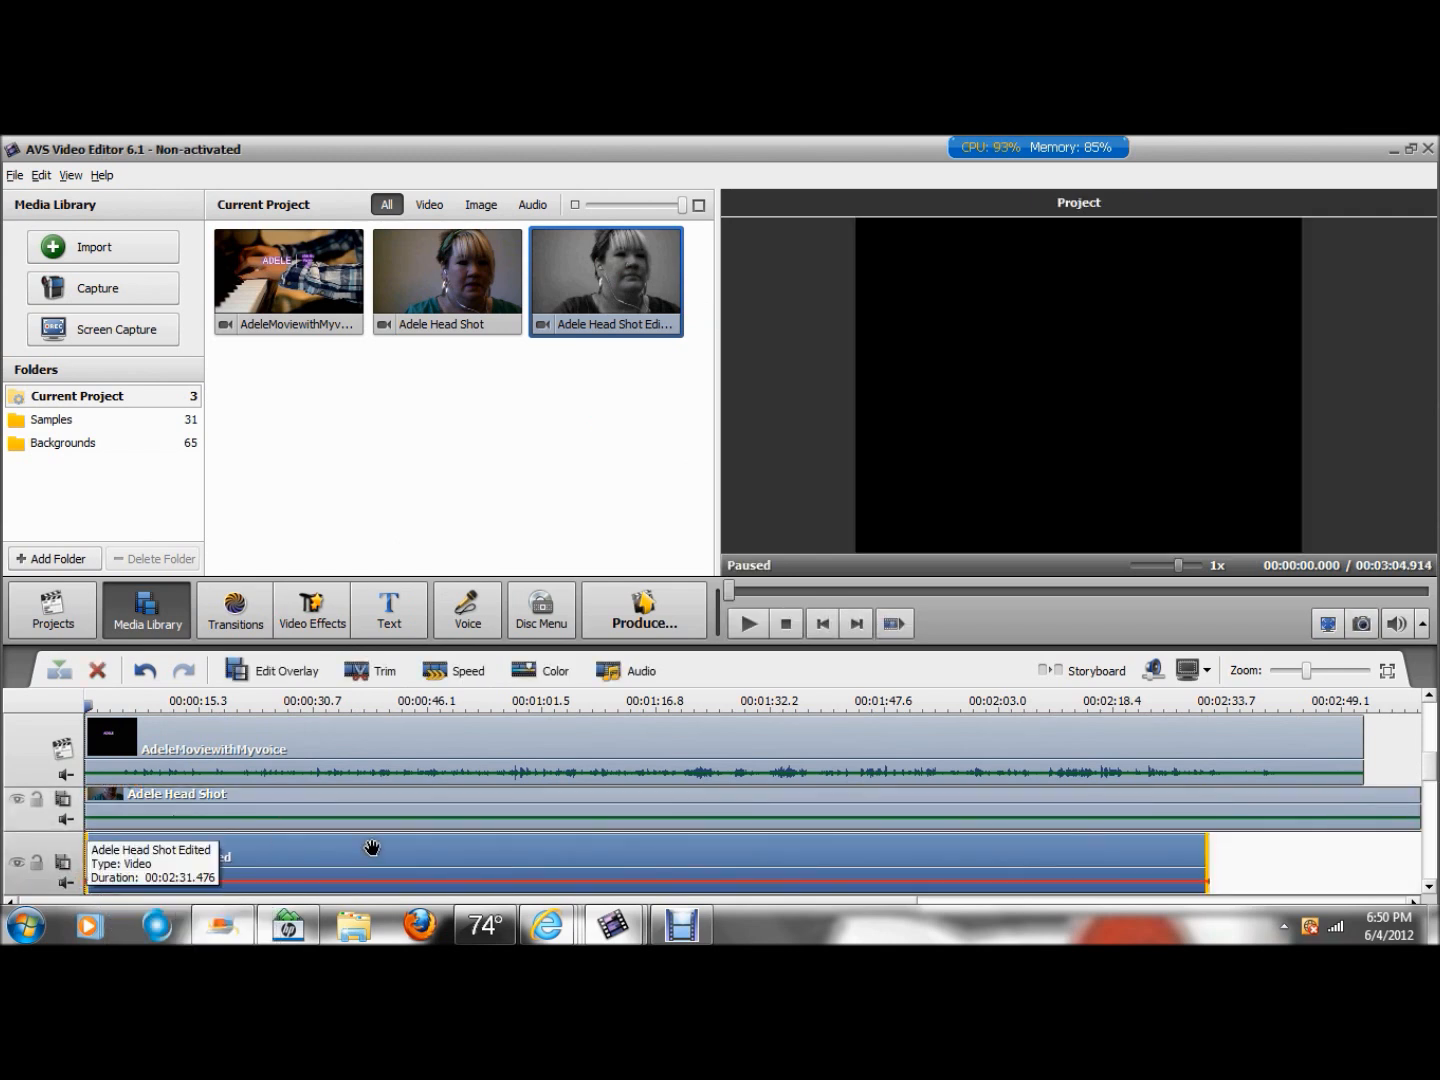
Step: Select the grayscale Adele Head Shot Edited clip on its new overlay track
{"action": "left_click", "coordinate": [284, 670]}
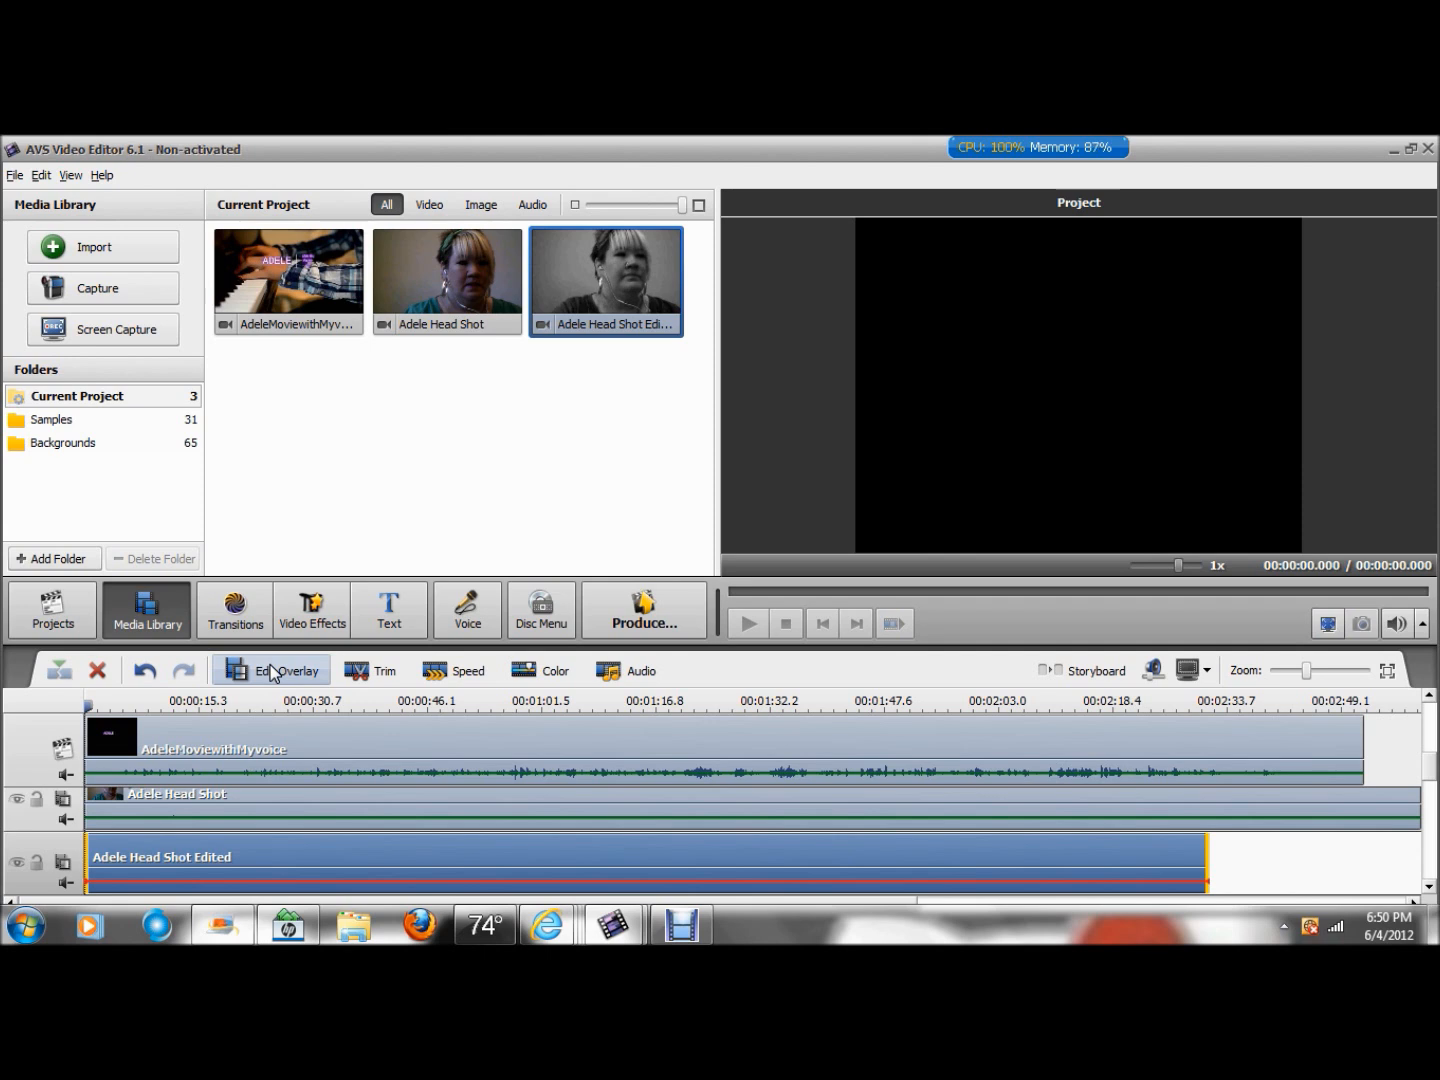
Step: In Edit Overlay, move the grayscale head shot to the top-left corner, shrink it slightly and confirm
{"action": "left_click", "coordinate": [272, 670]}
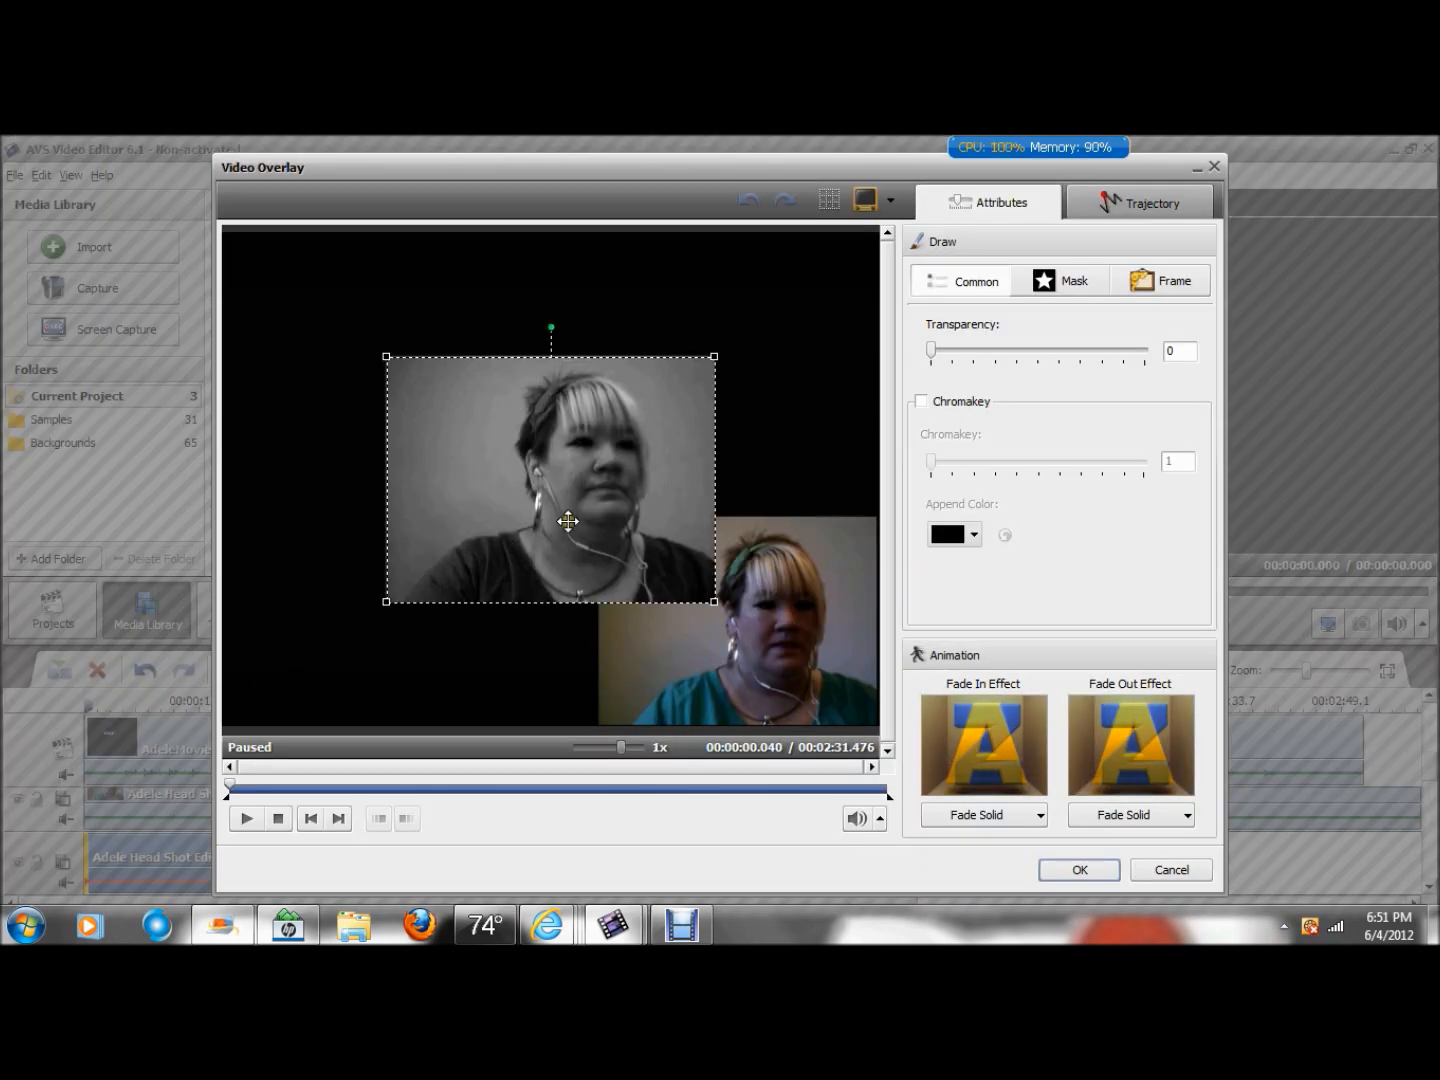
{"action": "left_click_drag", "start_coordinate": [568, 520], "coordinate": [418, 374]}
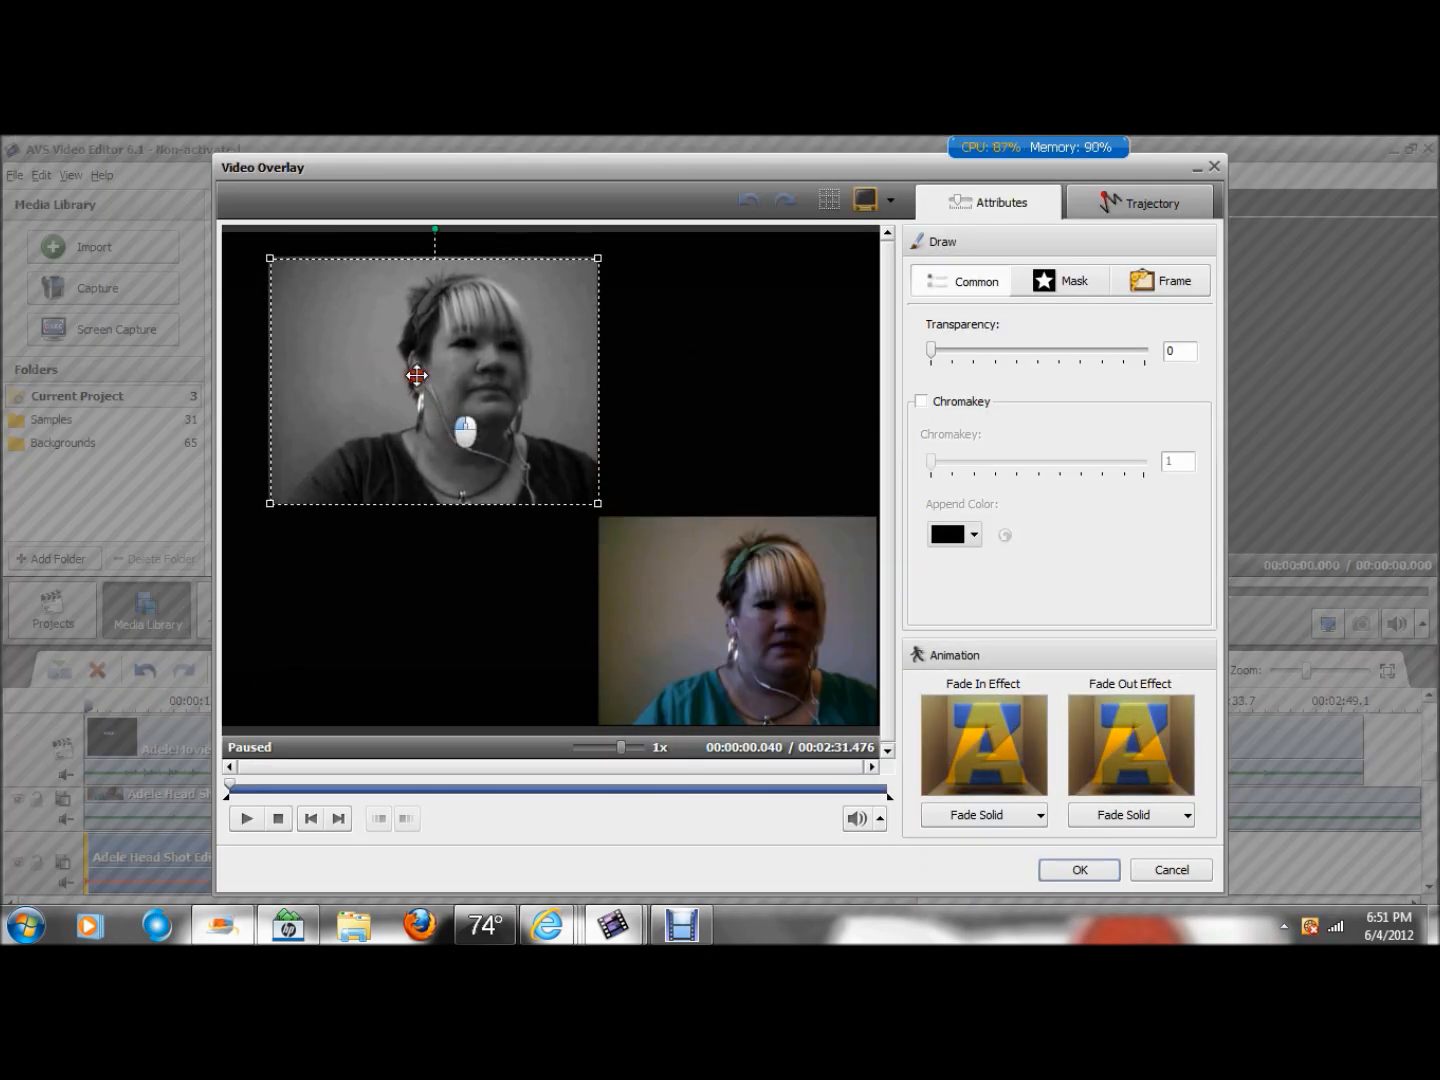
{"action": "left_click_drag", "start_coordinate": [418, 376], "coordinate": [410, 390]}
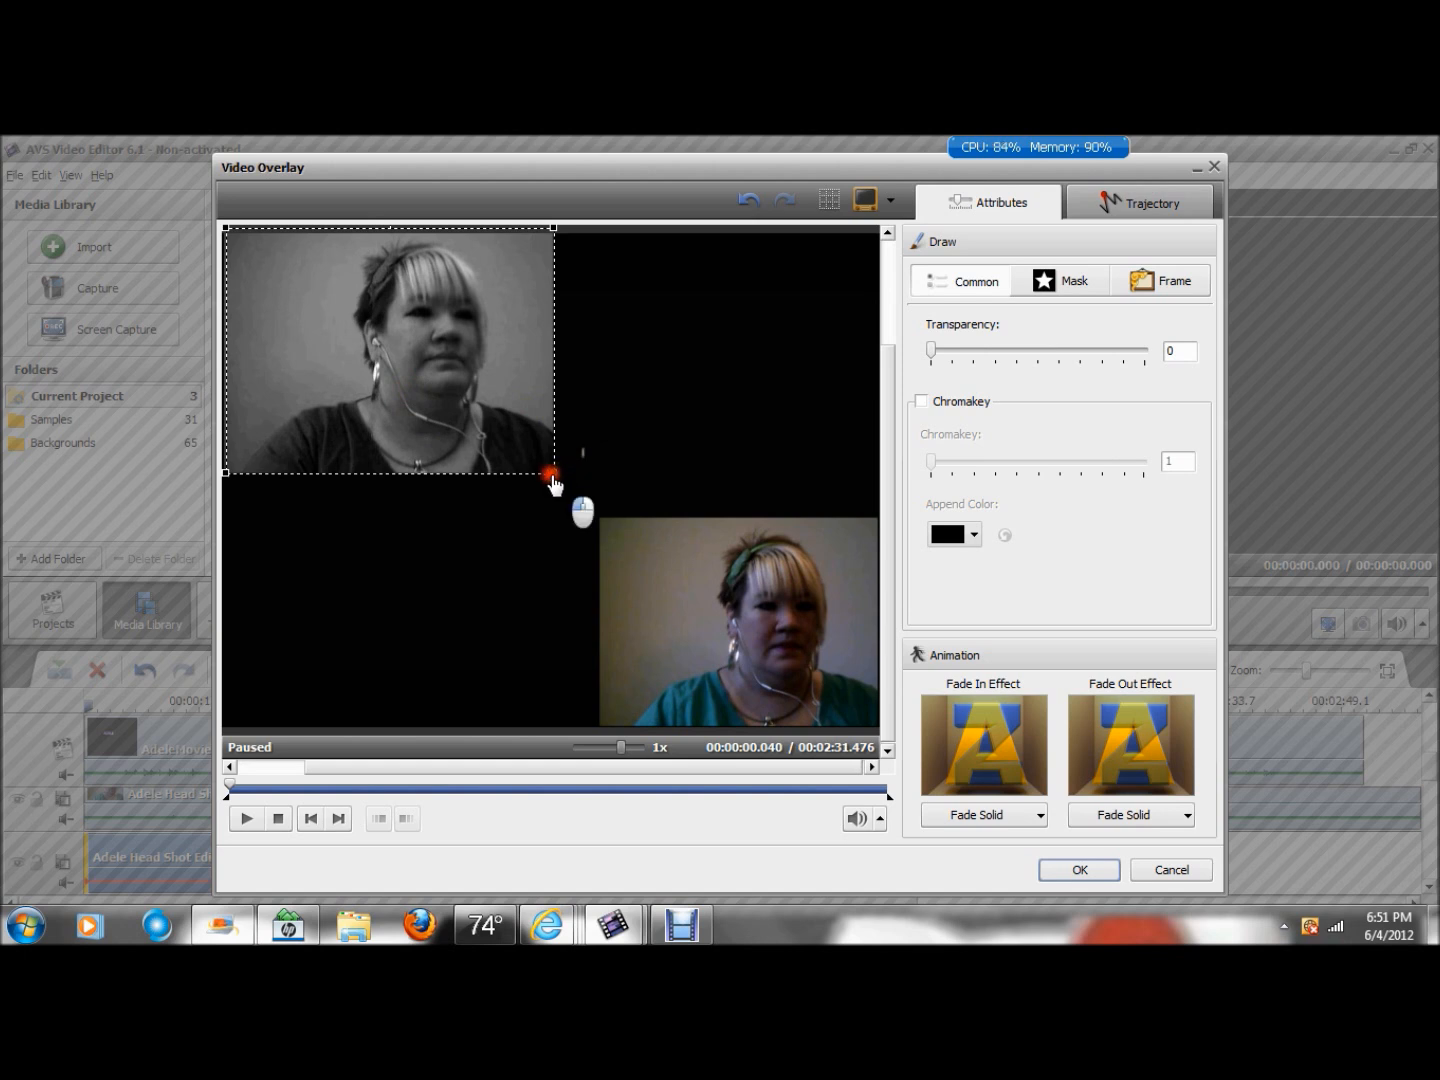
{"action": "left_click_drag", "start_coordinate": [552, 472], "coordinate": [524, 452]}
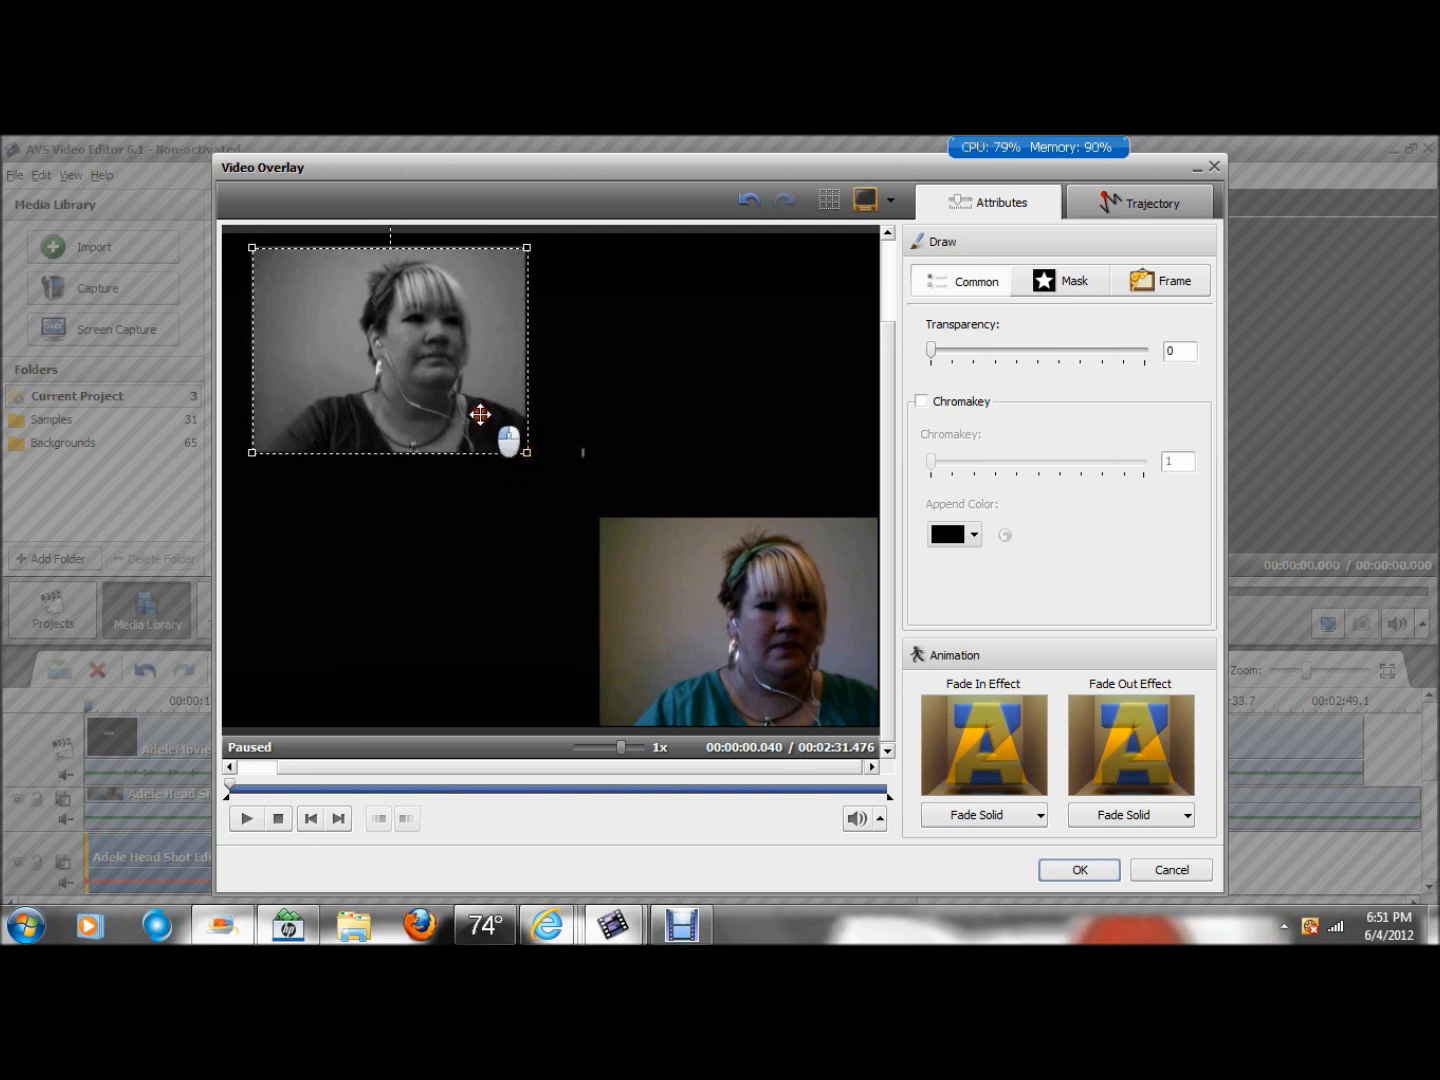
{"action": "left_click_drag", "start_coordinate": [480, 414], "coordinate": [452, 398]}
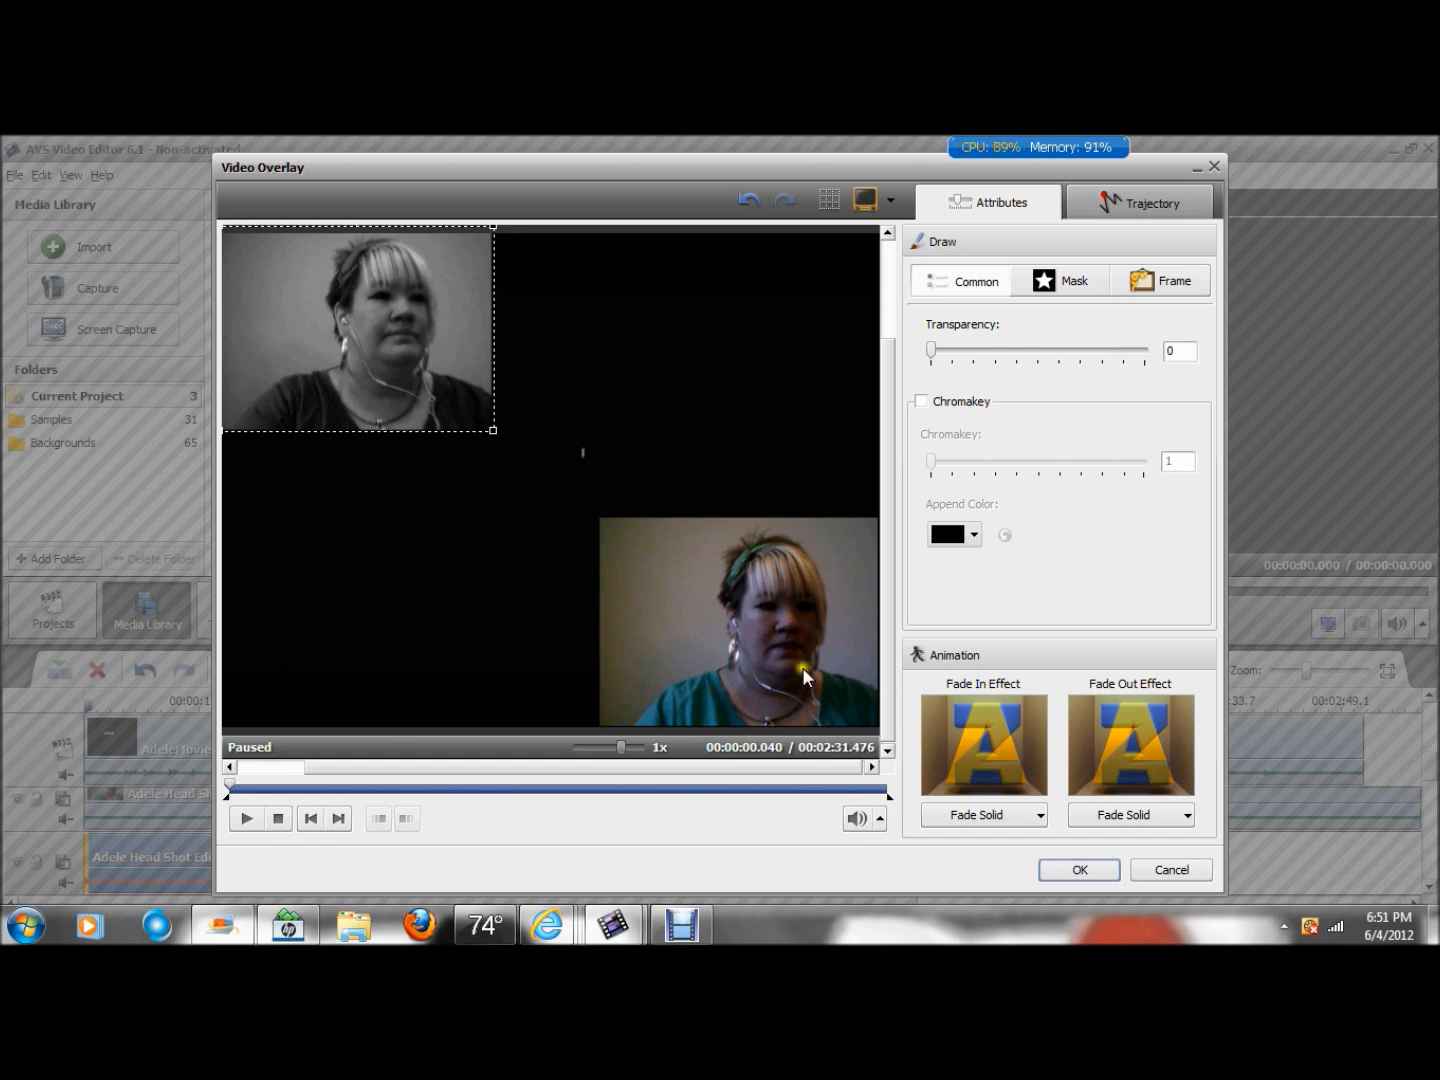
{"action": "left_click", "coordinate": [1080, 870]}
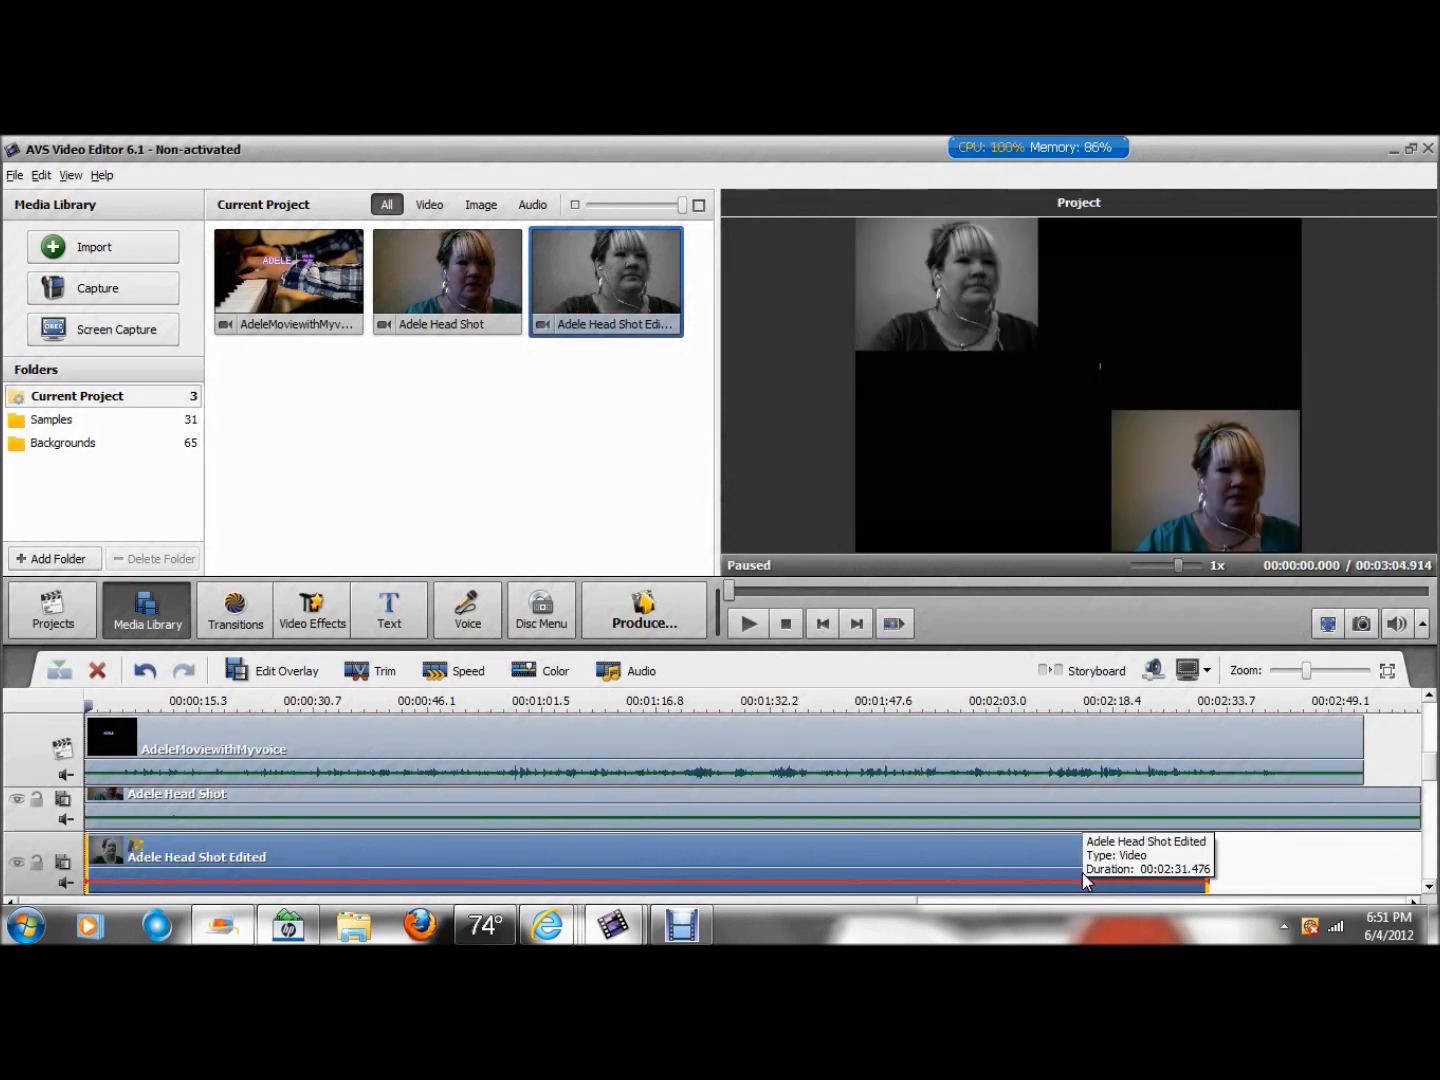
Step: Play the project preview showing both head-shot insets over the piano footage, then pause
{"action": "left_click", "coordinate": [748, 624]}
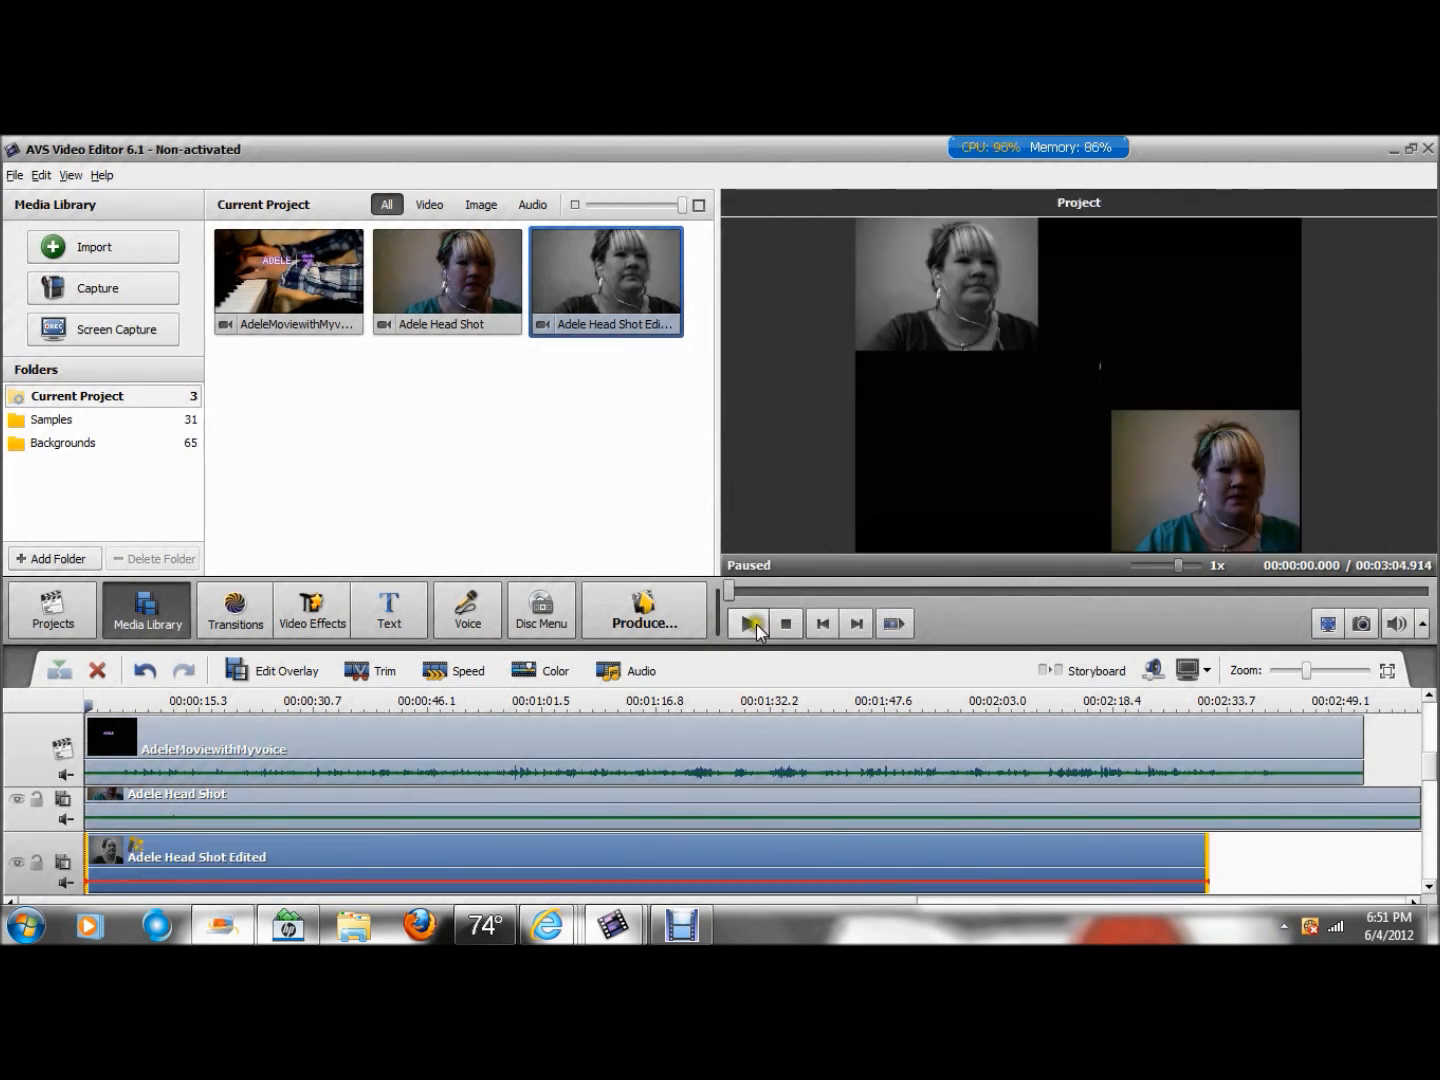
{"action": "left_click", "coordinate": [748, 624]}
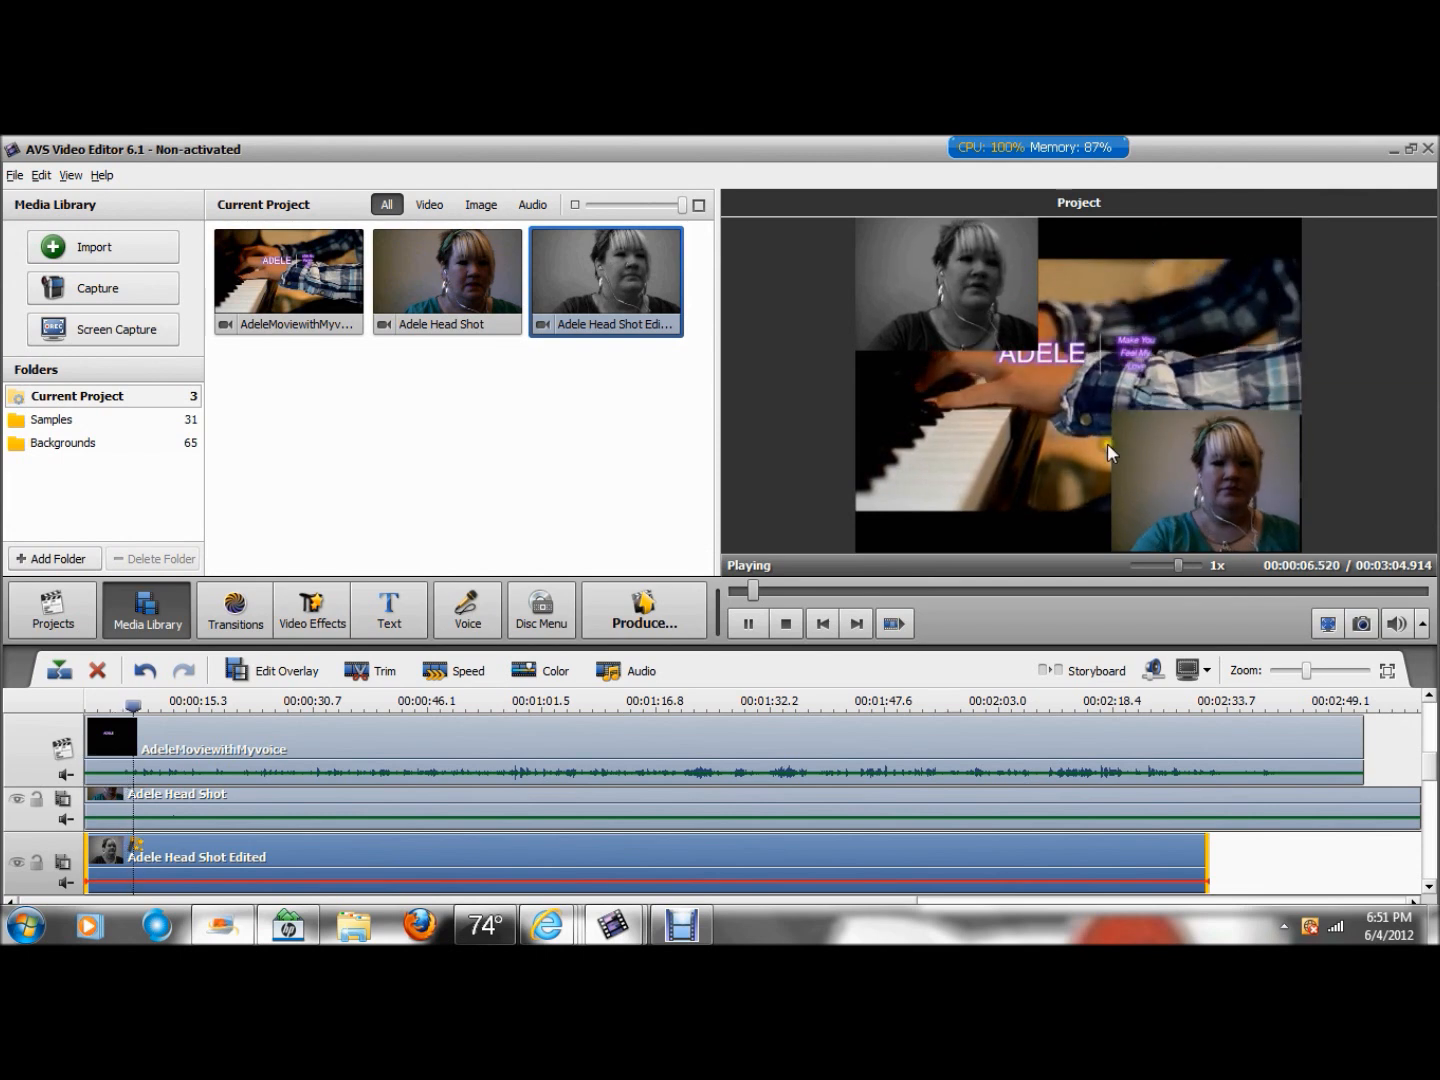
{"action": "left_click", "coordinate": [748, 624]}
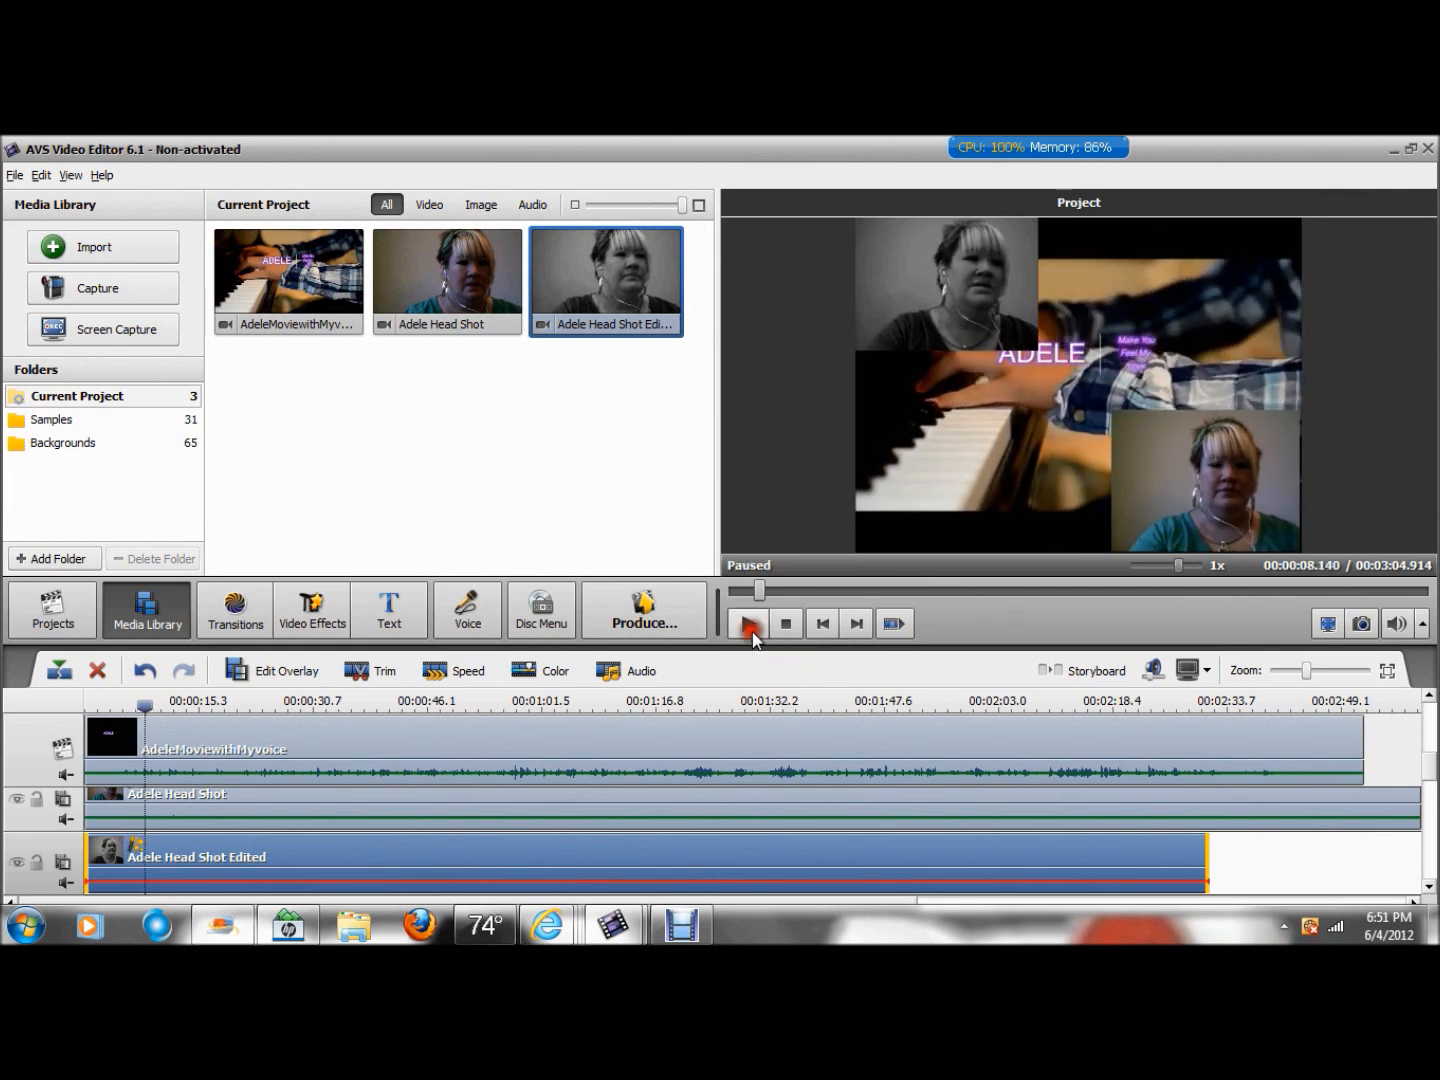
{"action": "mouse_move", "coordinate": [498, 872]}
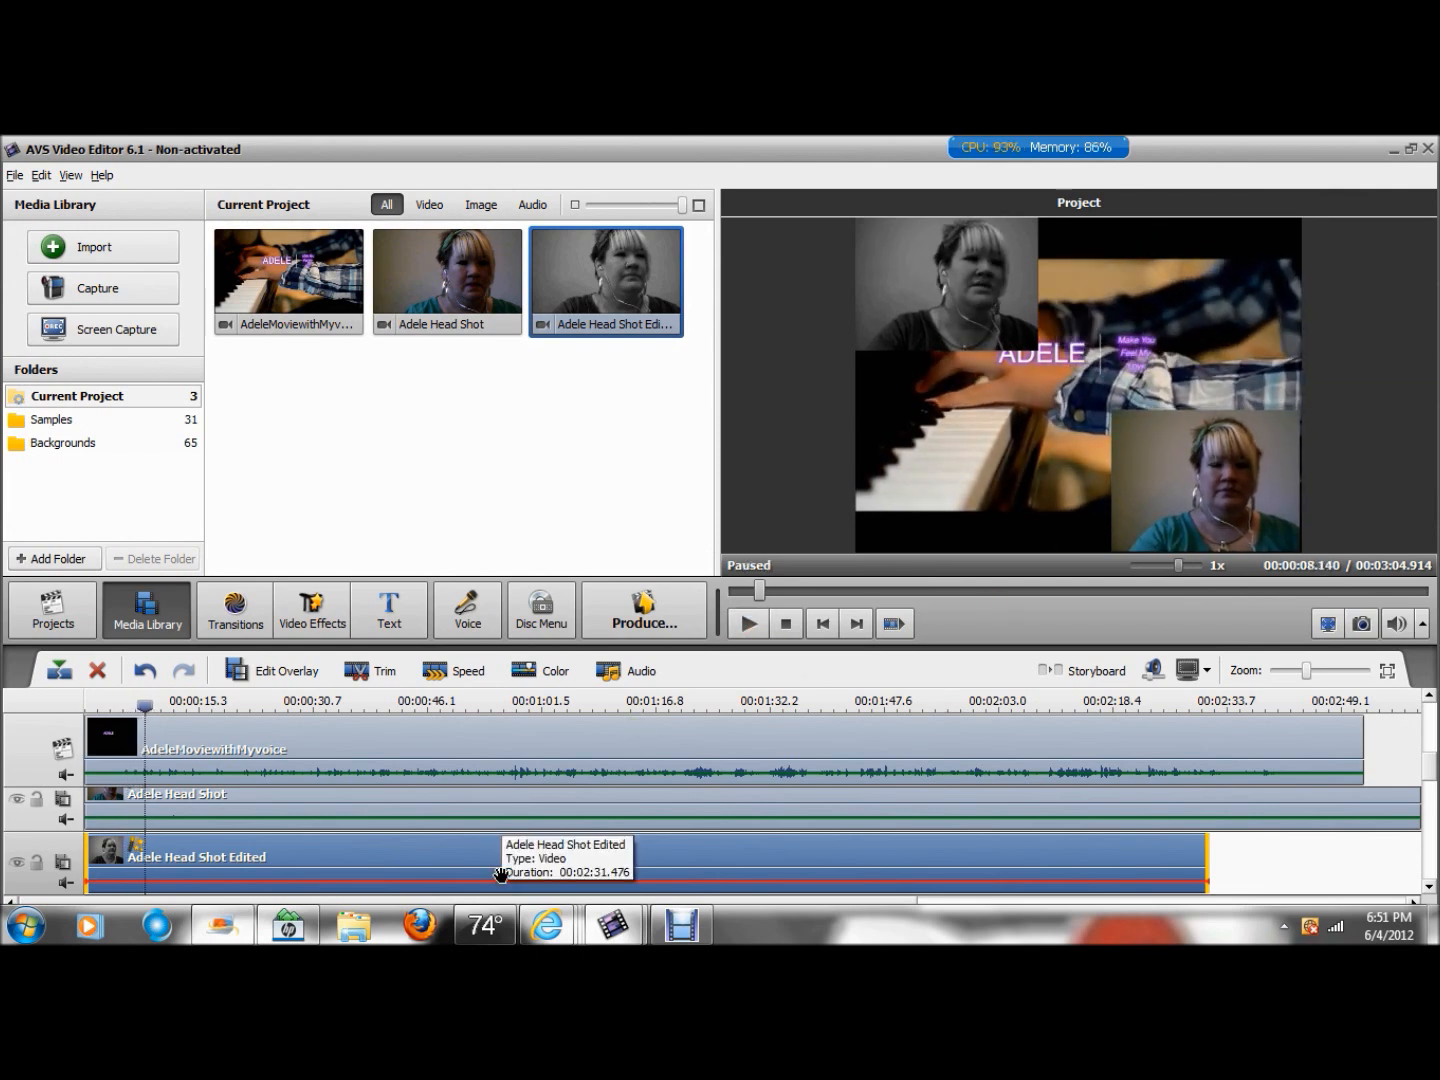